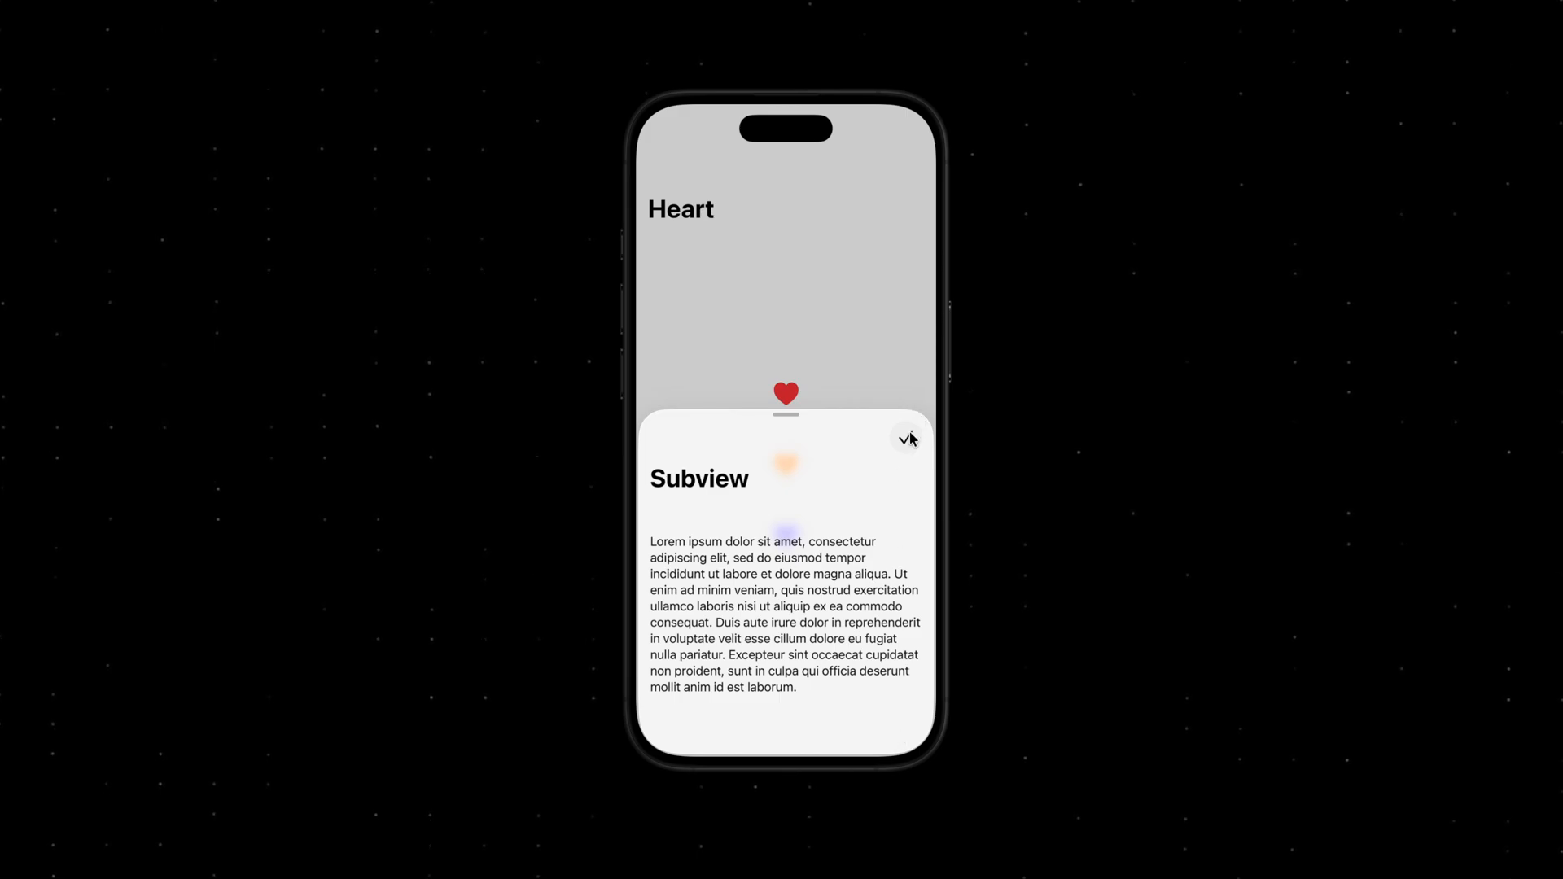
Step: Wrap the body in a NavigationStack with a VStack spaced 60 holding a largeTitle heart.fill image
left_click(907, 438)
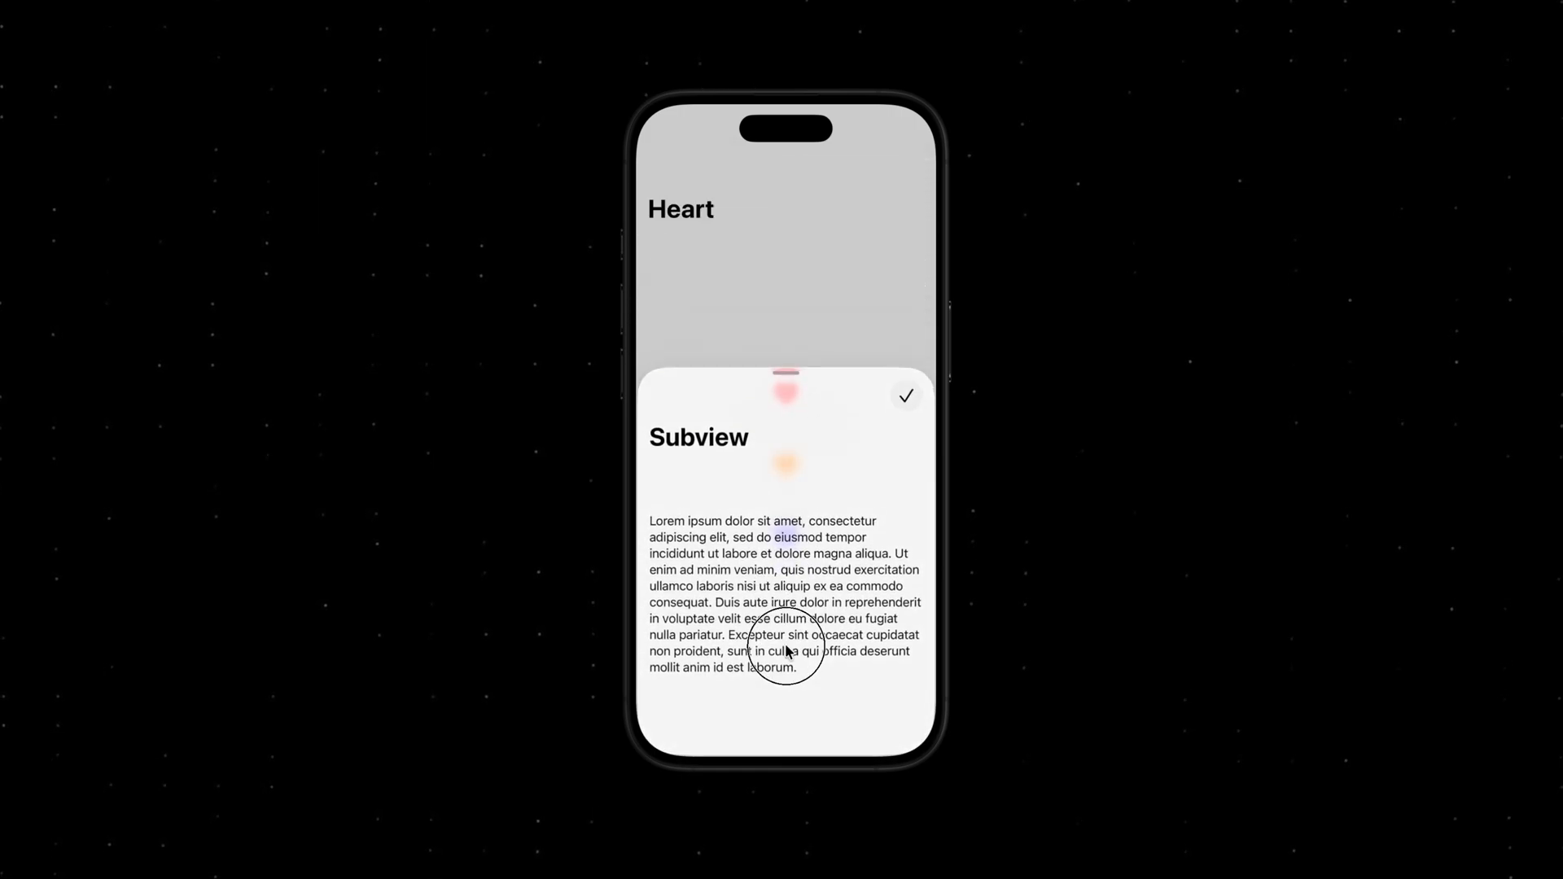
left_click(905, 396)
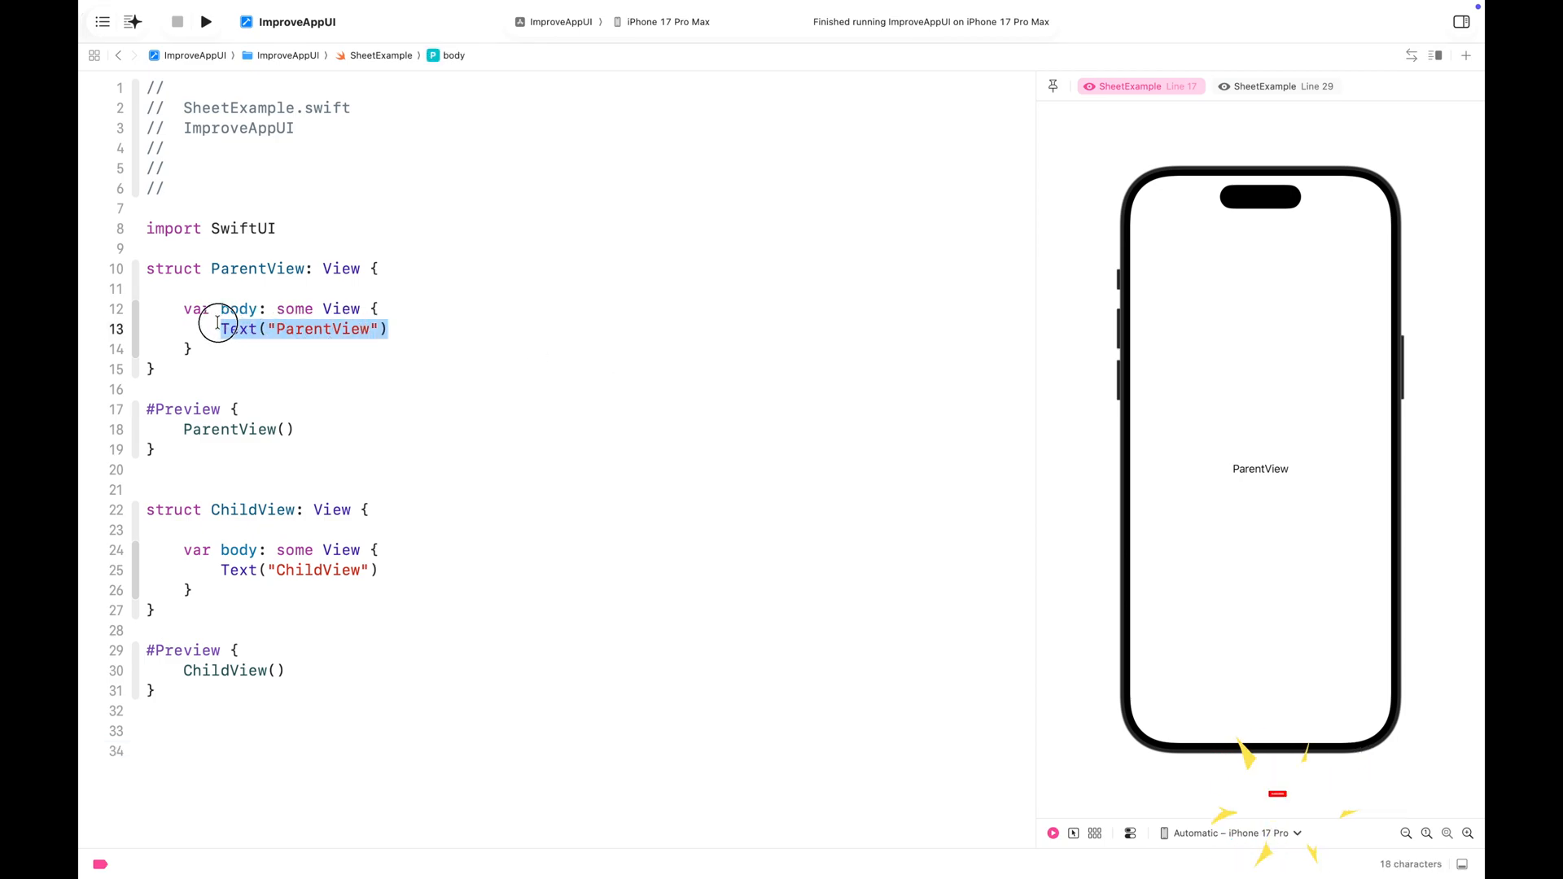
type("Navi")
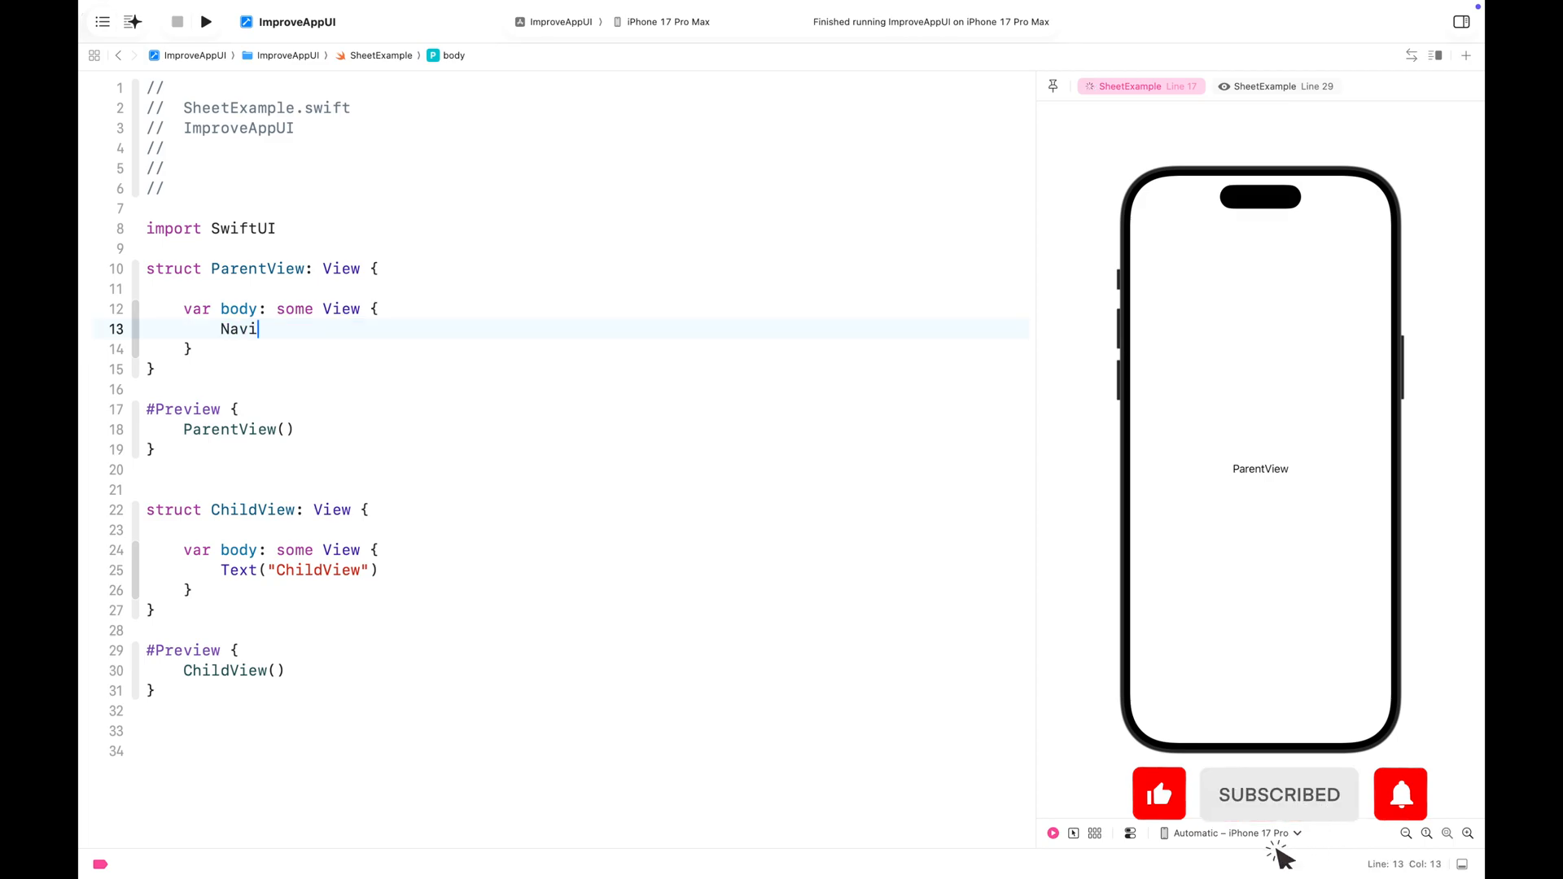
type("gationStack {")
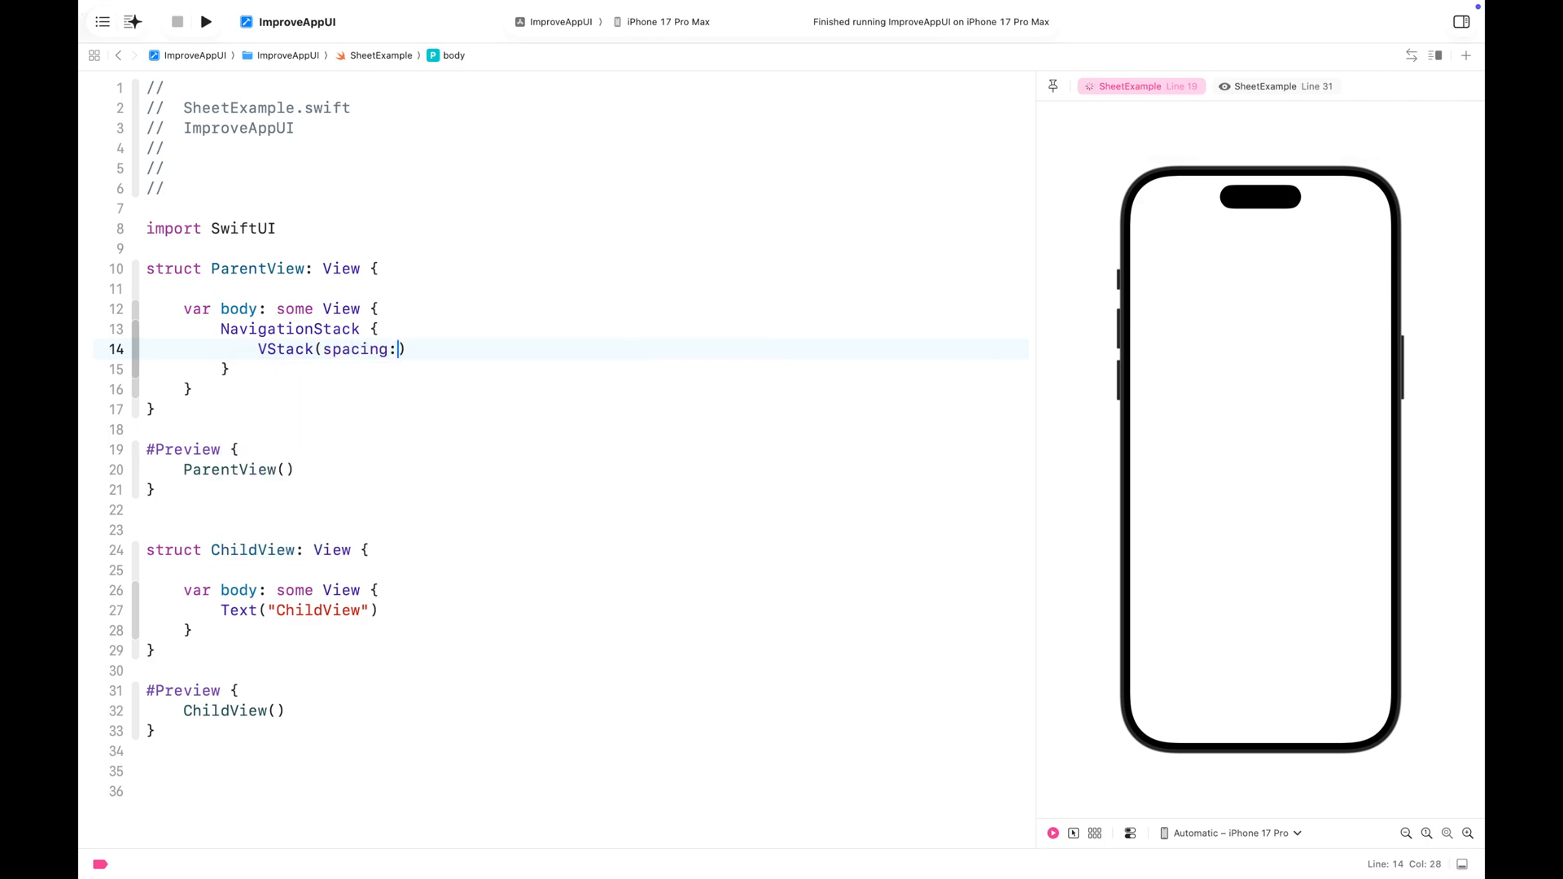
type("60")
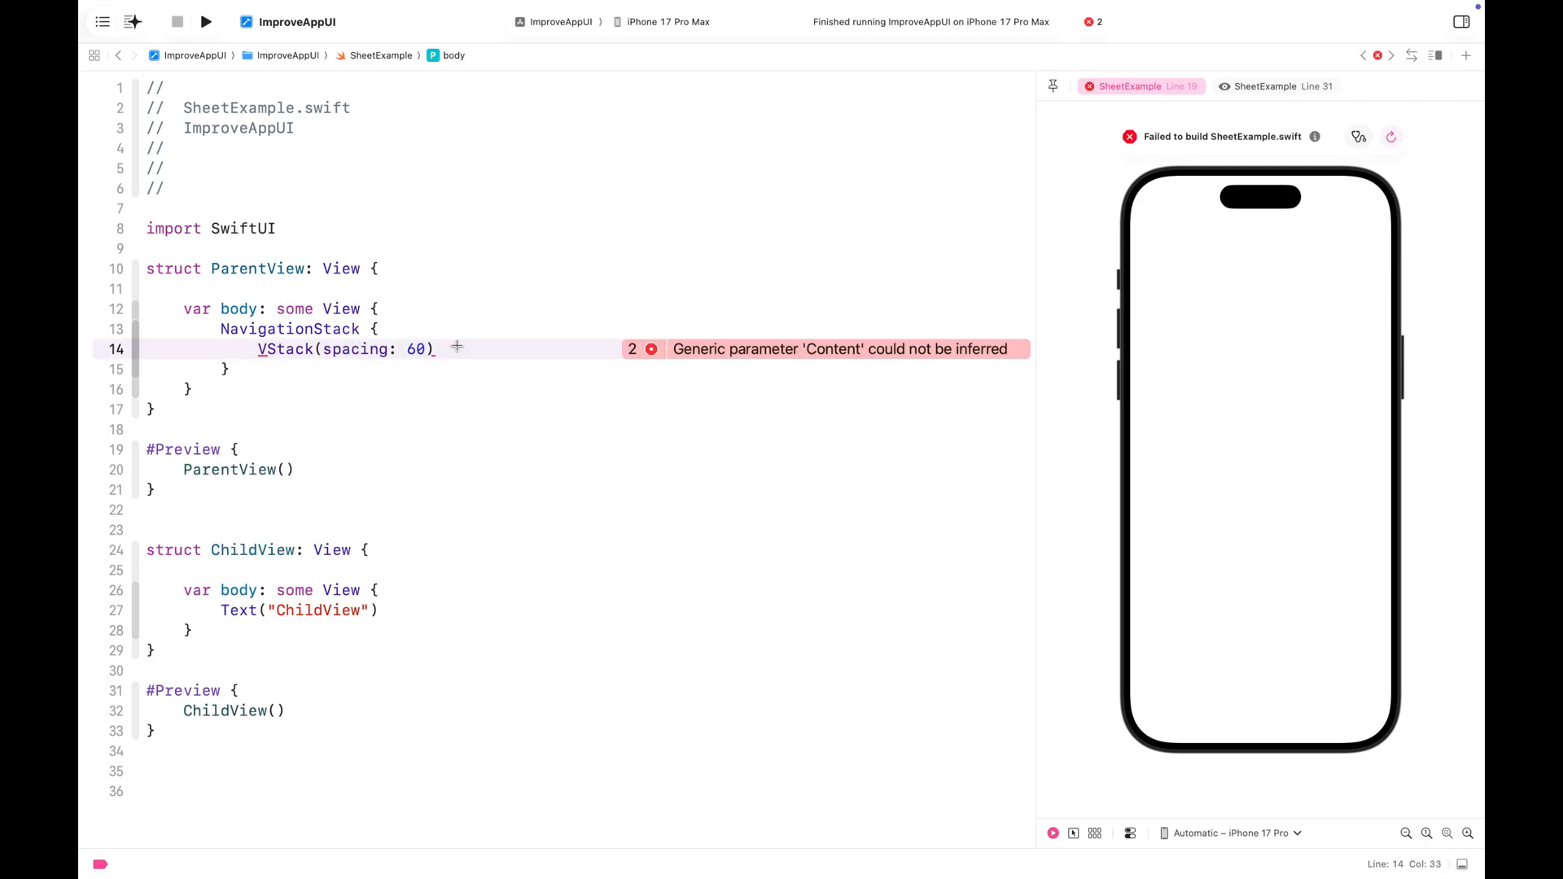
type("Image")
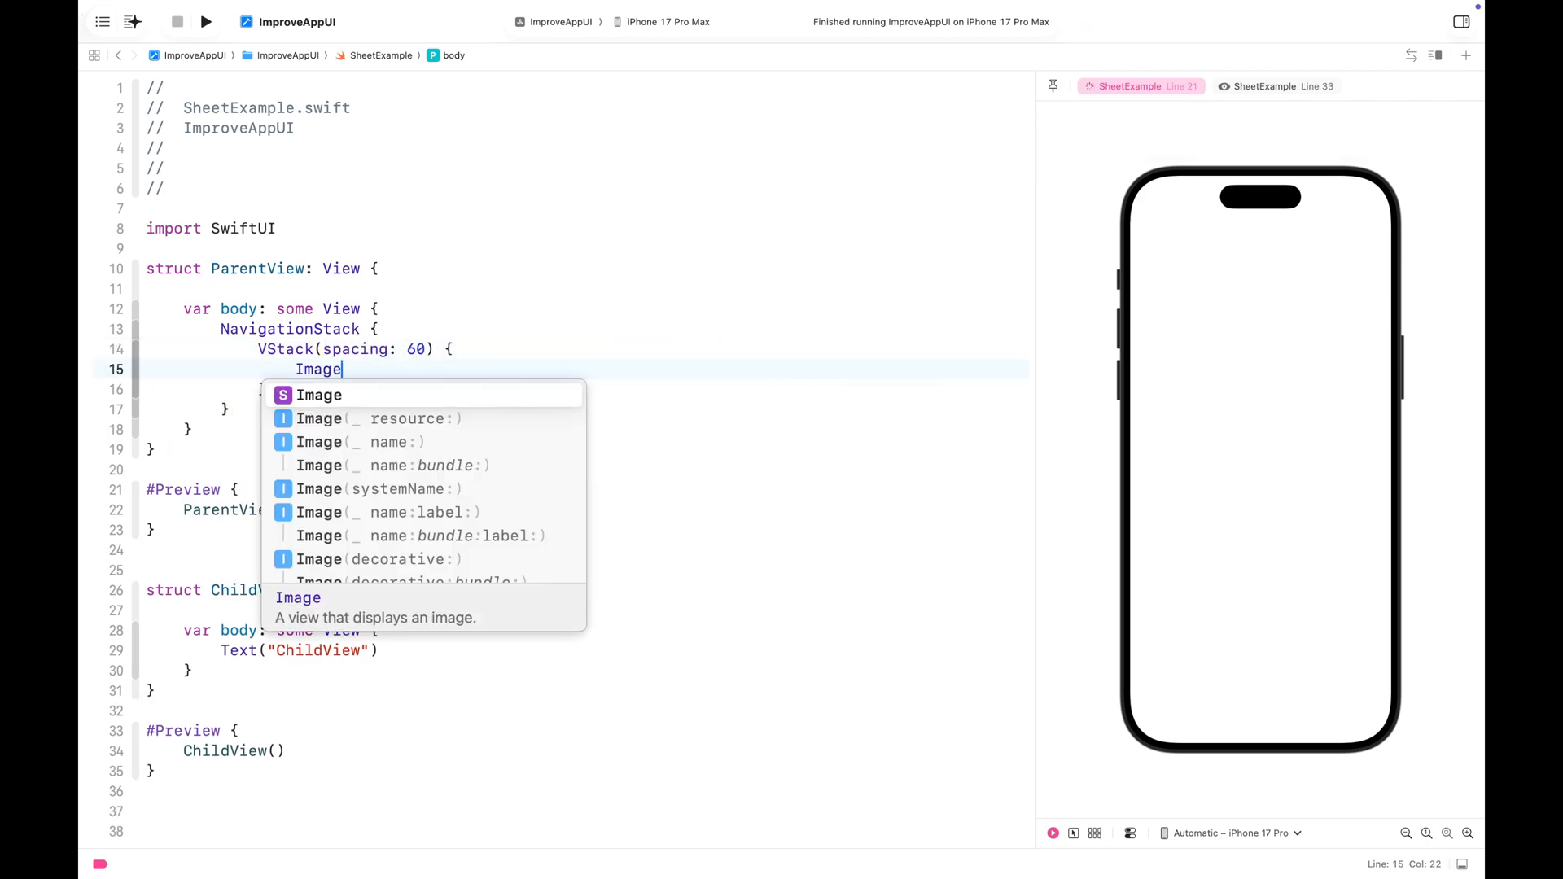
left_click(381, 489)
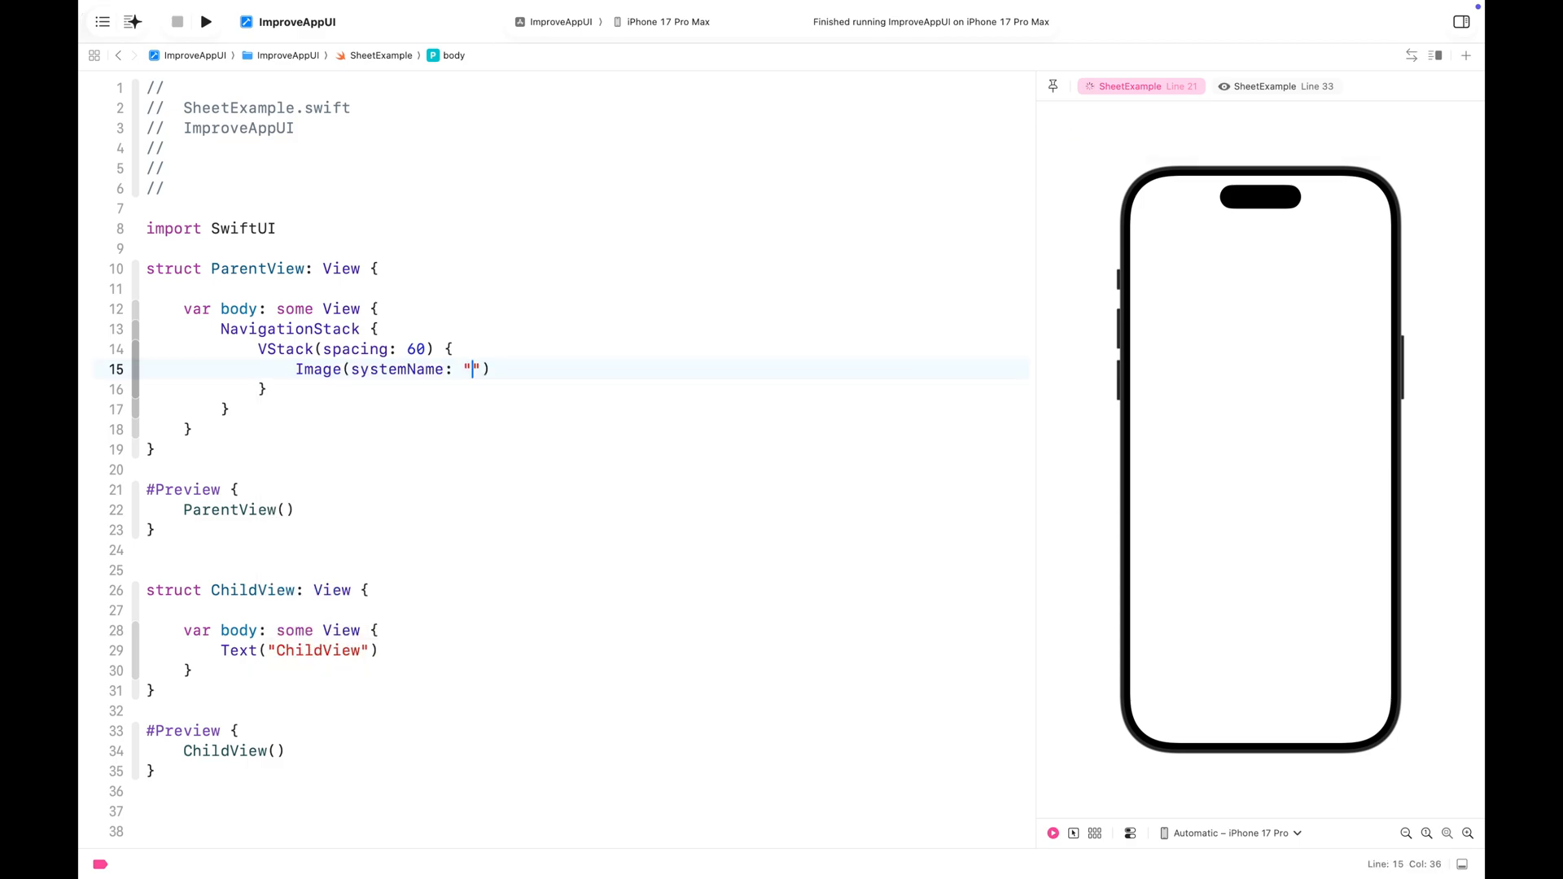
type("heart.fill")
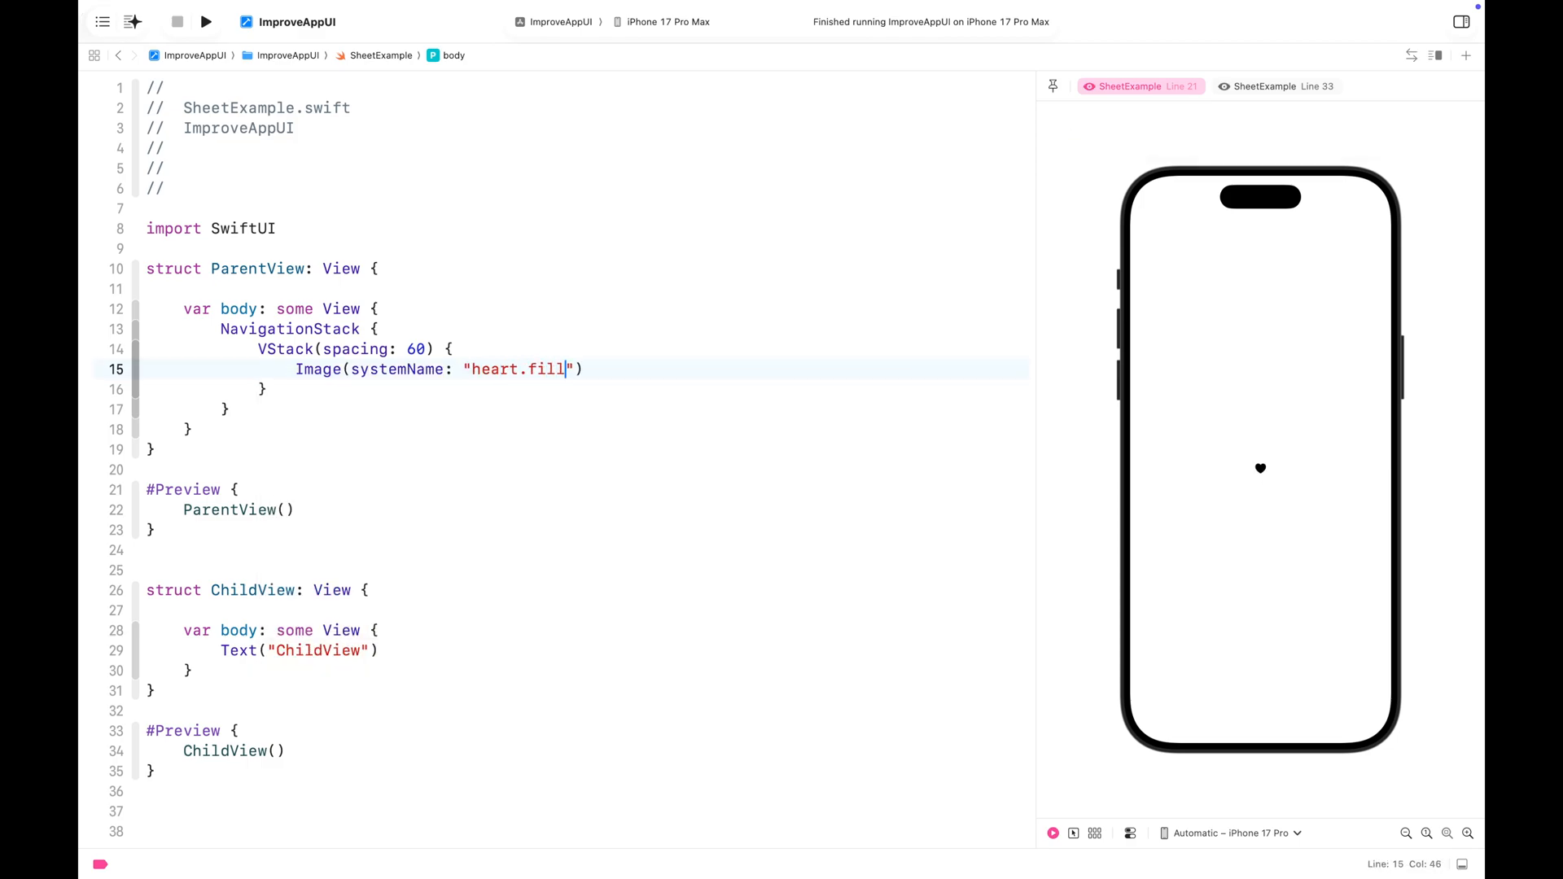
type(".font")
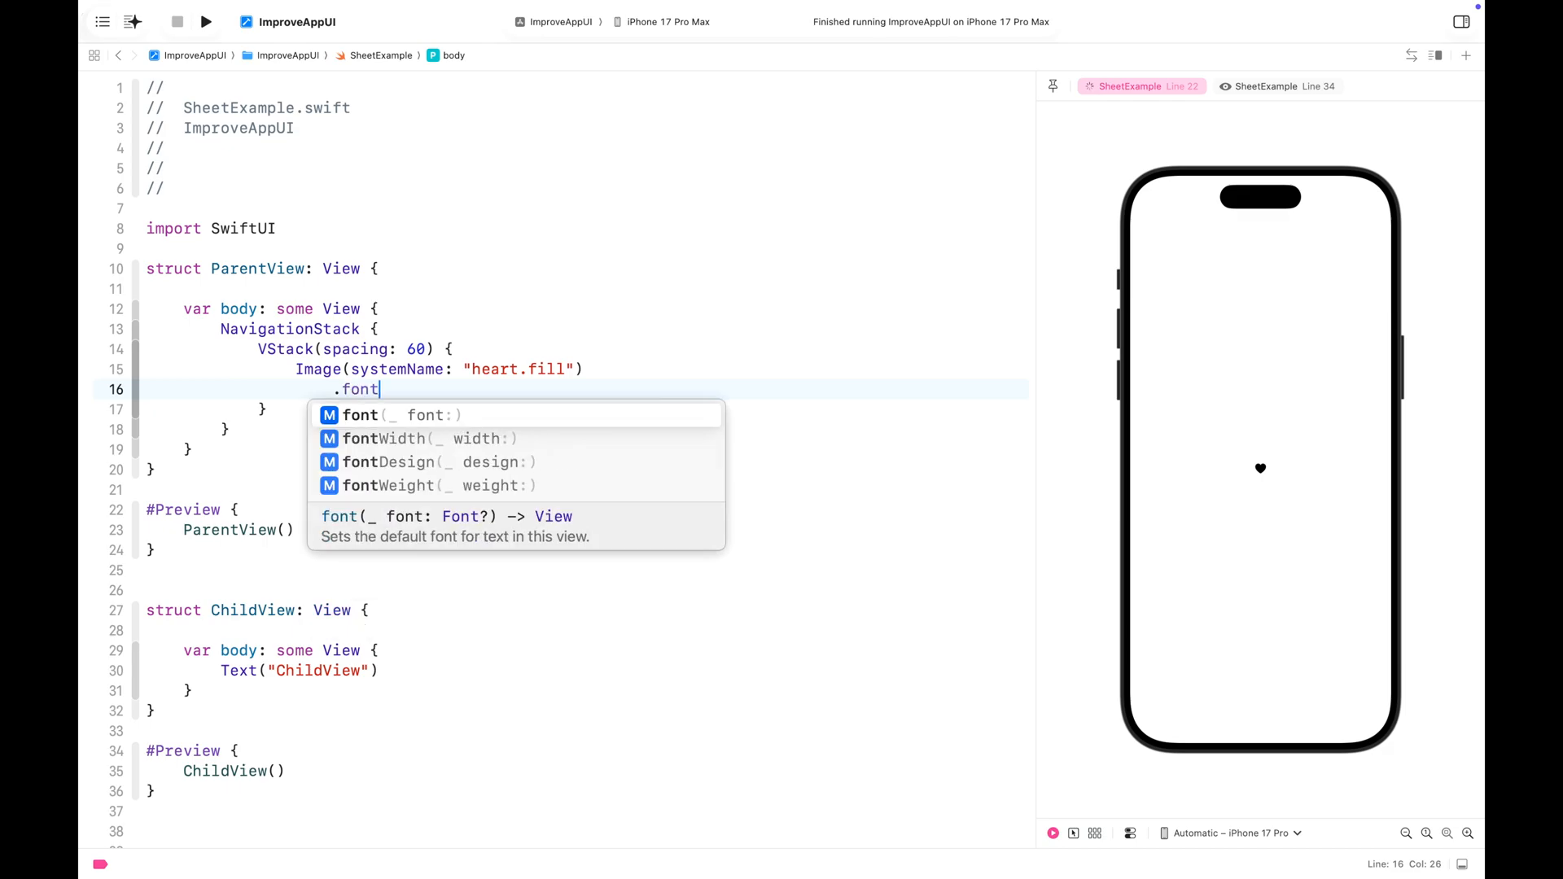
type("(.largeTitle)")
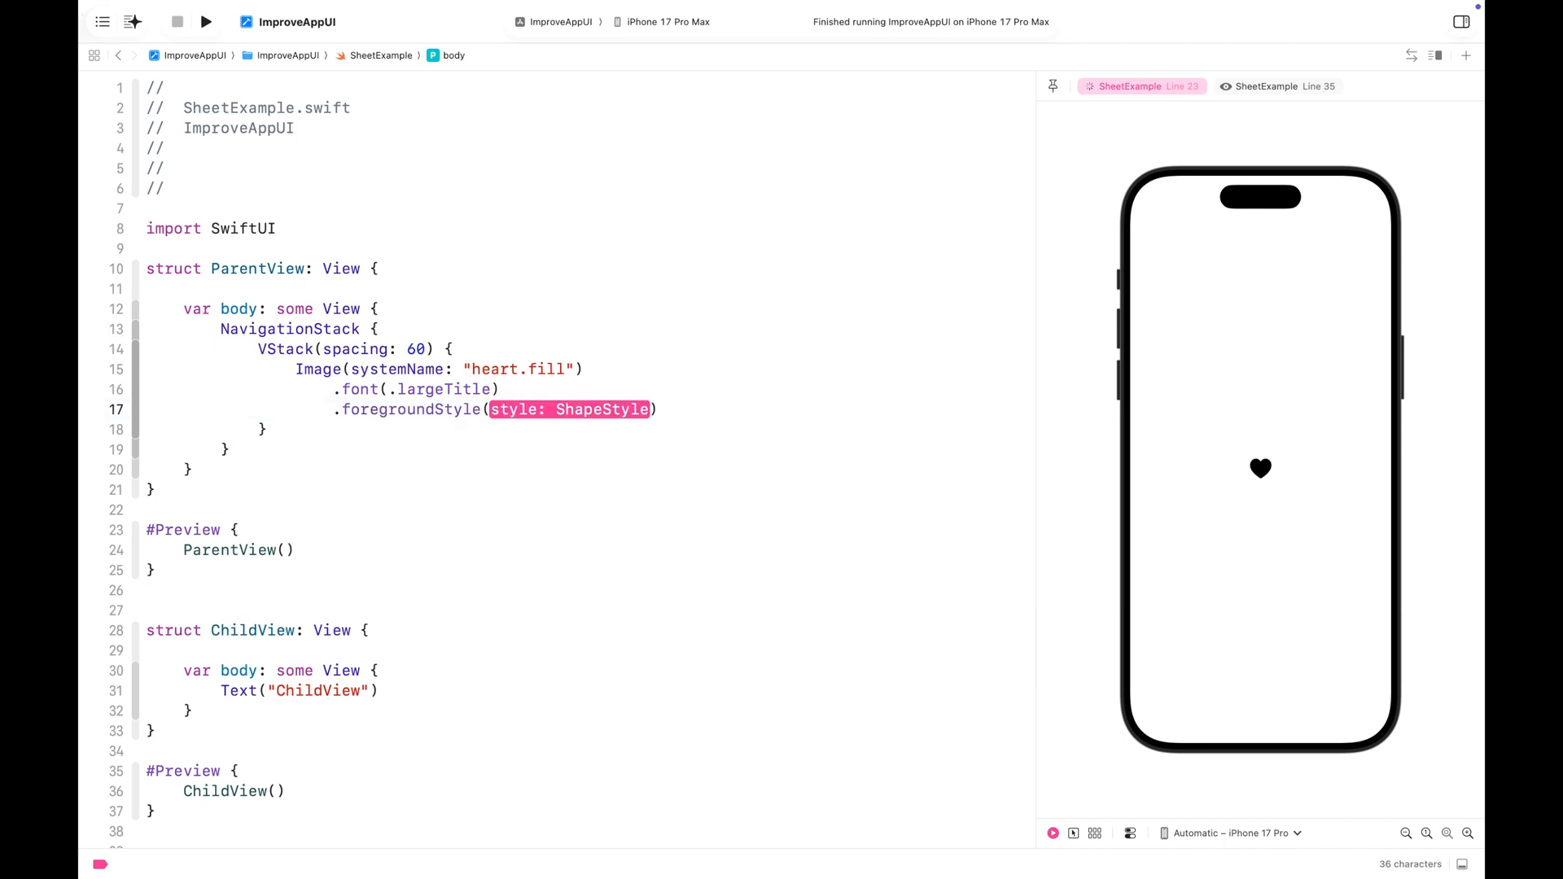
Step: Color the three hearts red, orange and indigo with foregroundStyle
type(".red")
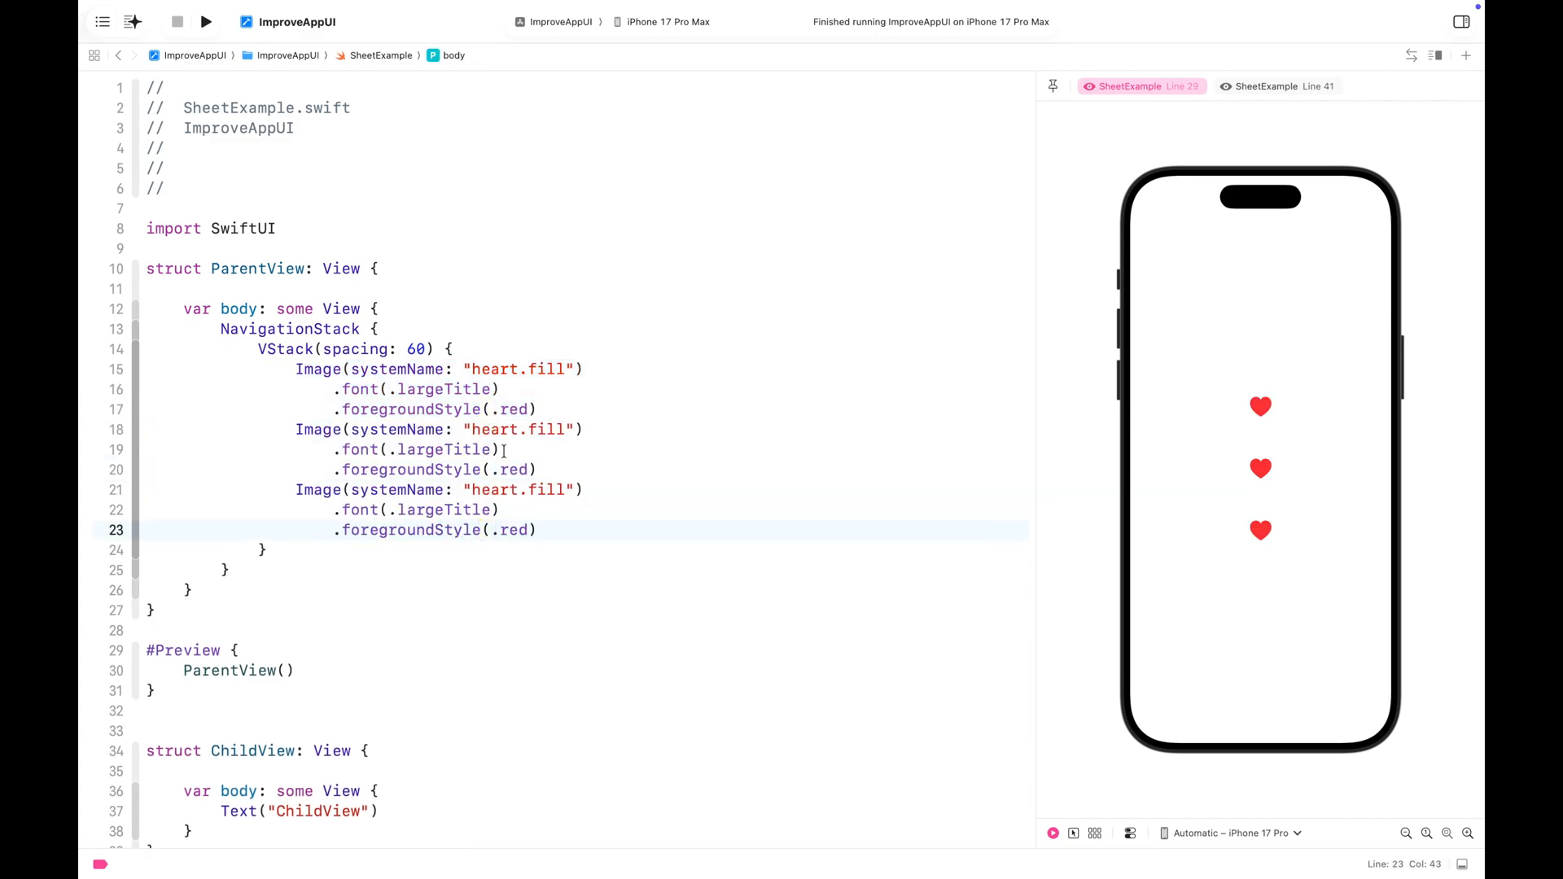
type("orange")
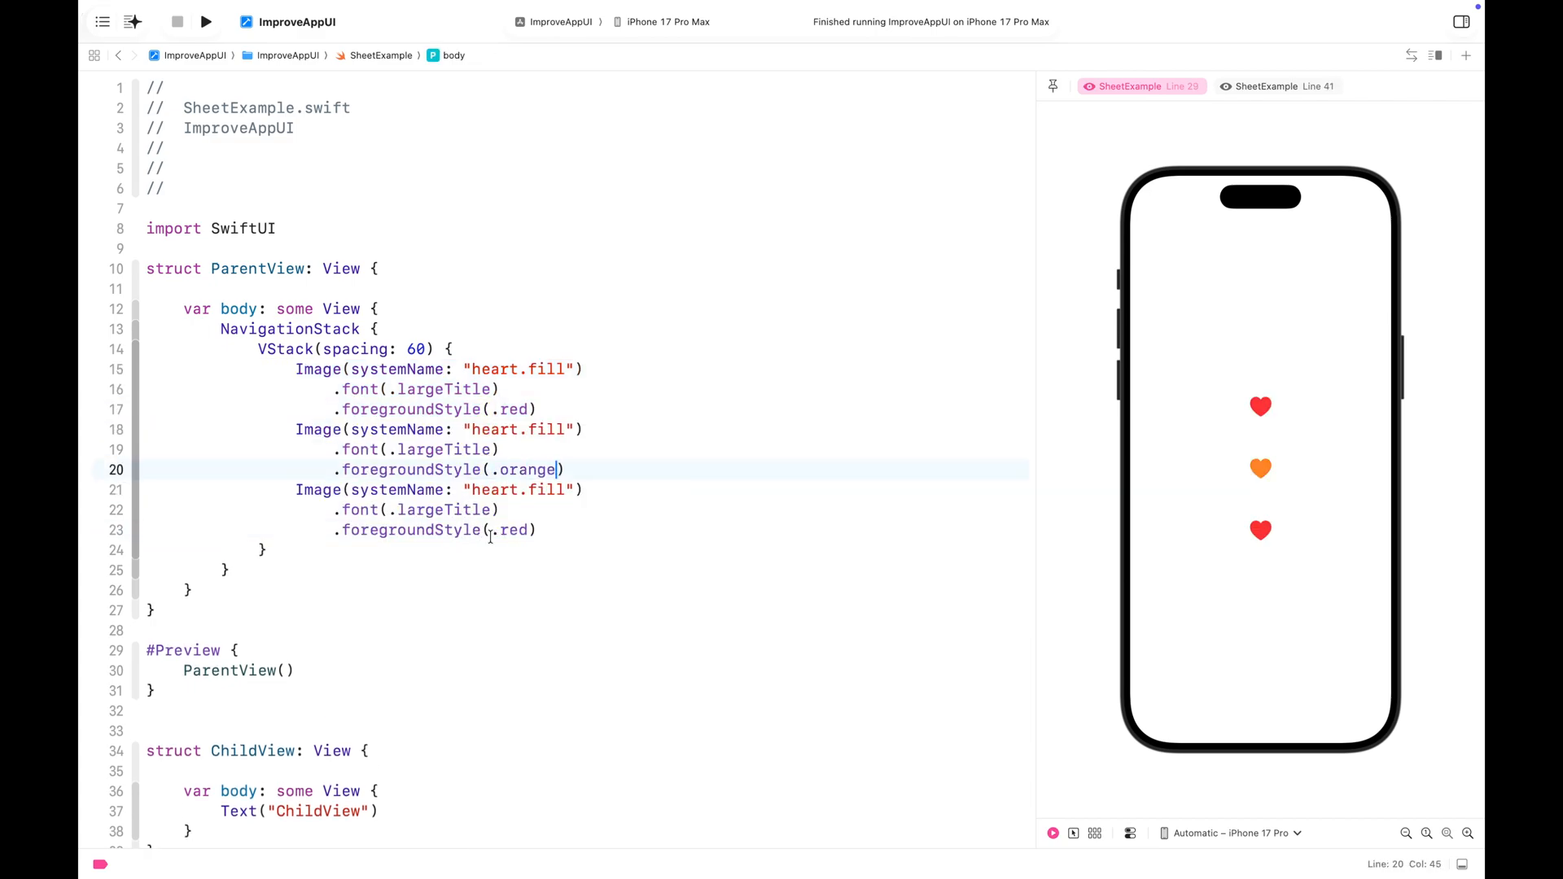
type("indigo")
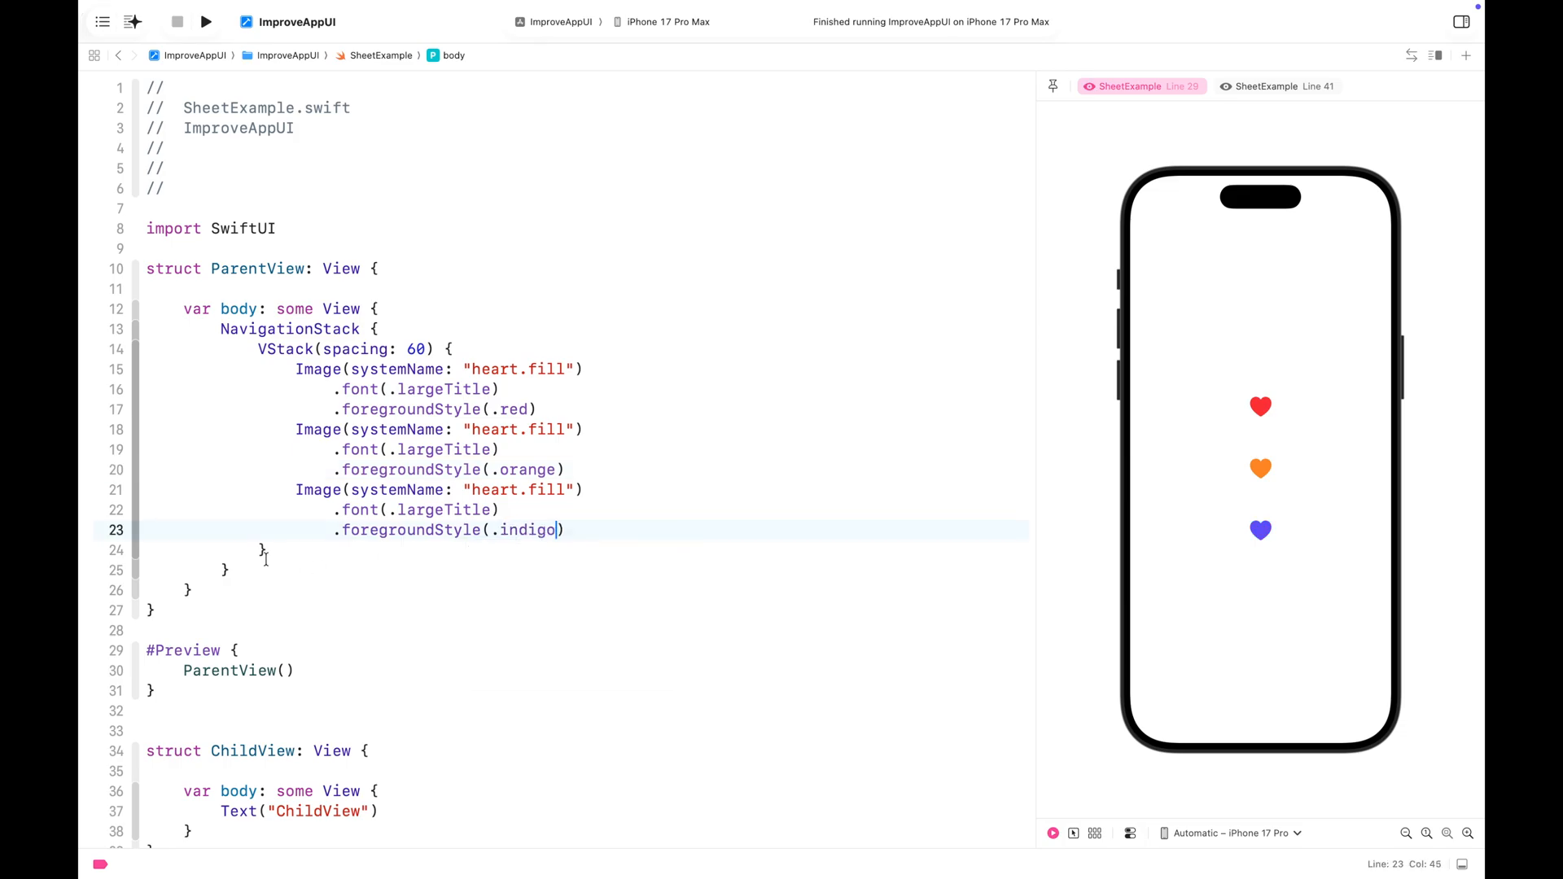
Step: Add navigationTitle "Heart" and a bottom-bar ToolbarItem button labelled with the ellipsis symbol
type(".navigationTitle(\"Heart")
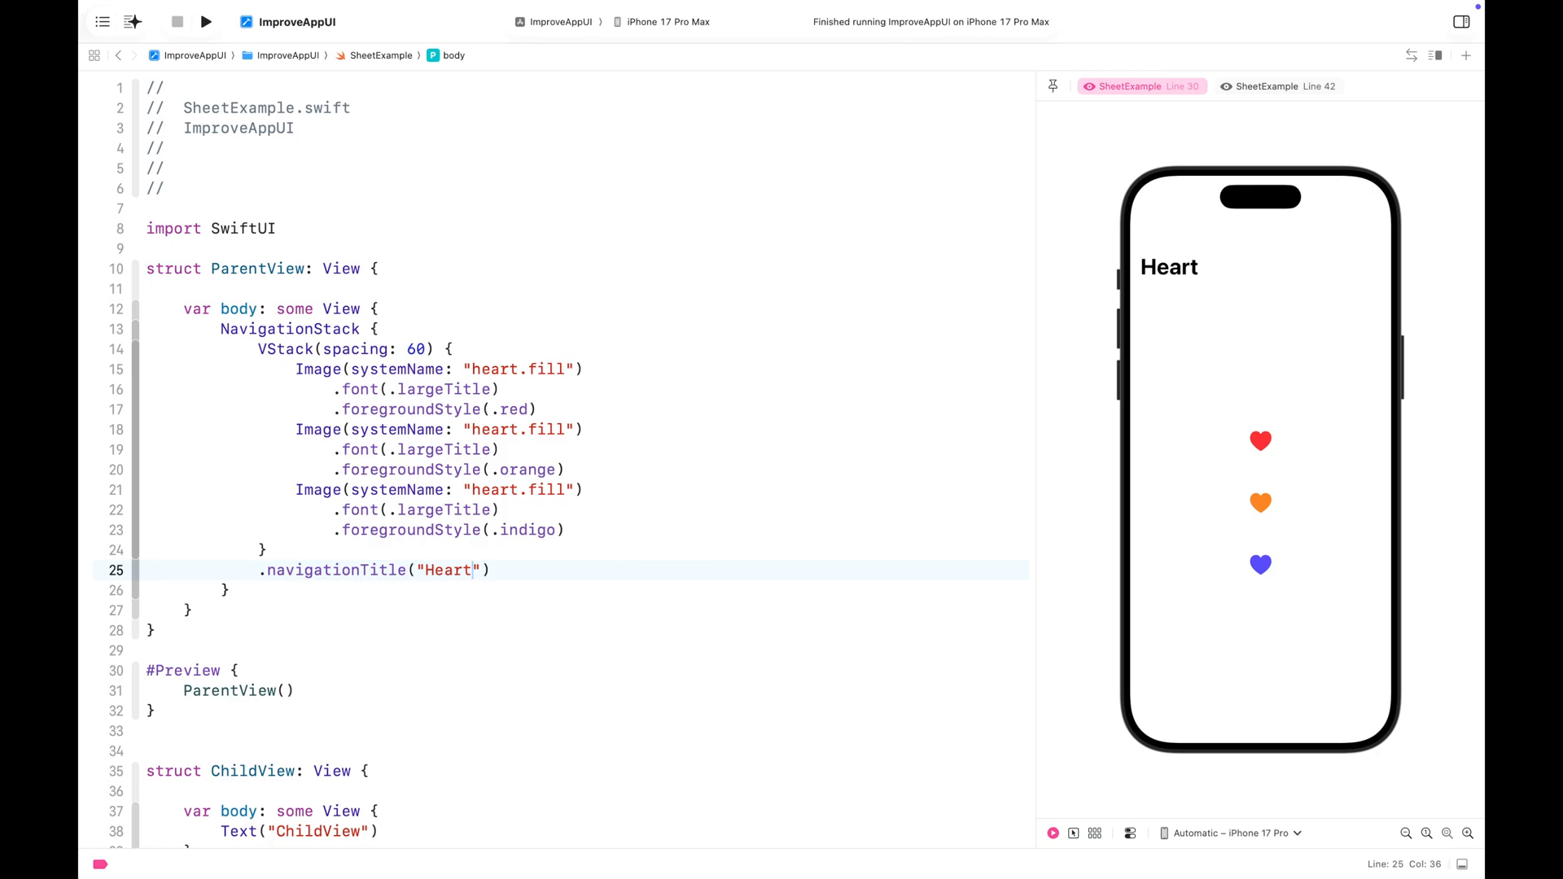
type(".toolbar")
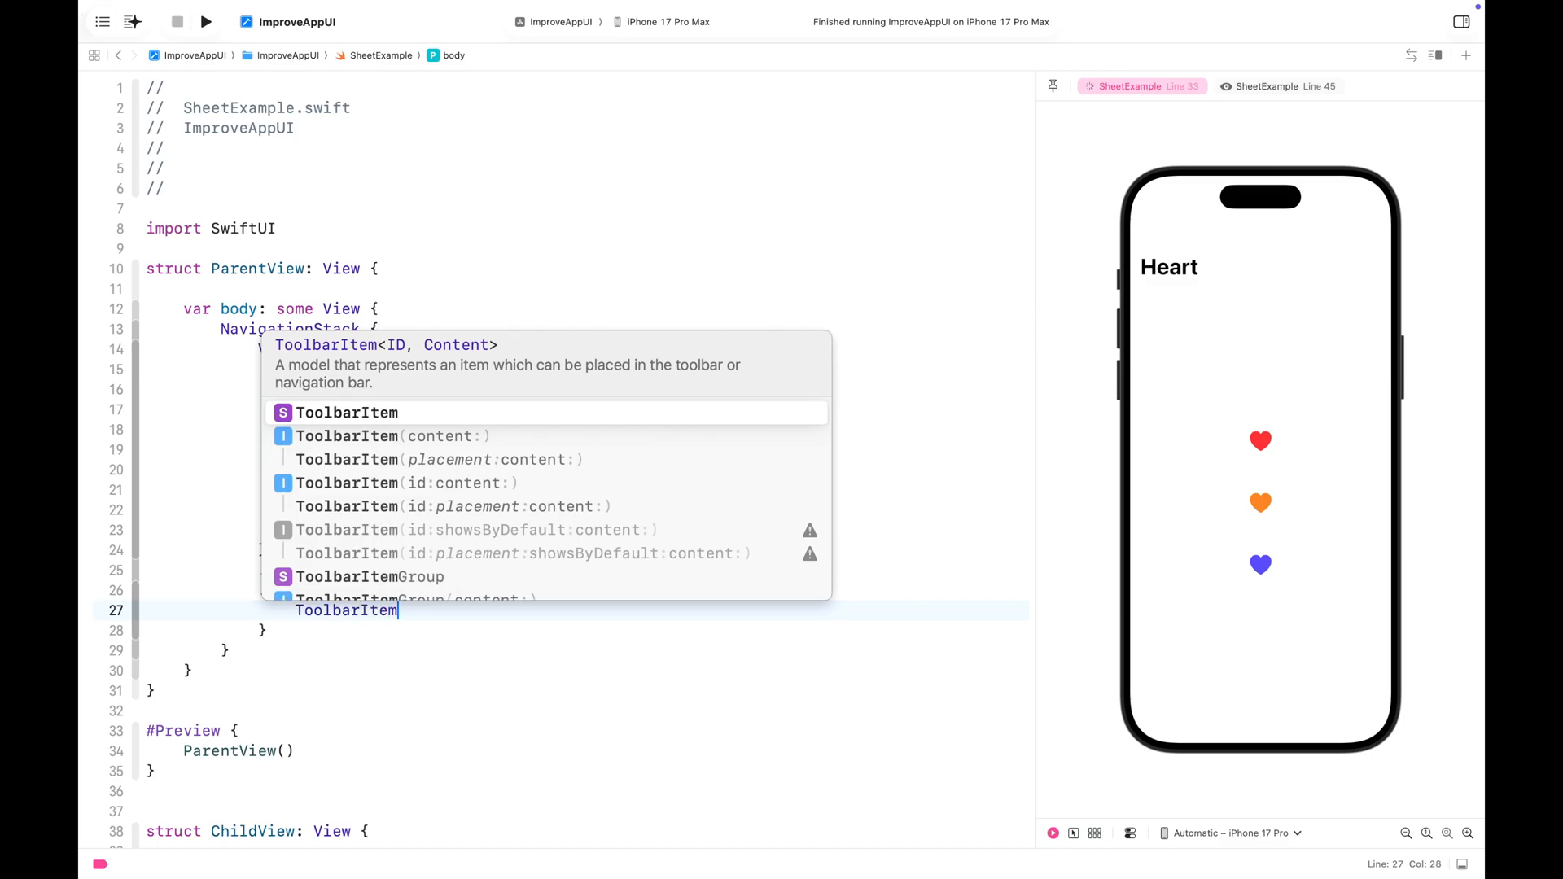
type("(placement: .bott")
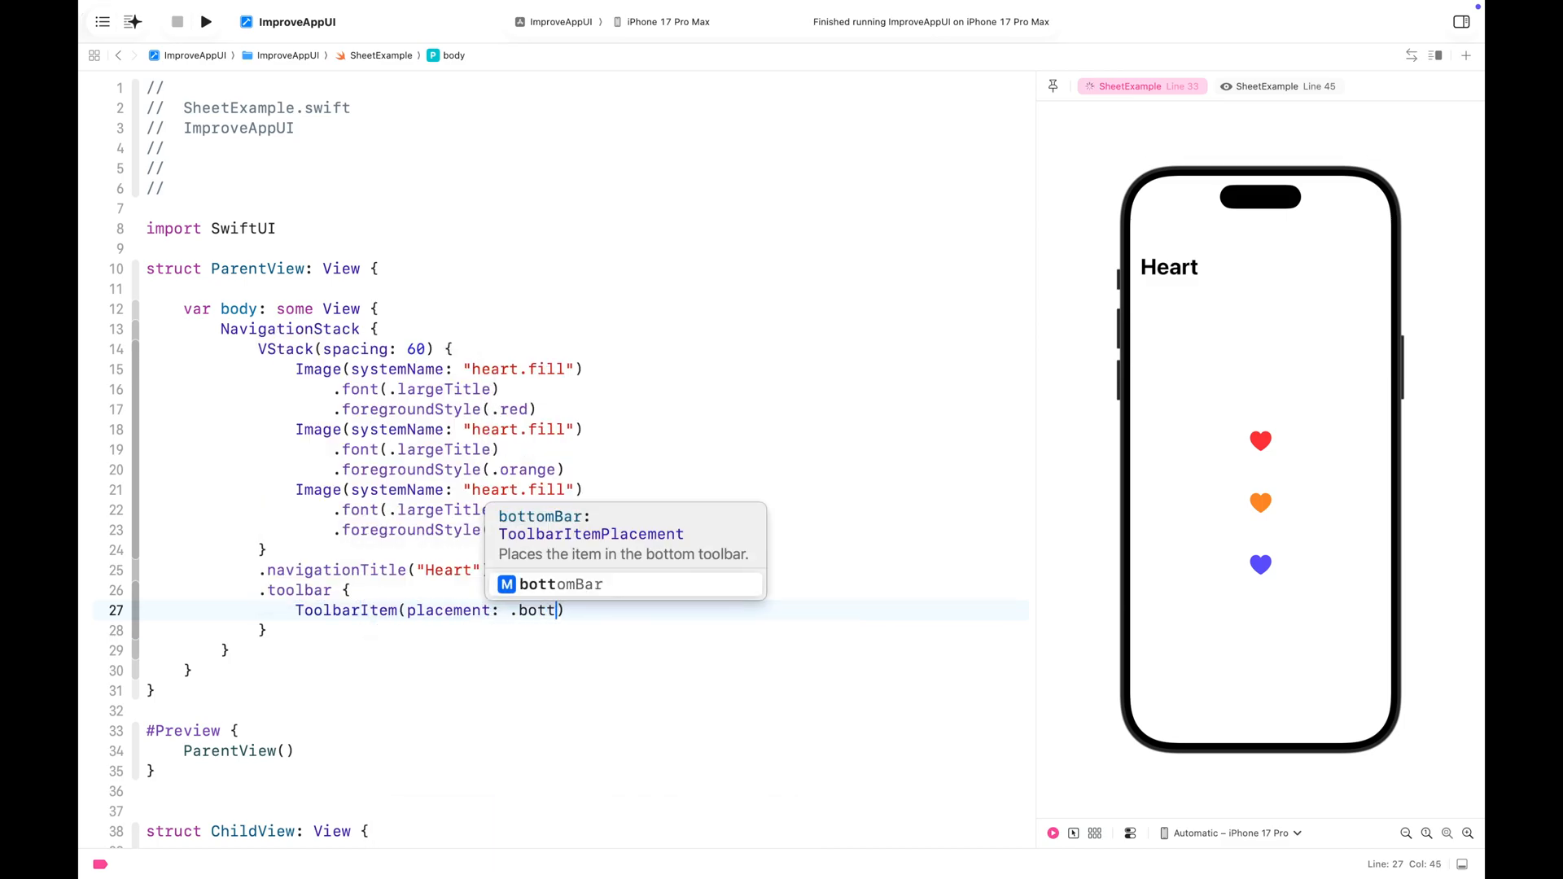
type("Button {")
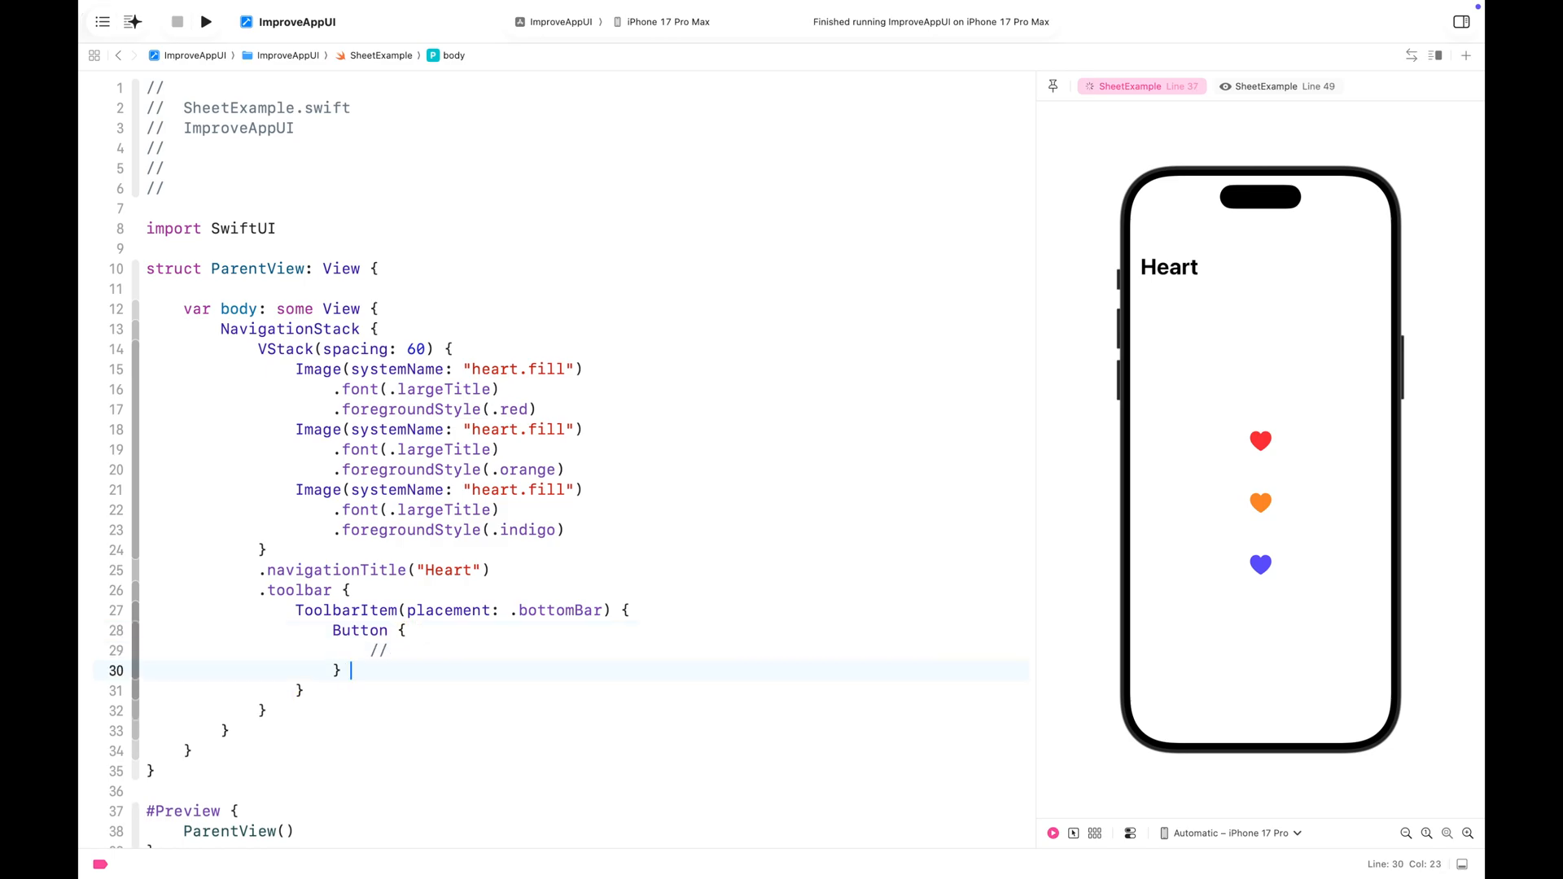
type("label: {")
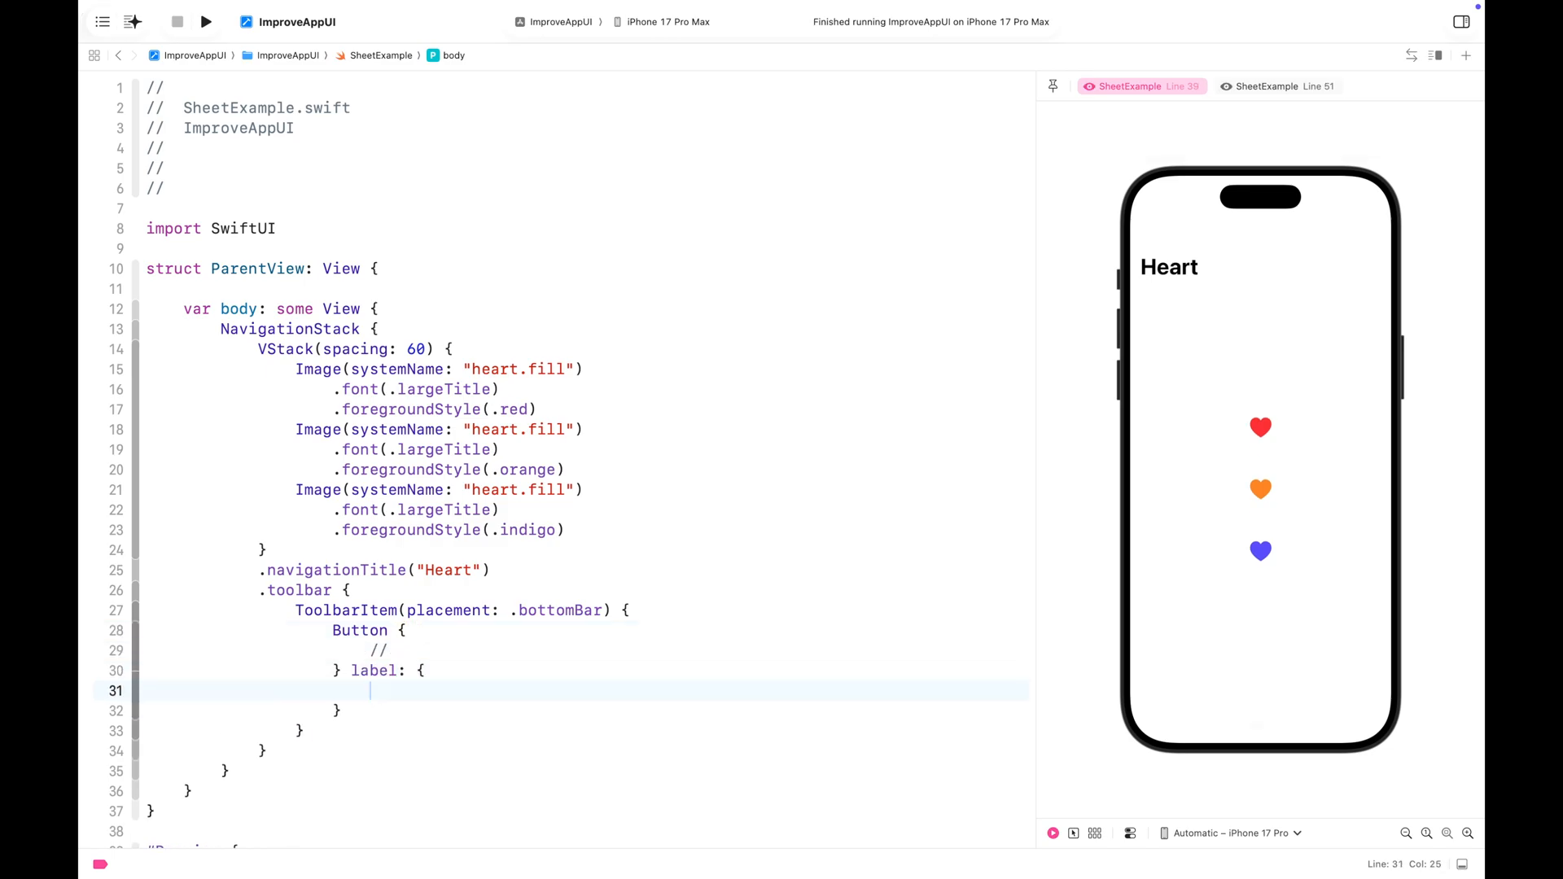
type("Image(systemName: \"\")")
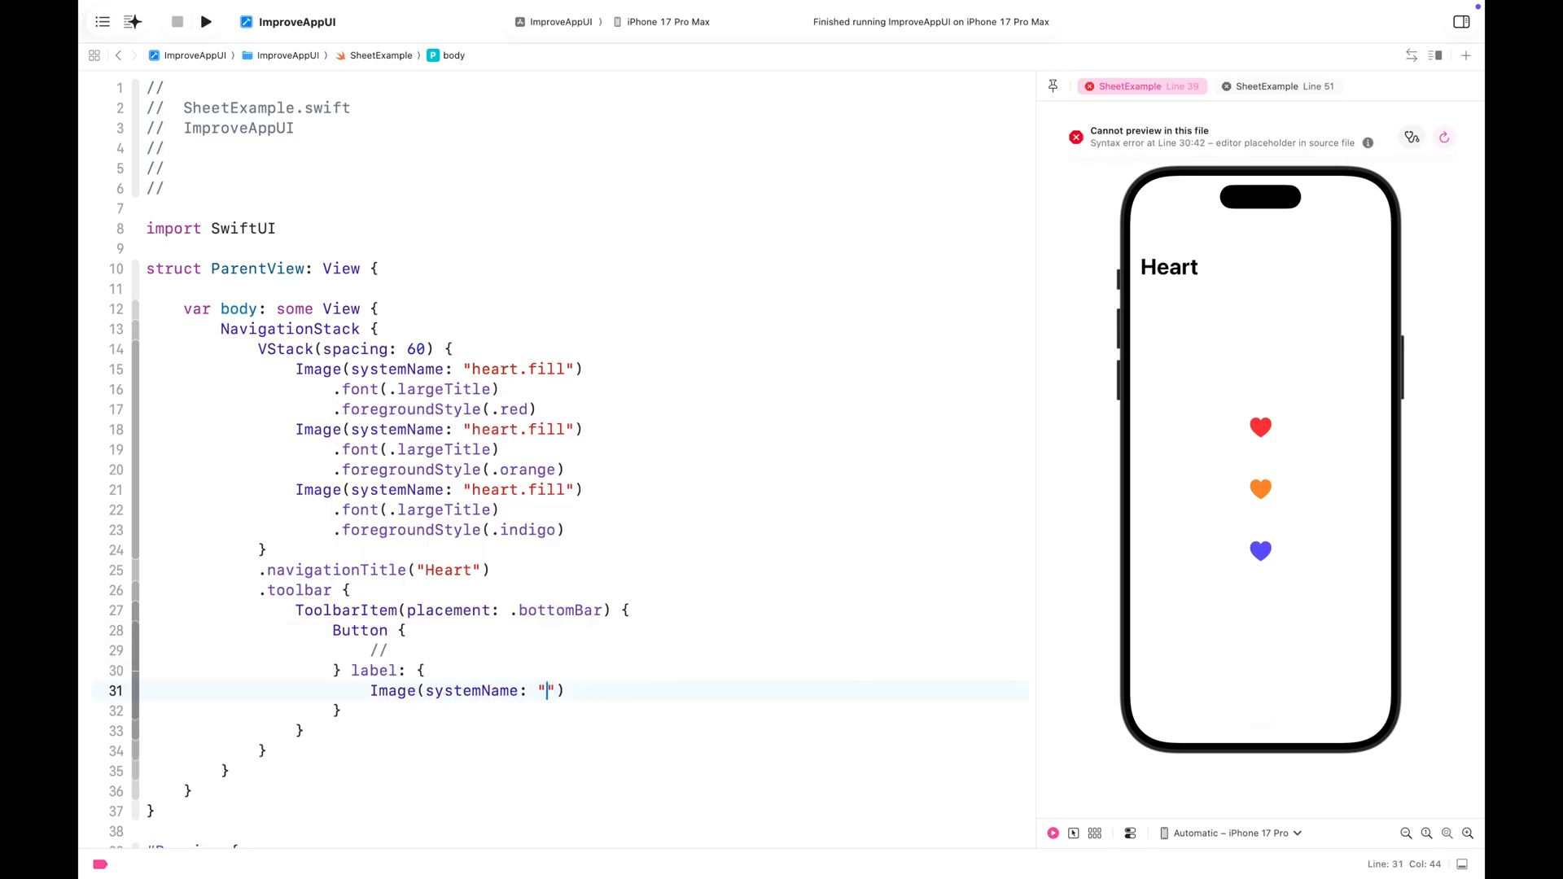
type("ellipsis")
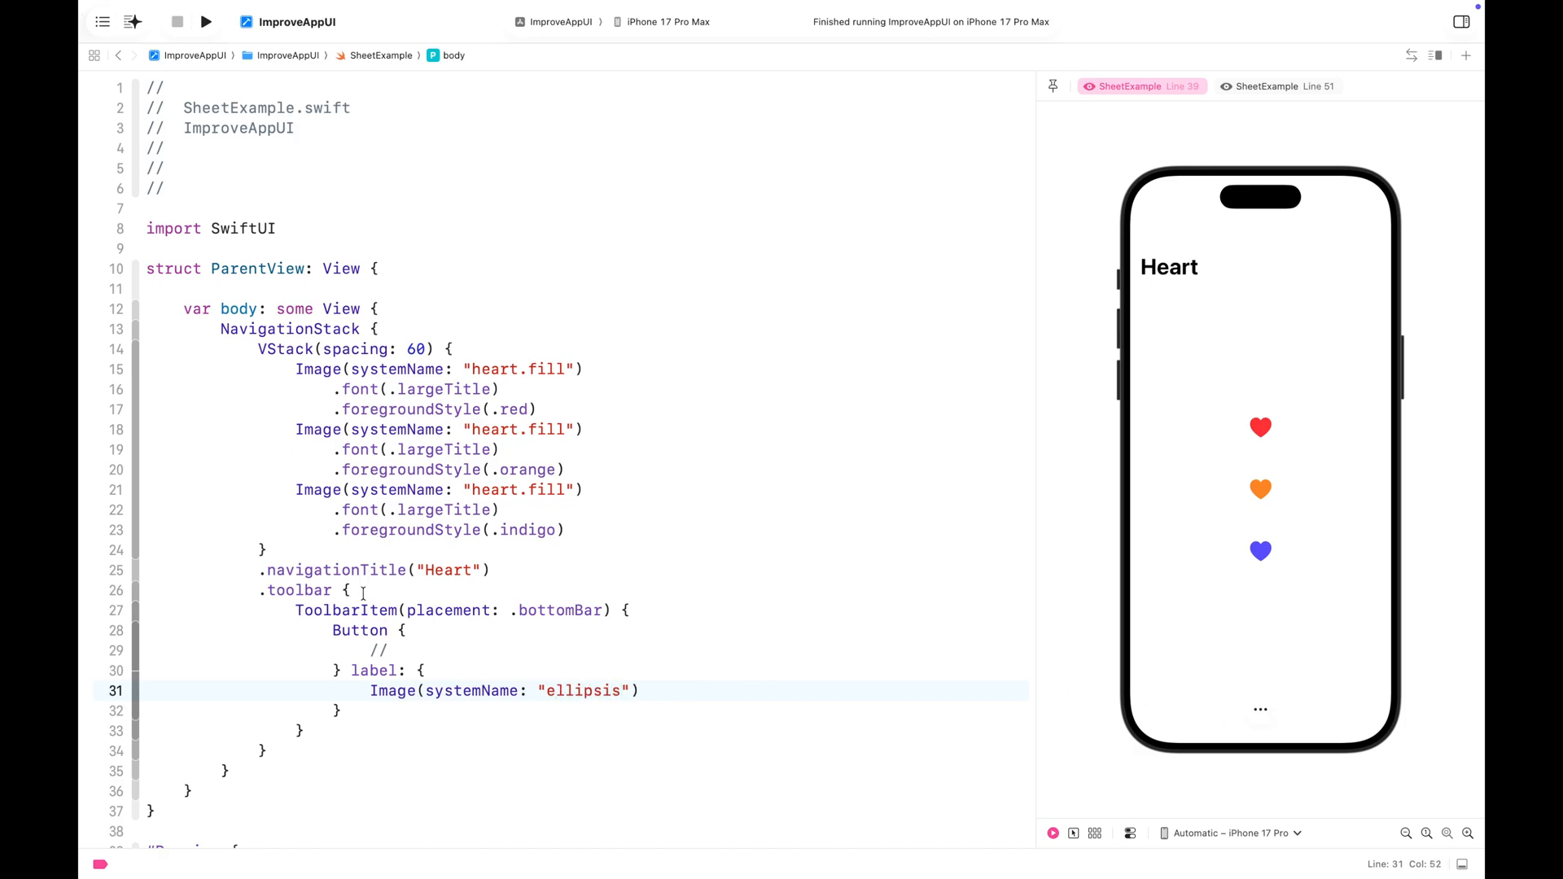
Step: Add a flexible ToolbarSpacer in the bottom bar to push the ellipsis aside
type("ToolbarSpacer(.")
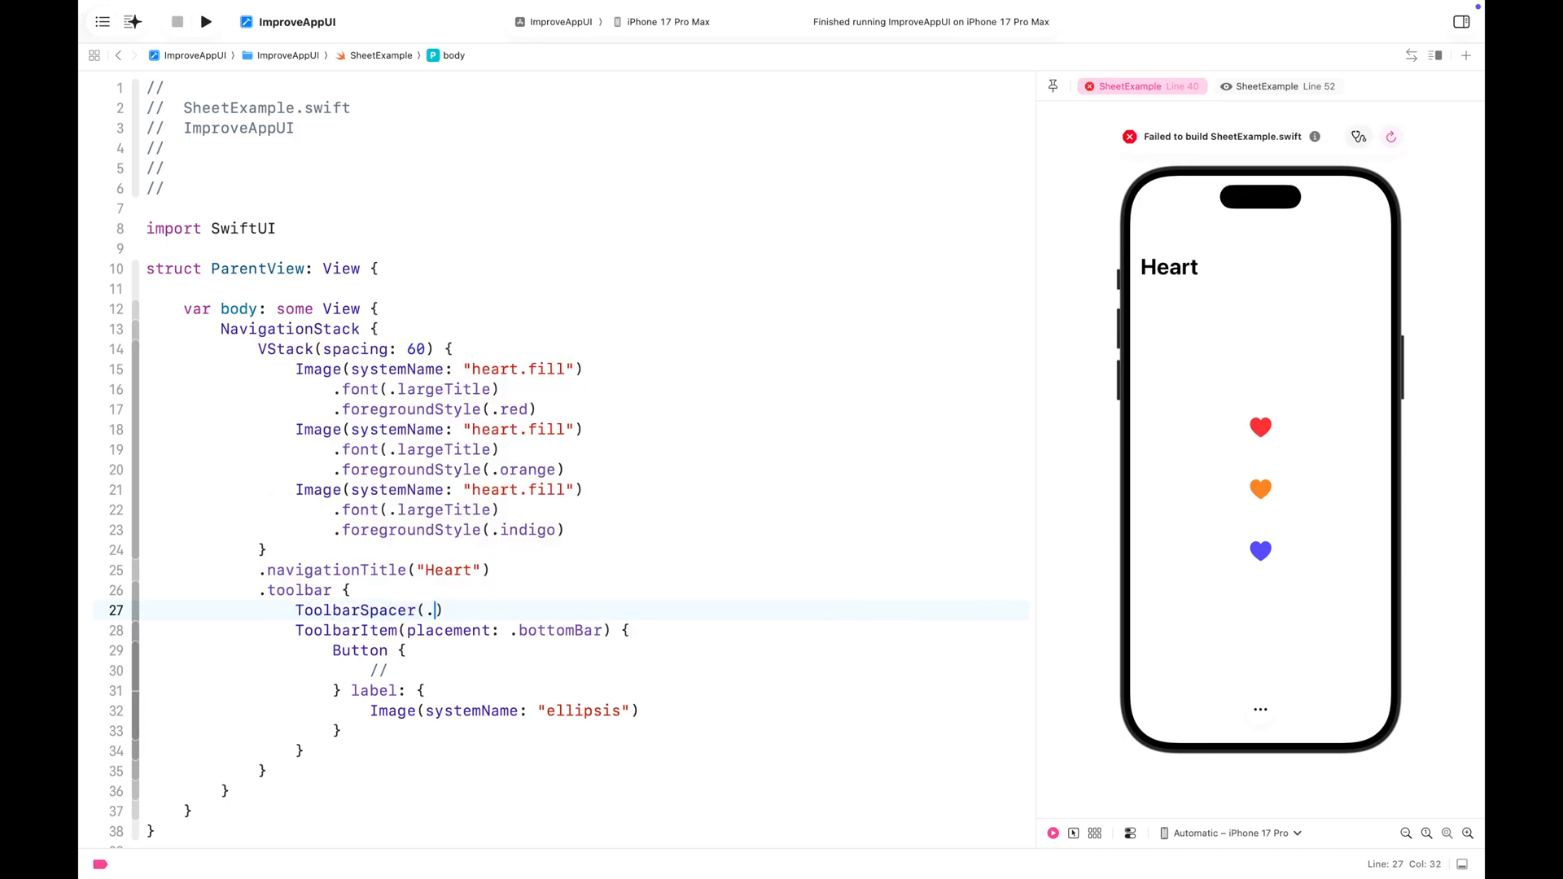
type("flexible,")
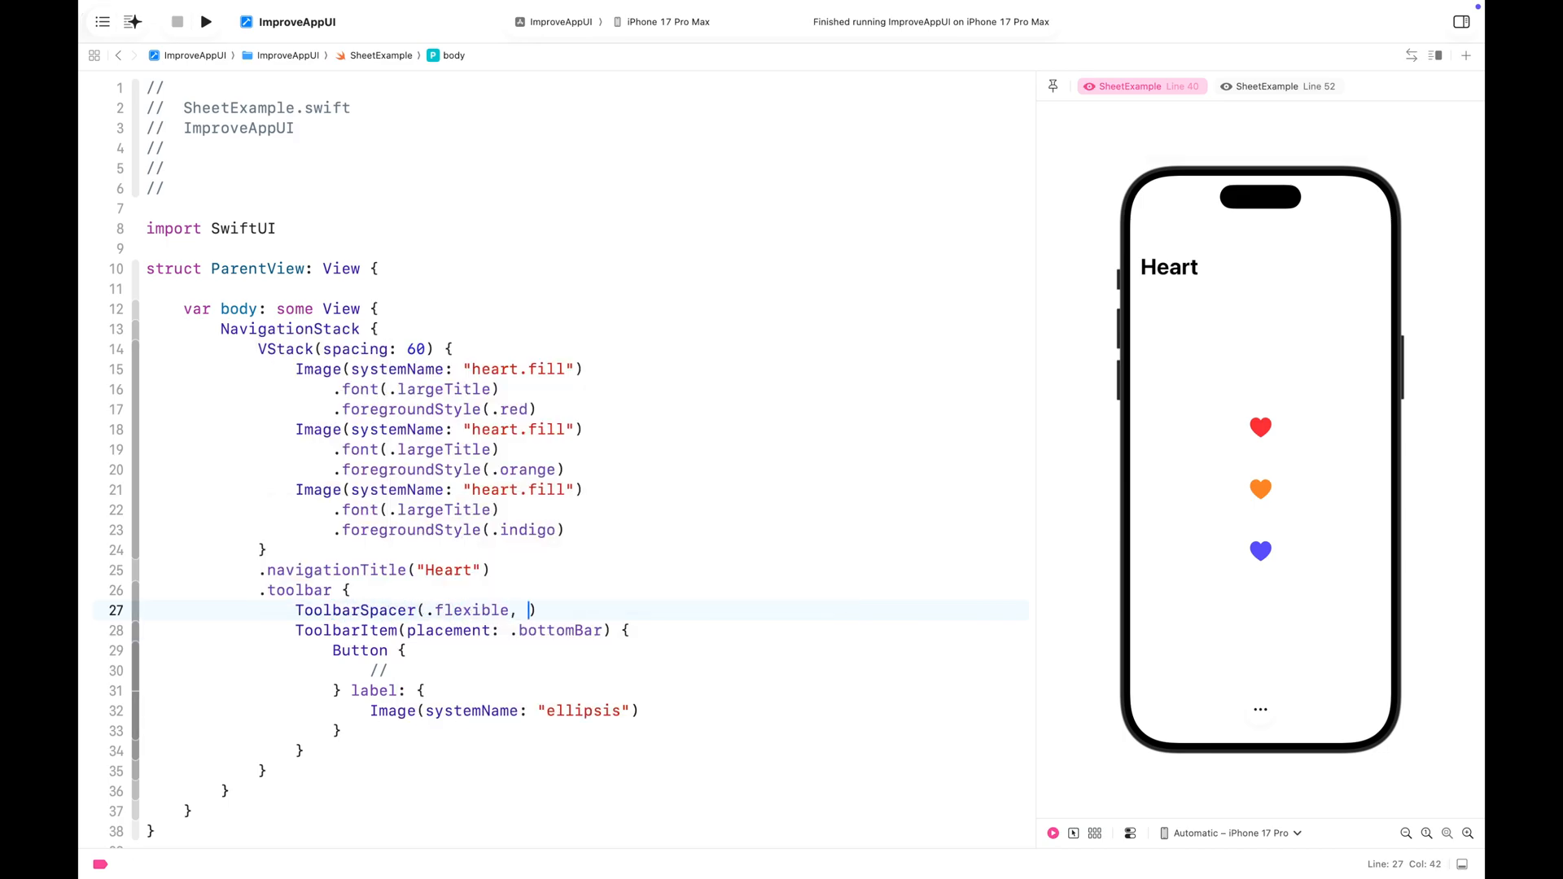
type("placement: .")
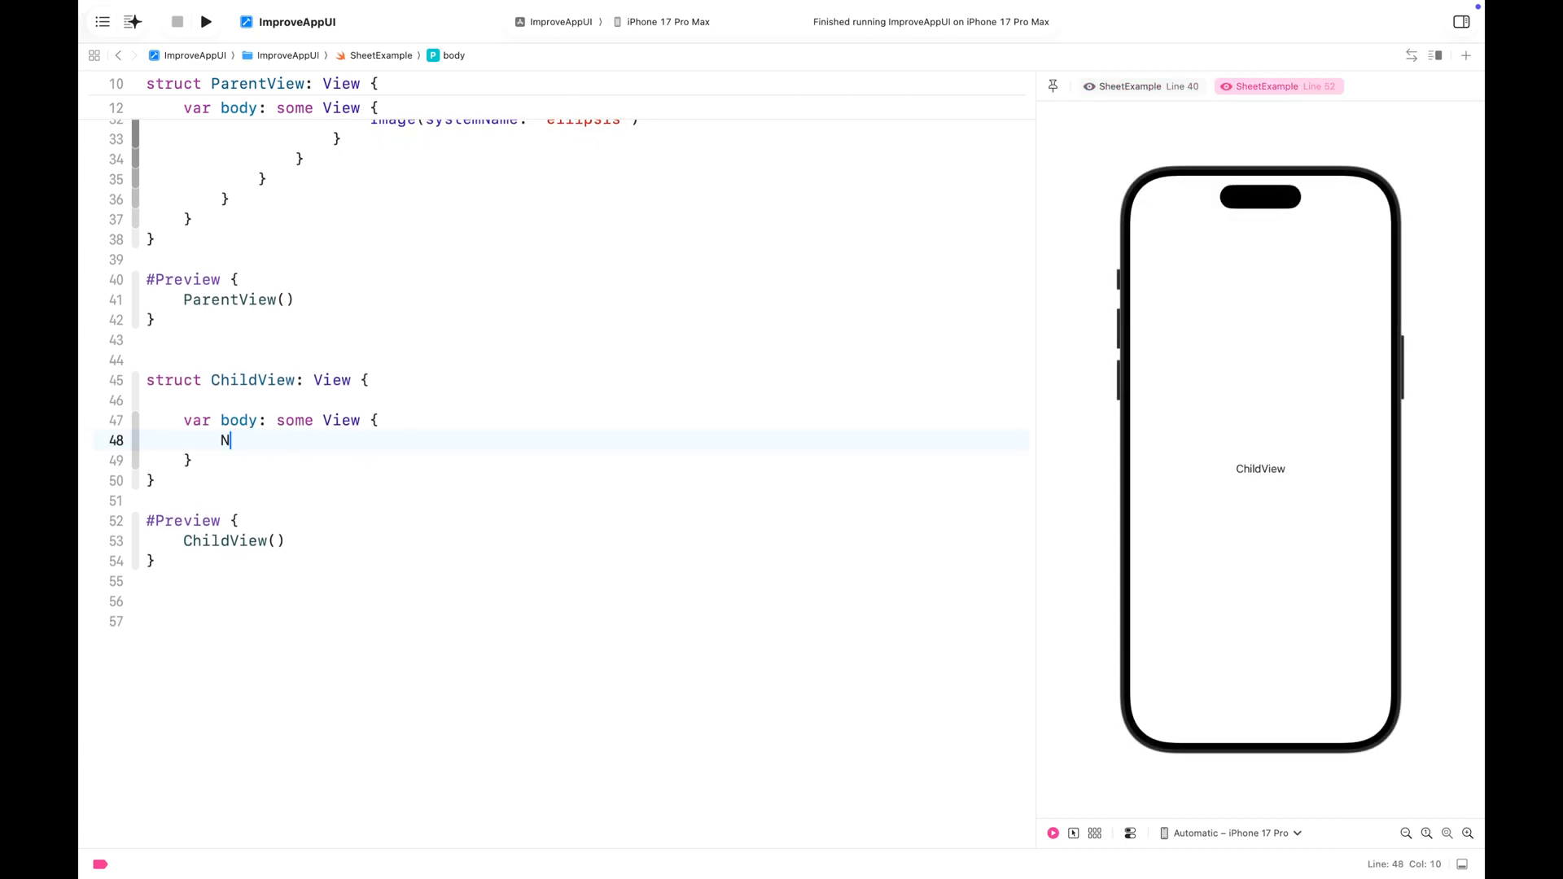
Step: Give ChildView a NavigationStack with padded lorem Text, title "Subview" and a checkmark toolbar button
type("avigationStack")
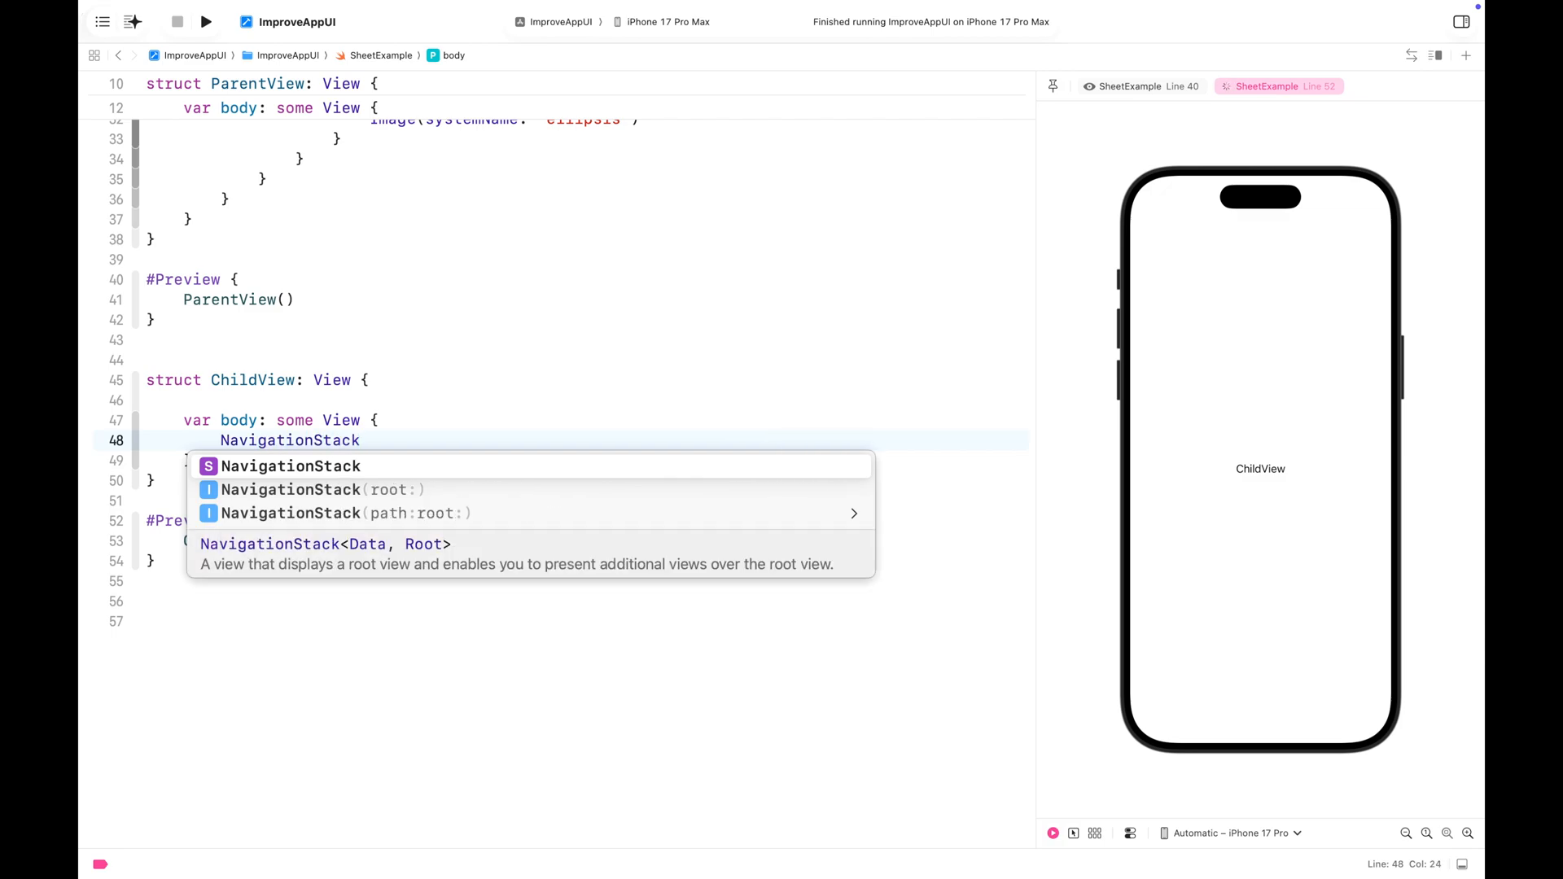
type("VStack {")
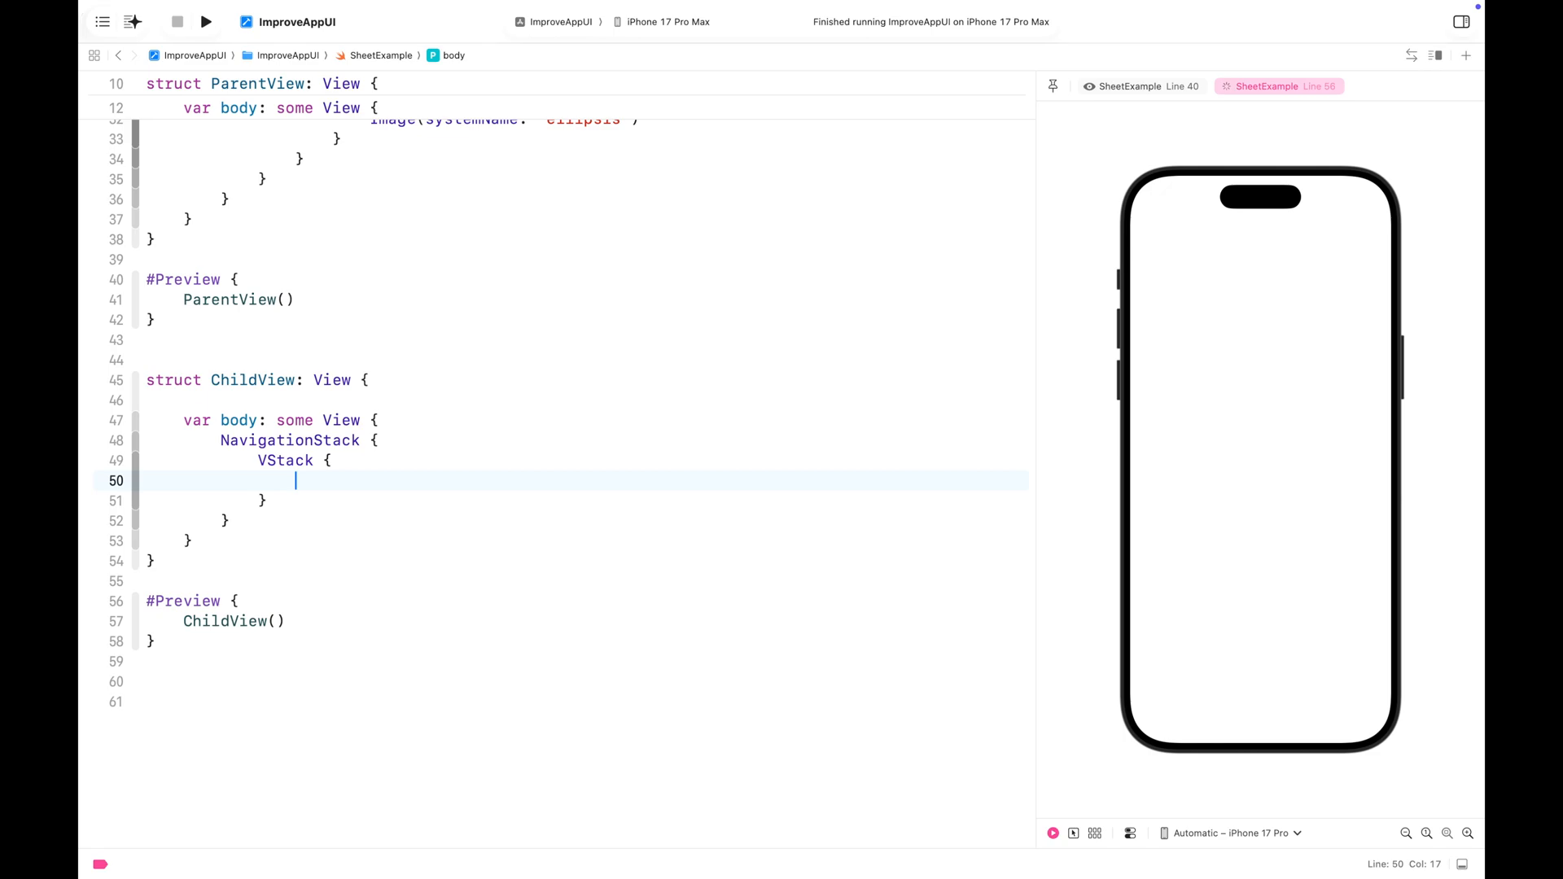
type("Text(")
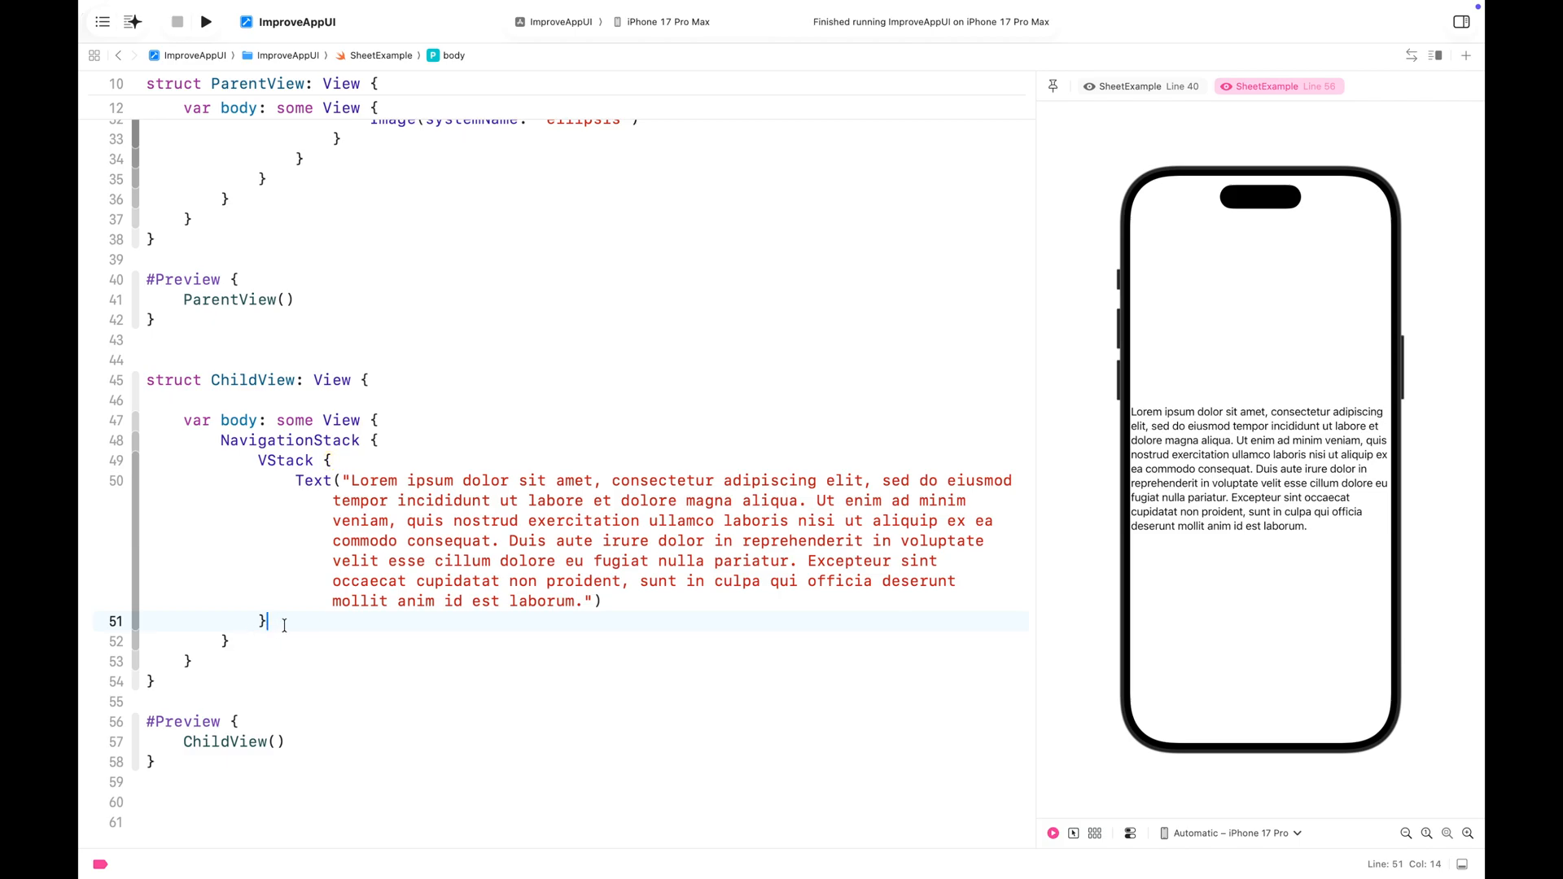
type(".padding()")
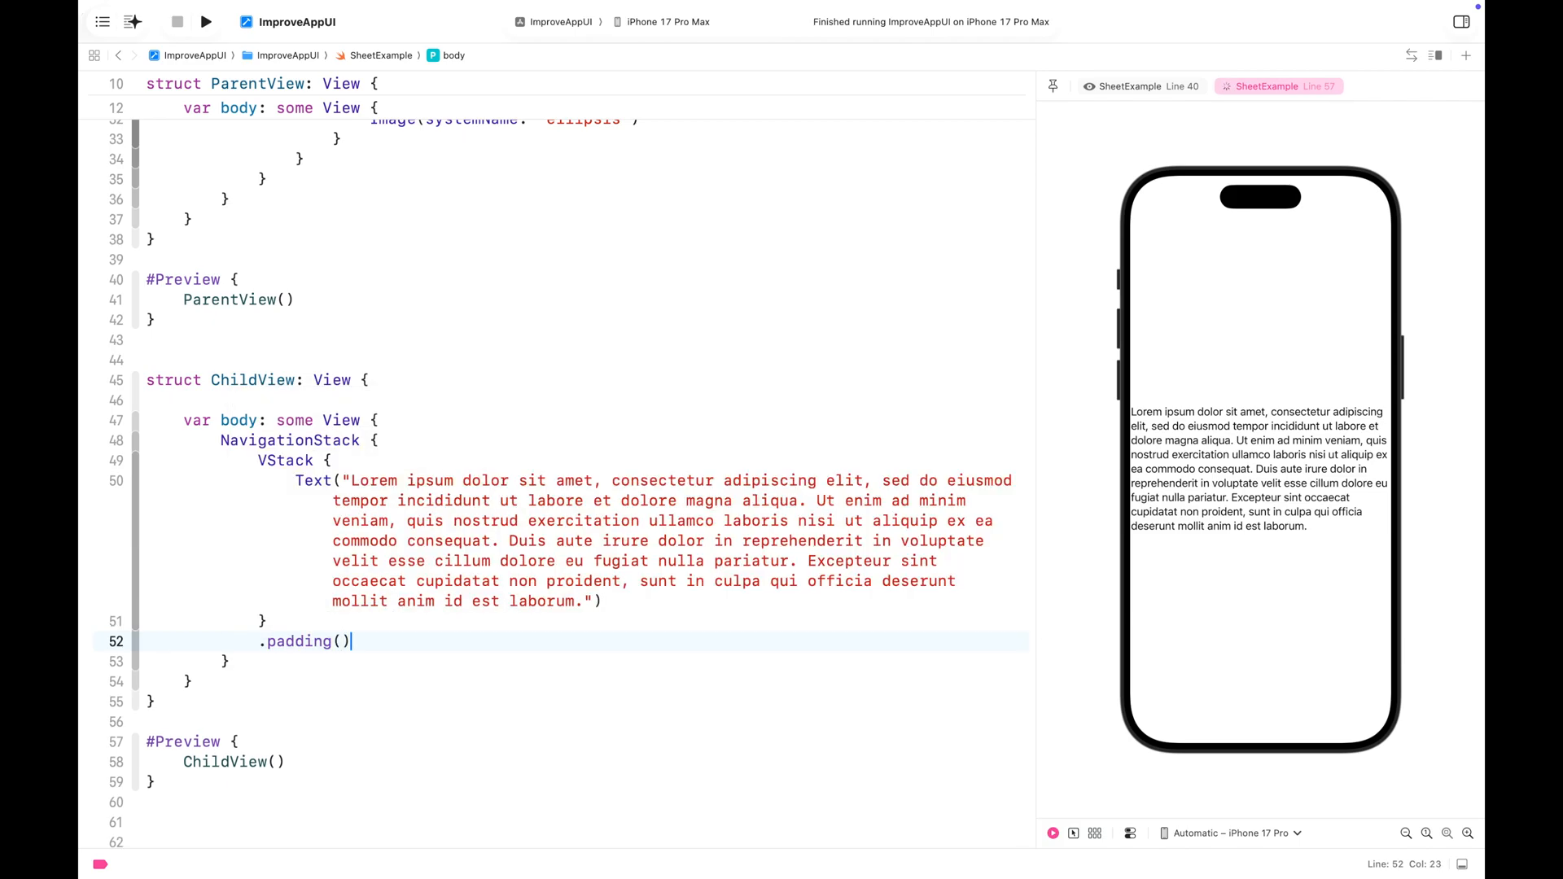
type(".nav")
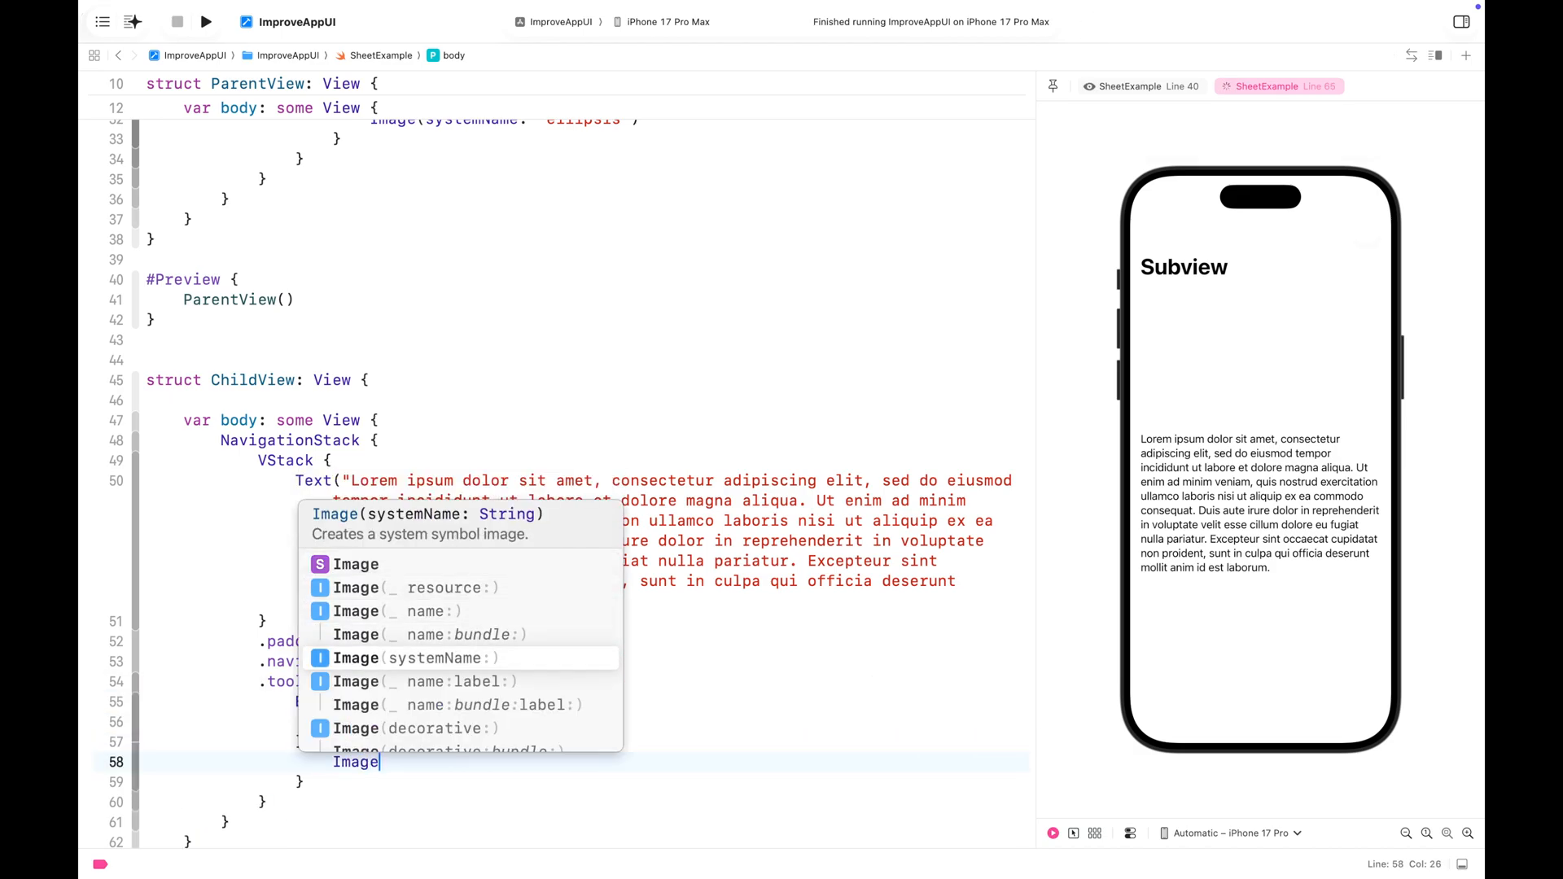
type("(systemName: \"checkmark\"")
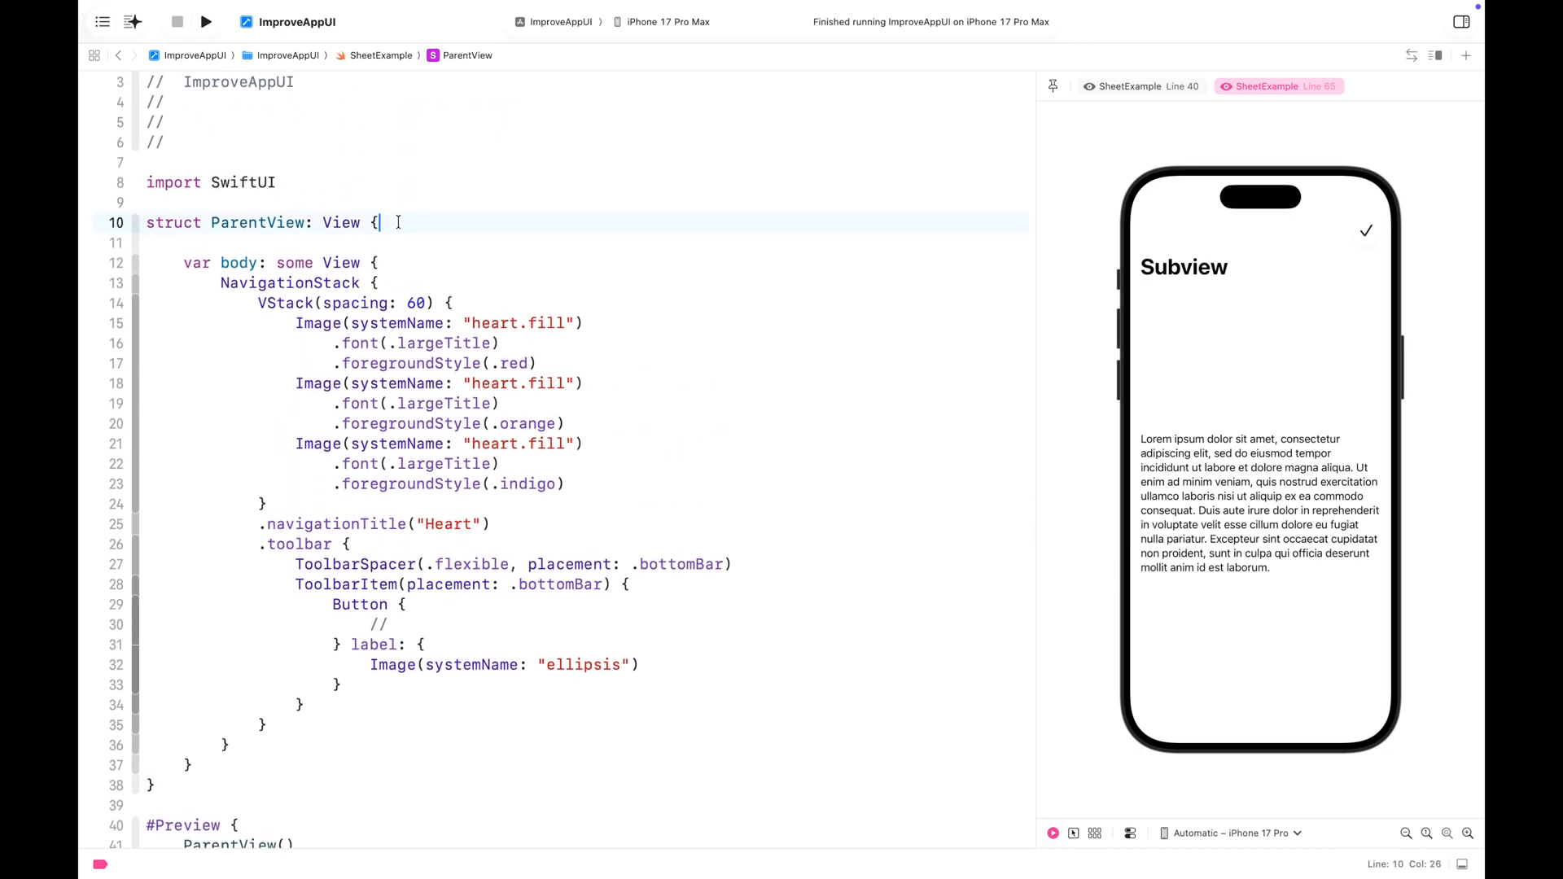
type("@State pri")
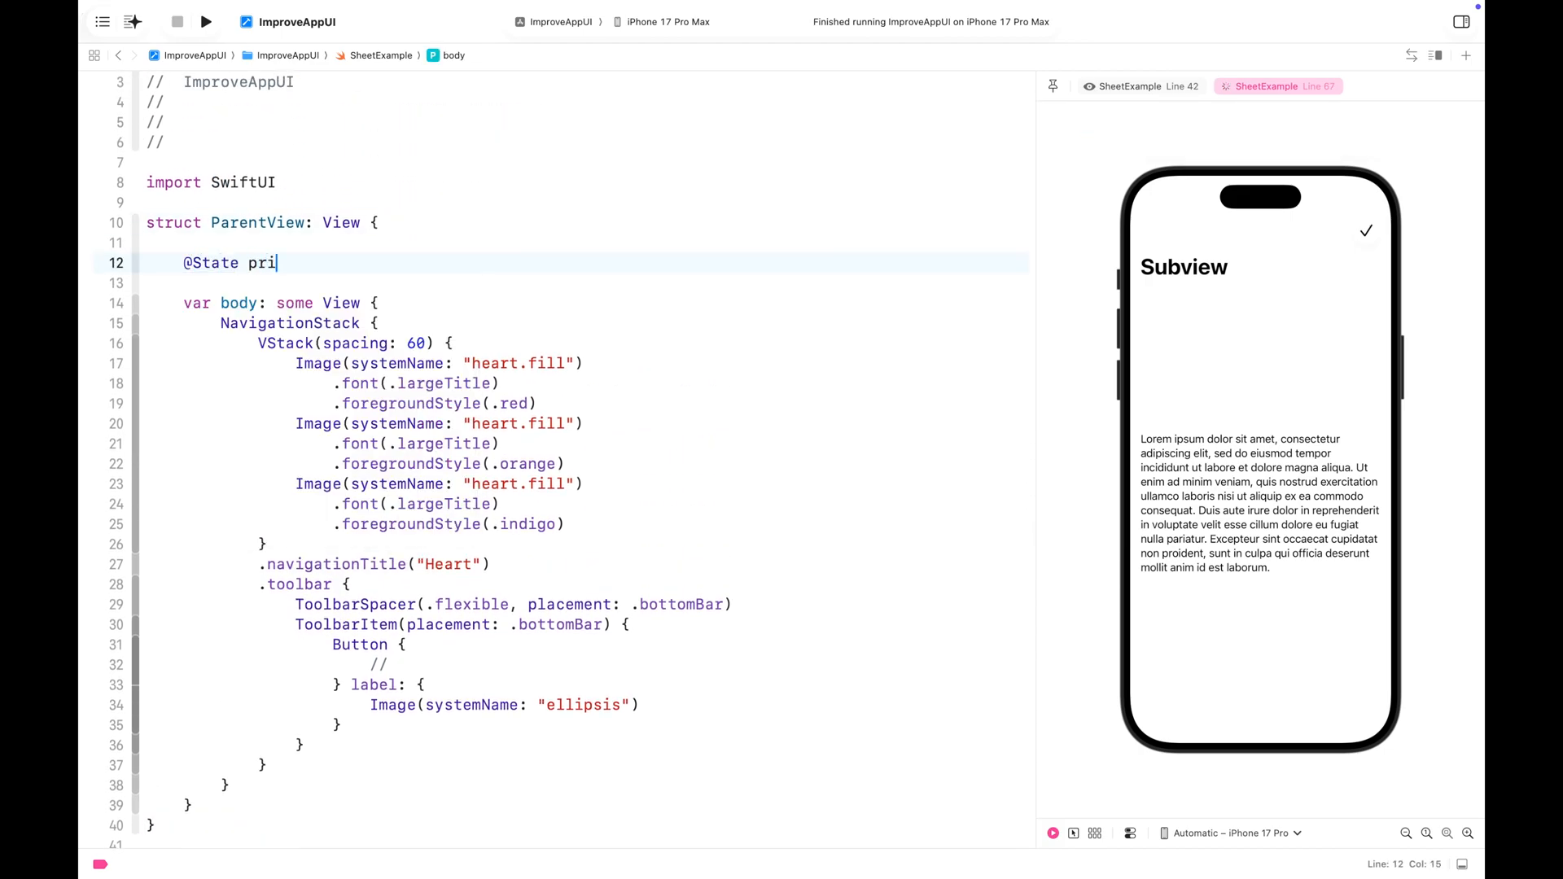
type("vate var sheetPre")
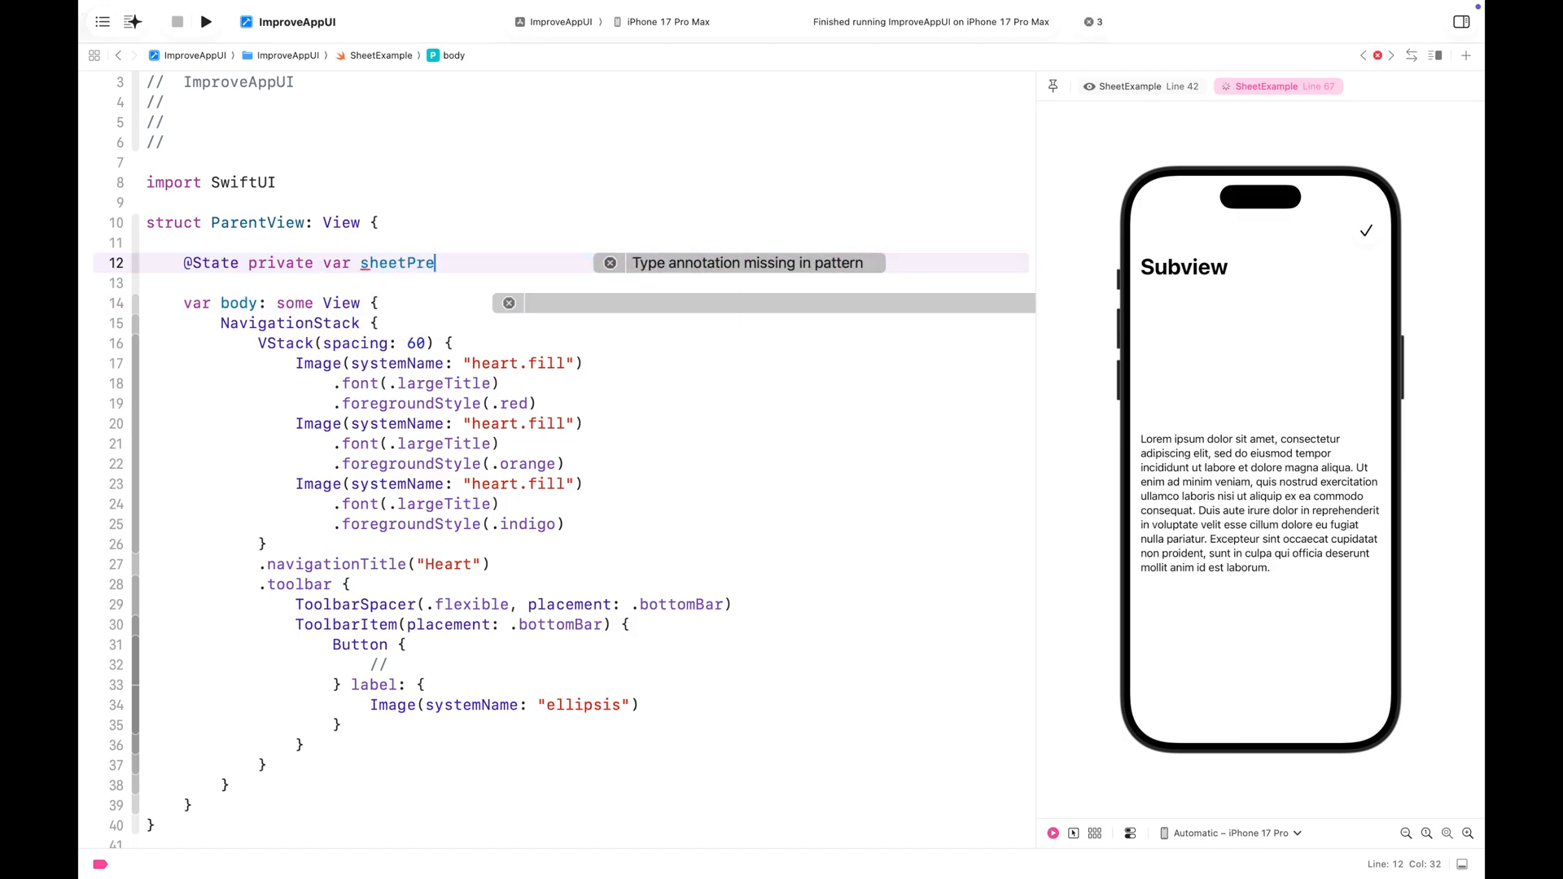
type("sented = fals")
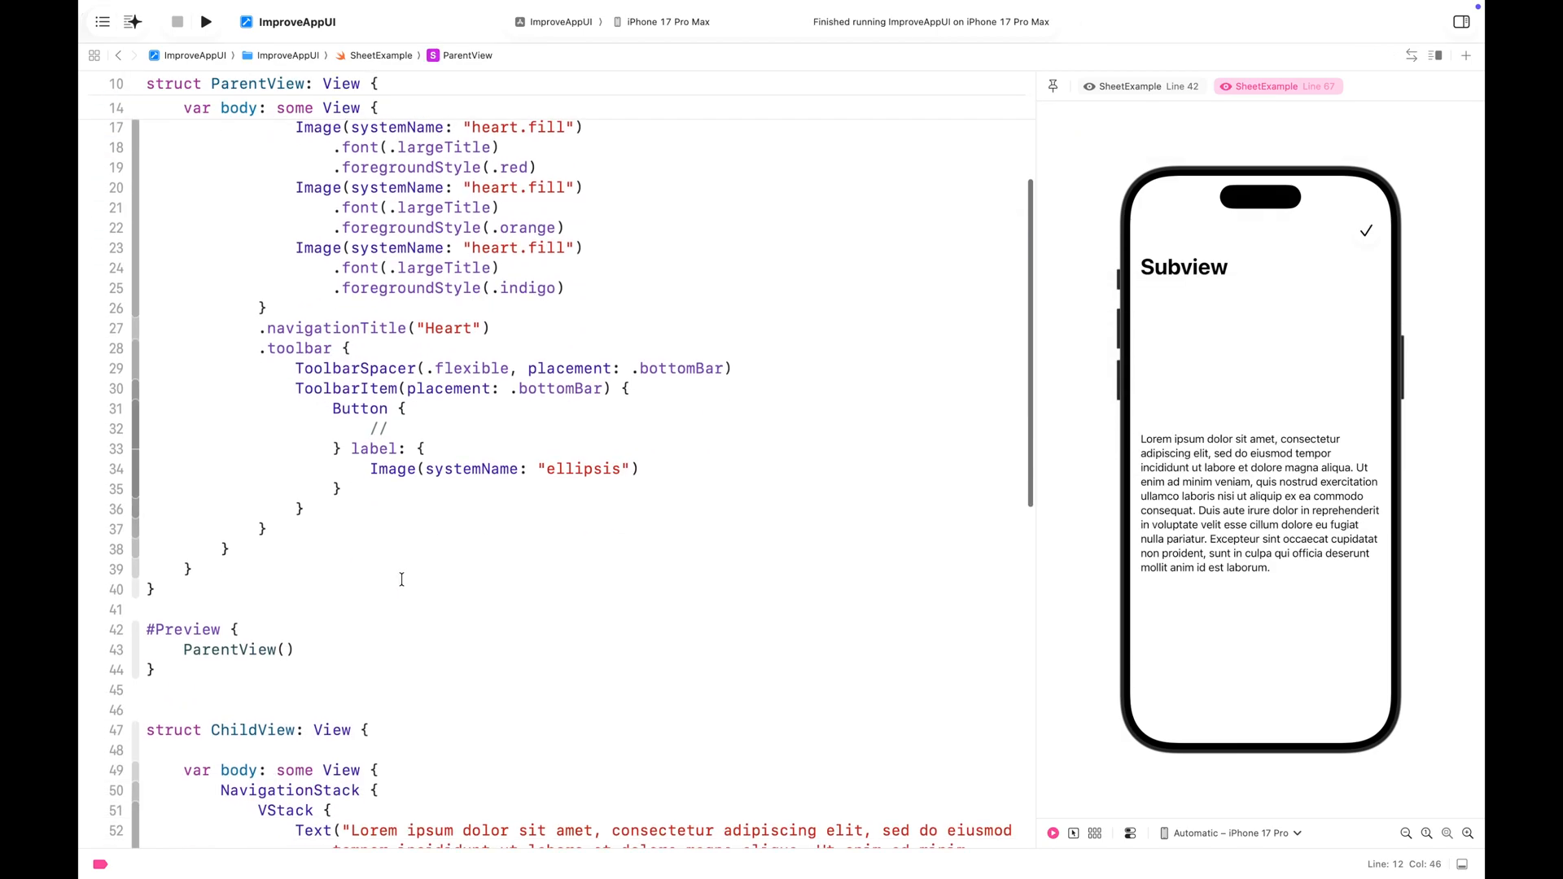
scroll("down", 3)
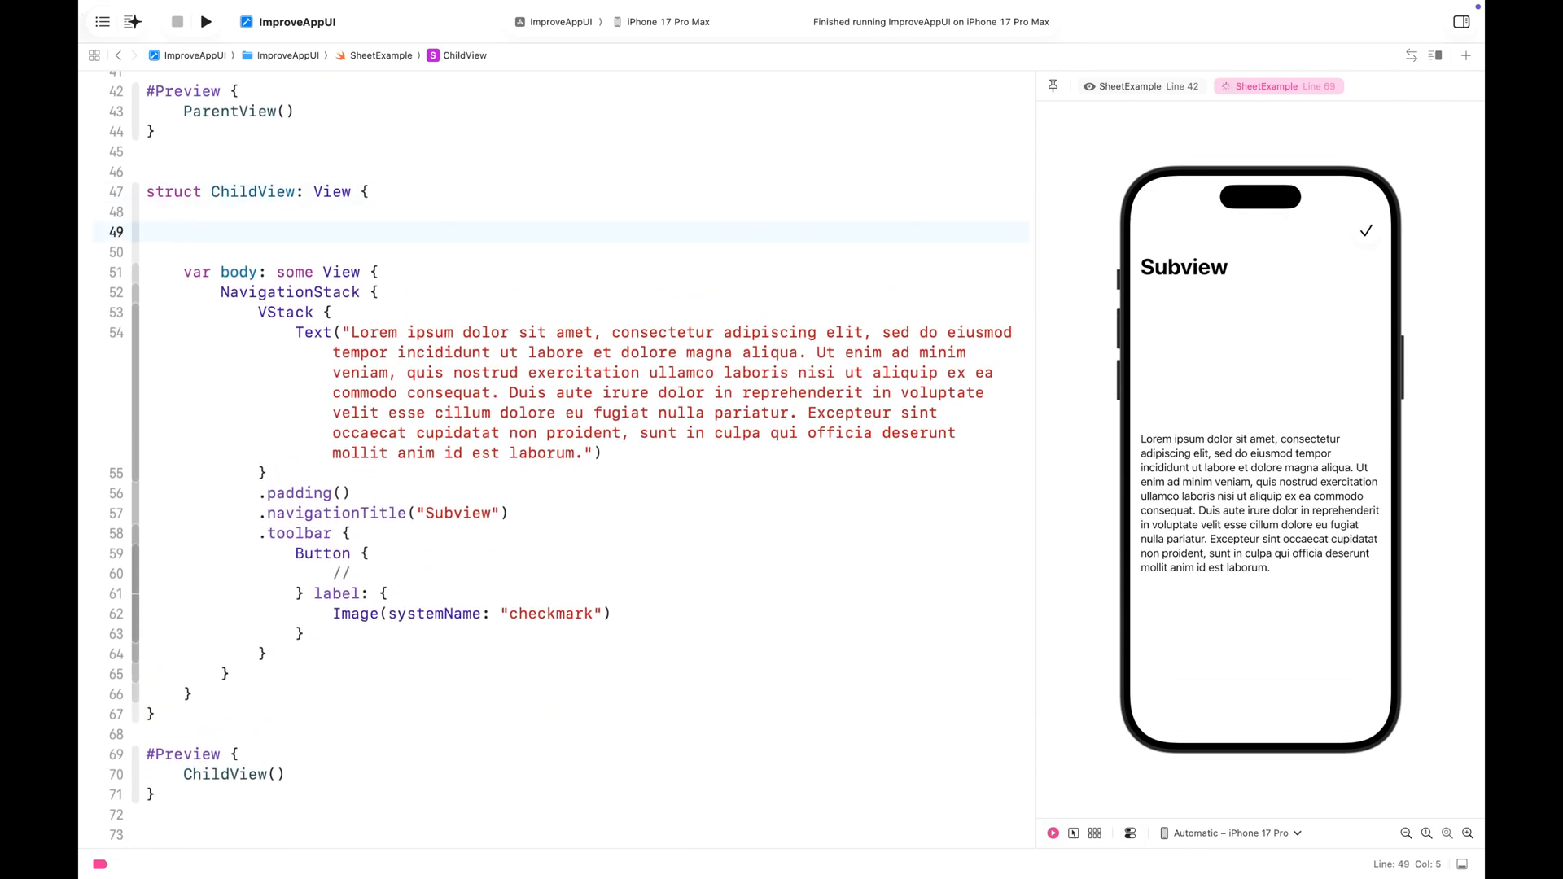
type("@Binding var shee")
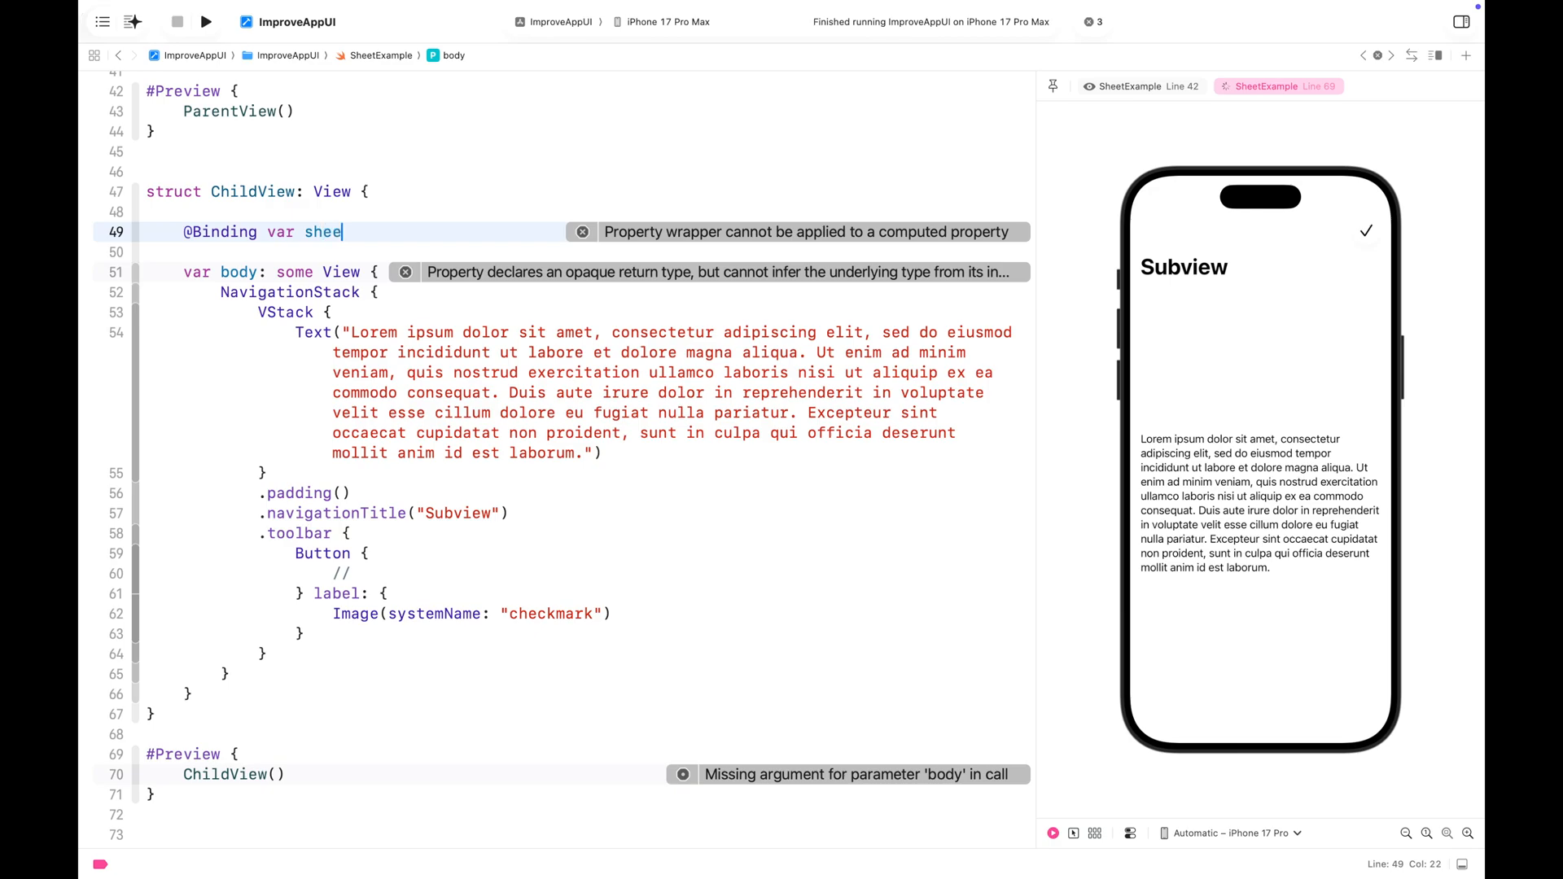
type("tPresented: Bool")
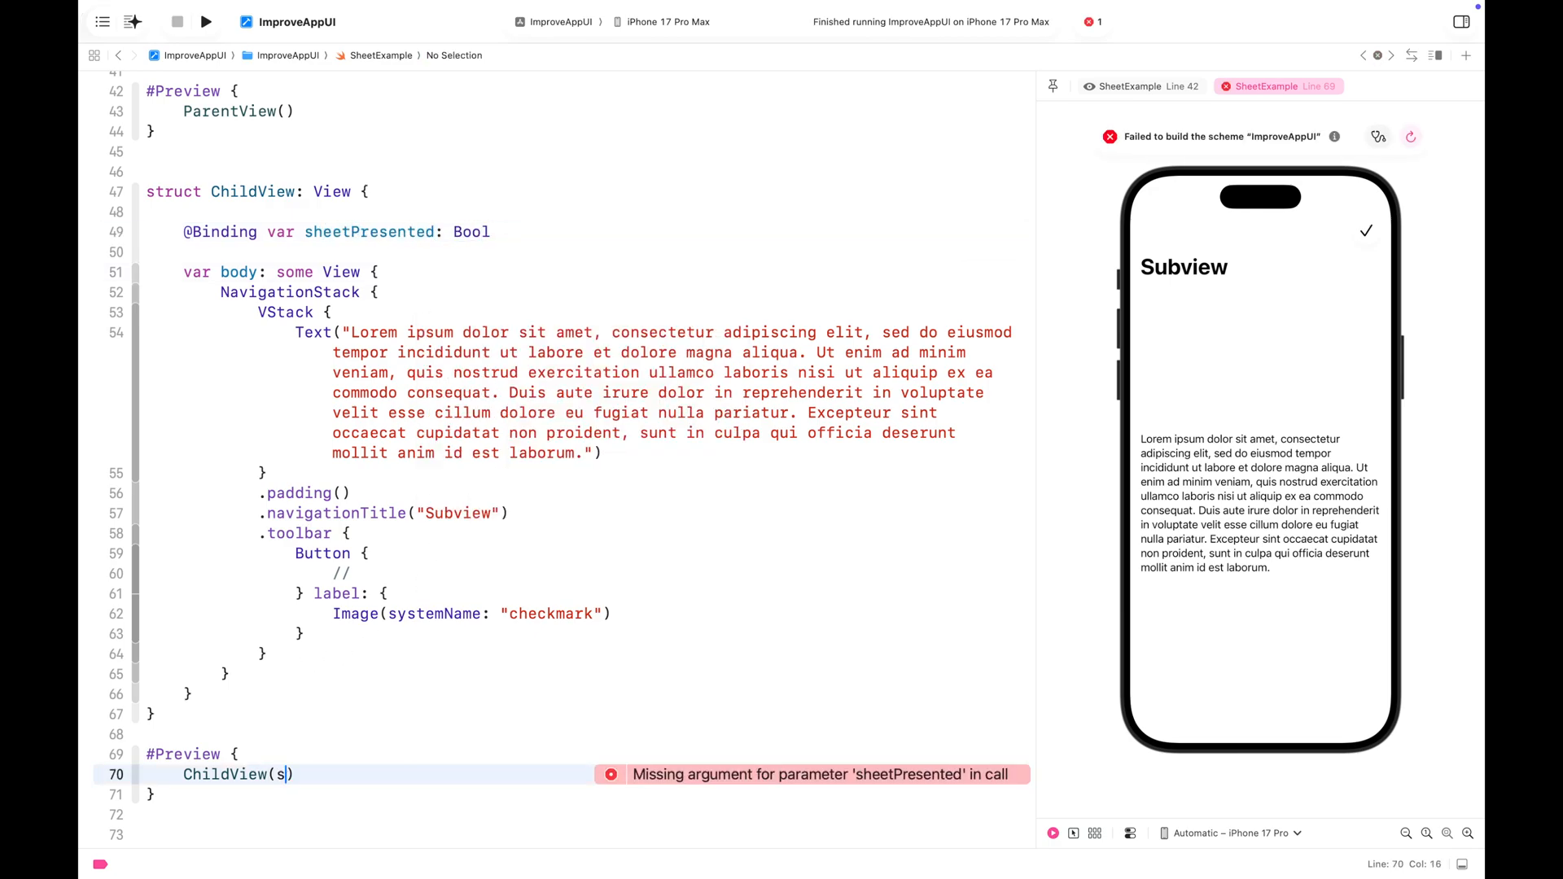
type("heetPresented: .con")
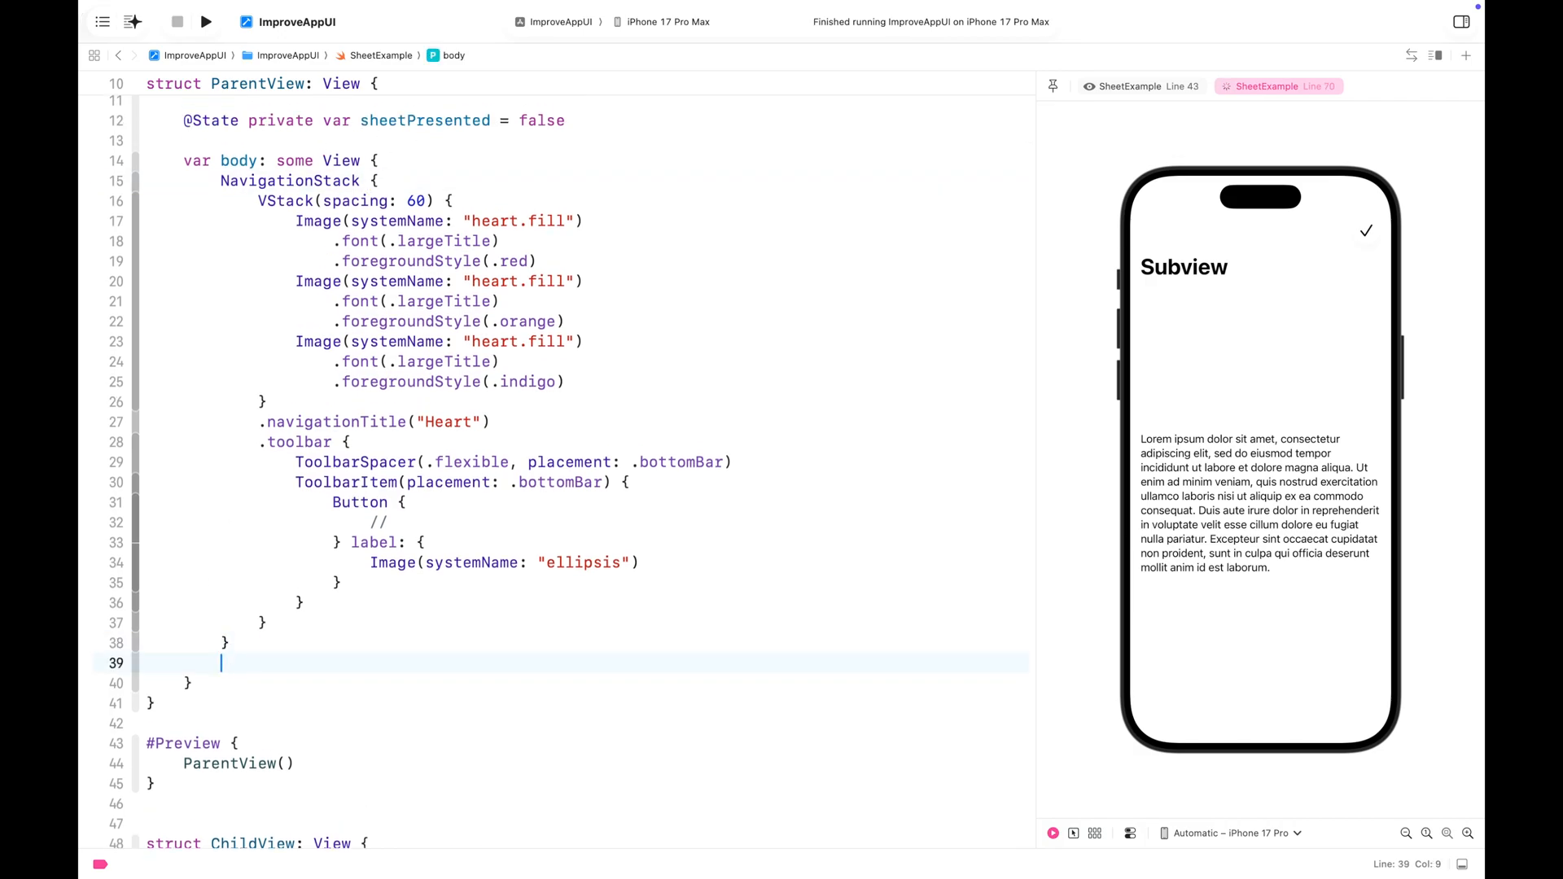
Step: Attach .sheet(isPresented: $sheetPresented) showing ChildView with presentationDetents [.medium, .large]
type(".sheet(isPr")
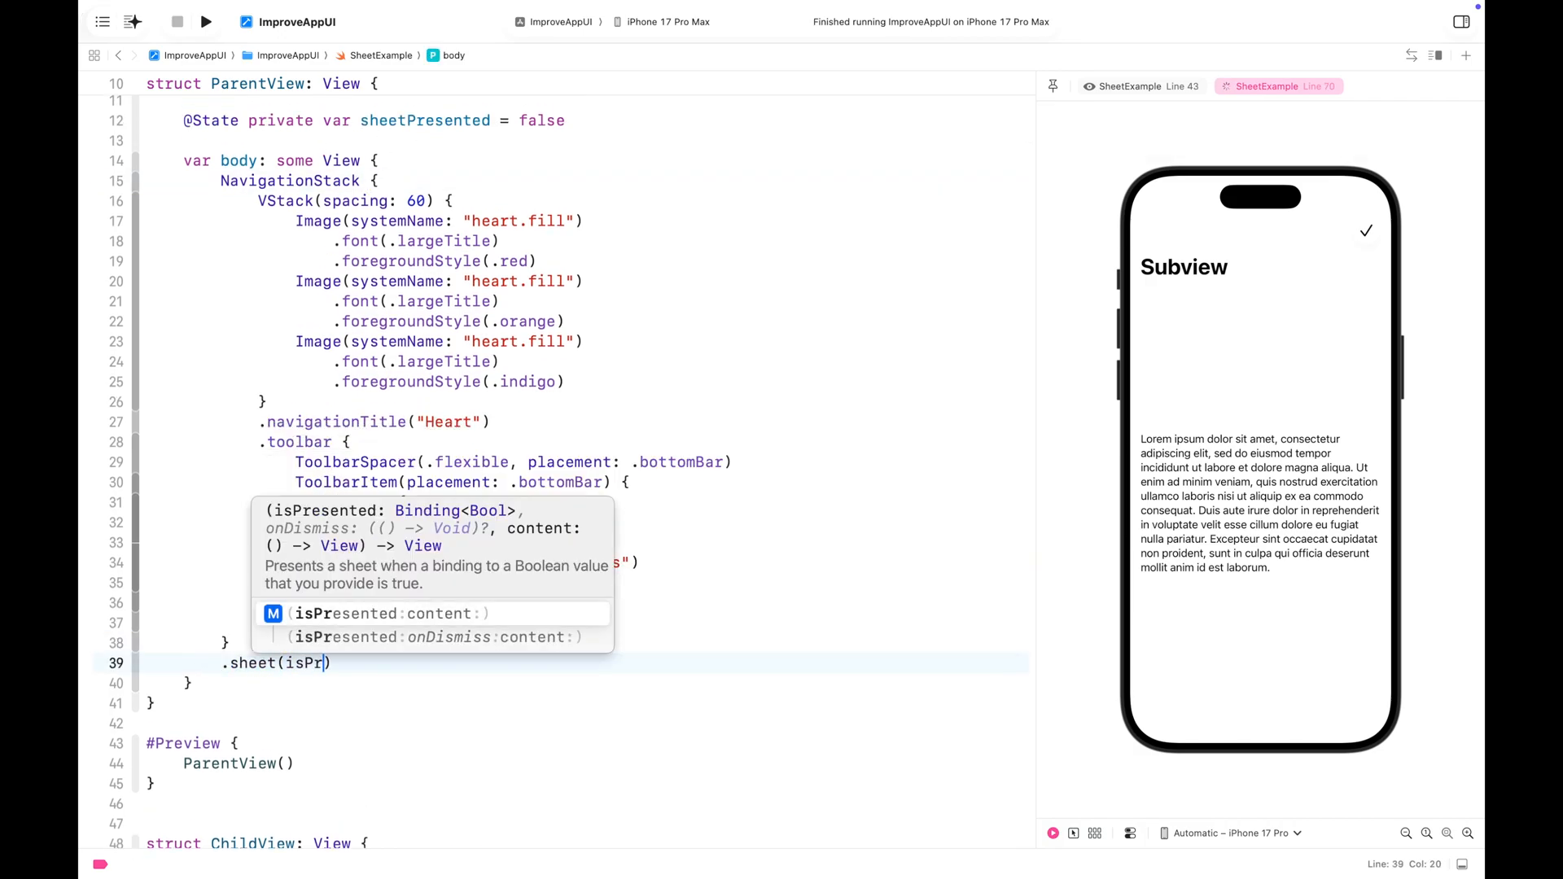
left_click(384, 614)
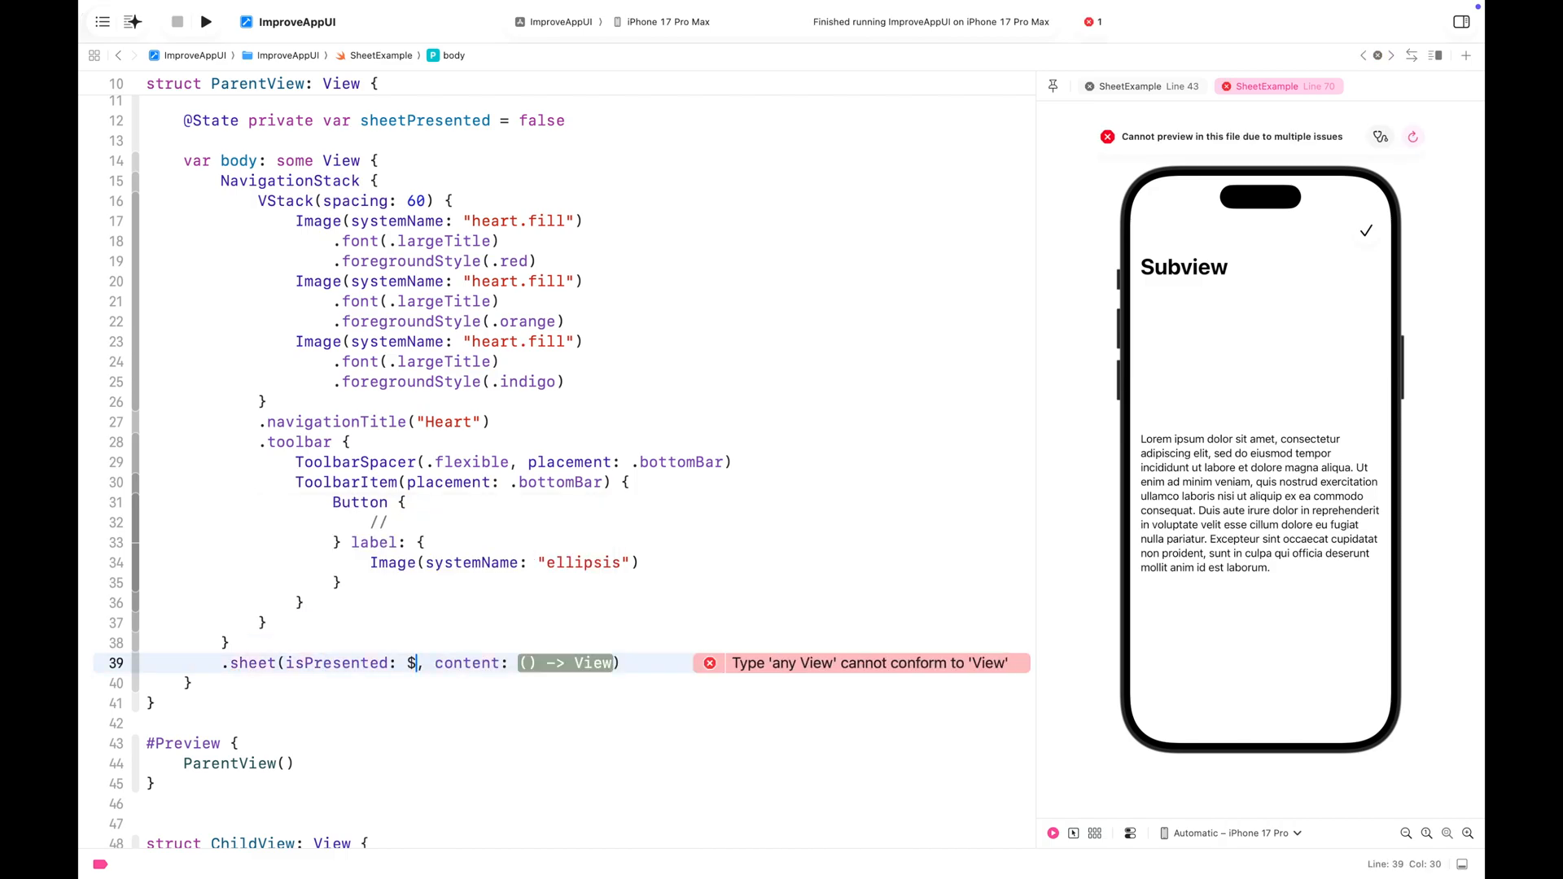
type("sheetPresented")
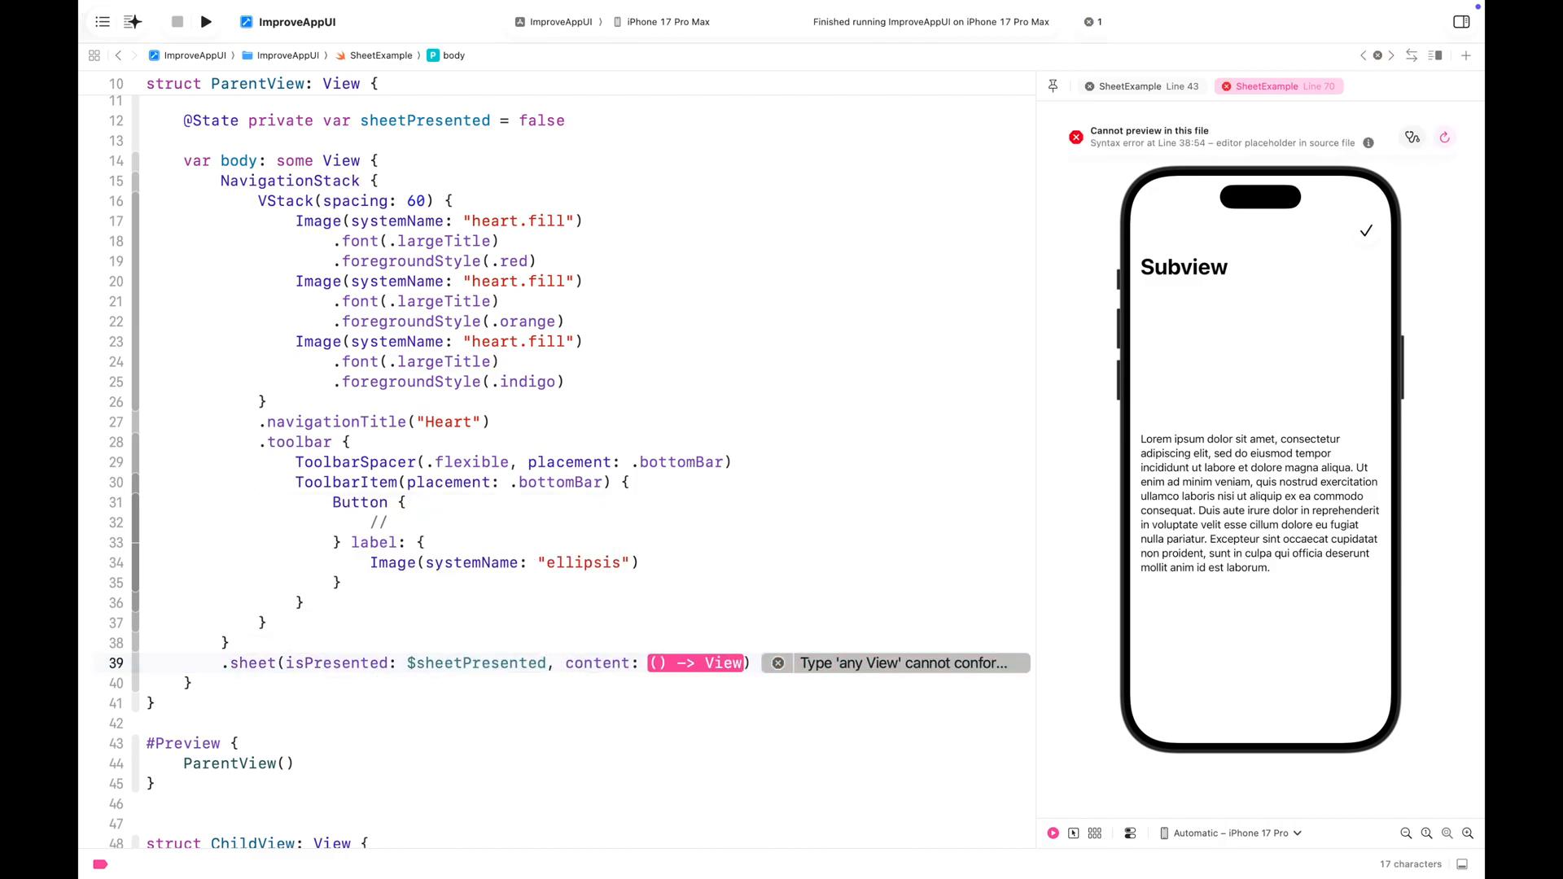
type("ChildView(sheetPresented: Binding<Bool>")
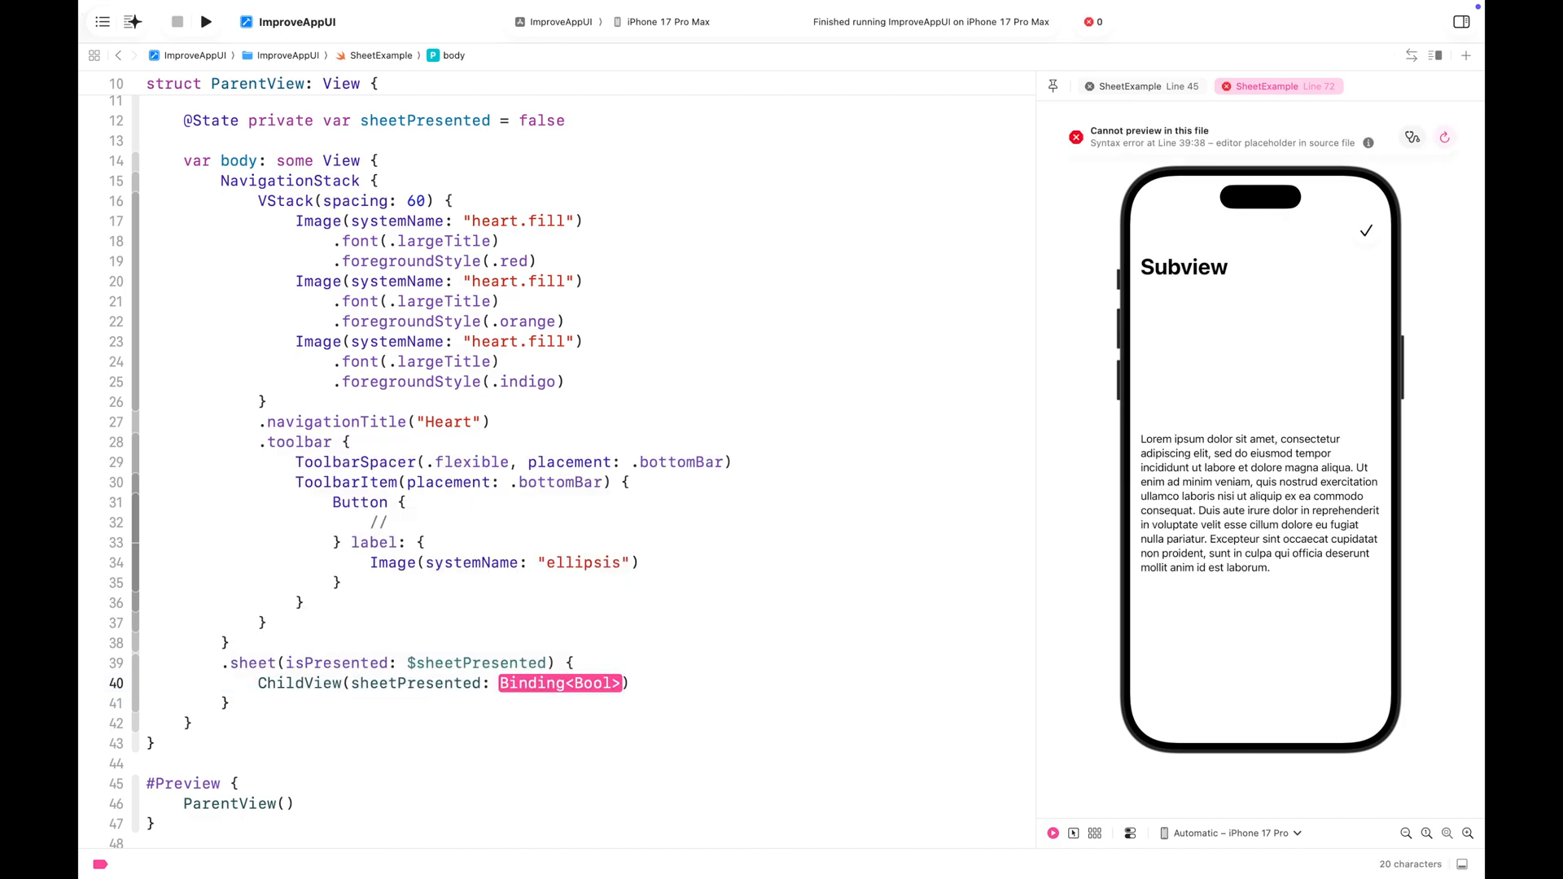
type("$sheetPresented")
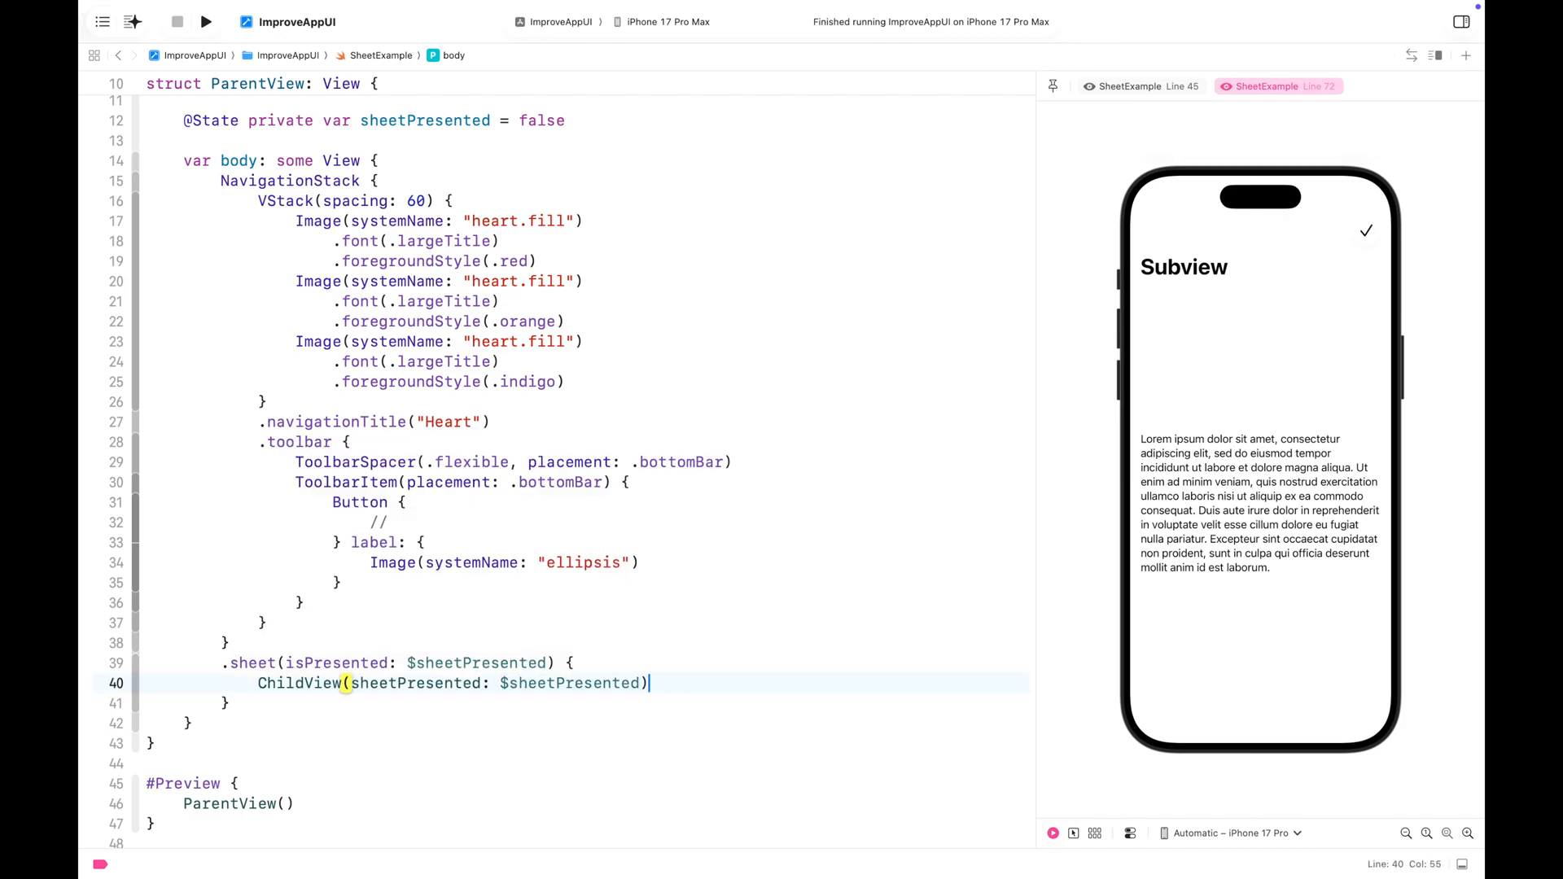
type(".presentationDetents(detents: Set<PresentationDetent>")
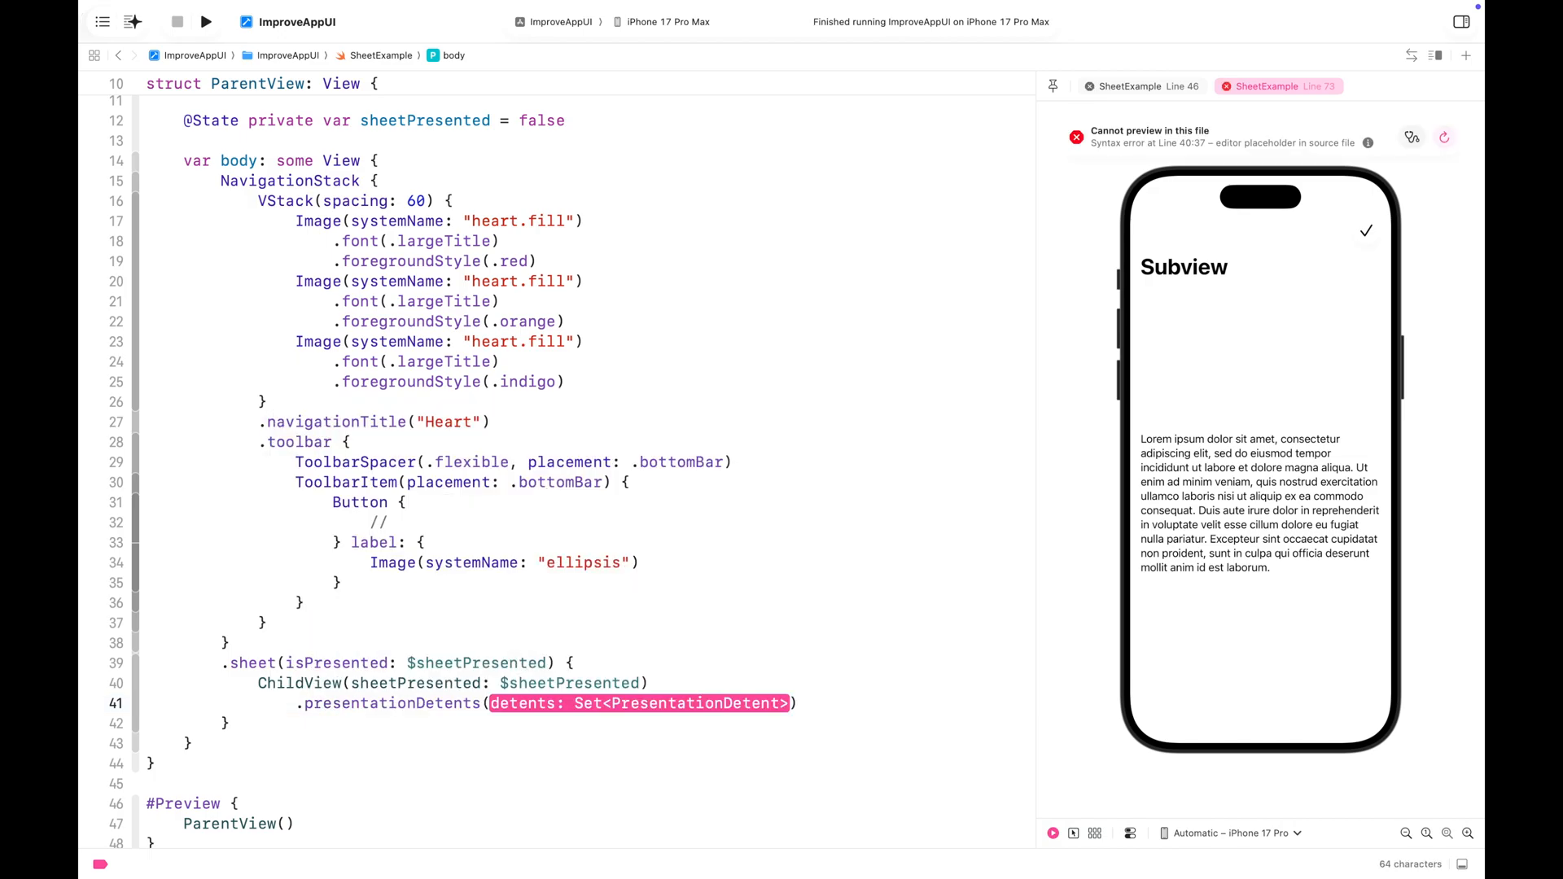
type("[.medium, .large")
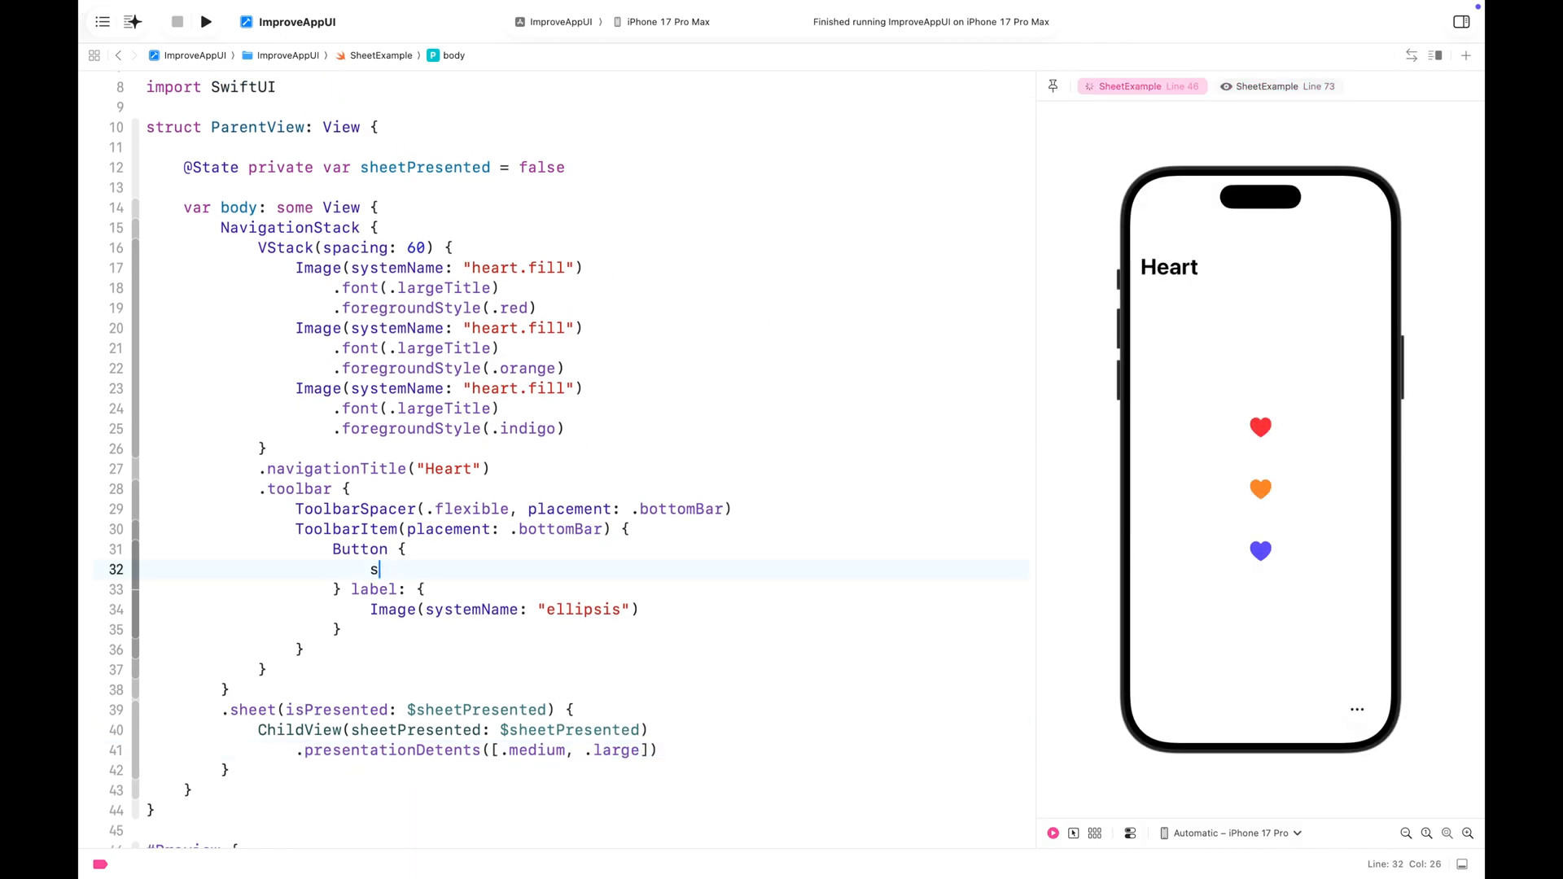
Step: Set sheetPresented true in the ellipsis action and false in the checkmark action, then try the sheet in preview
type("heetPresented = true")
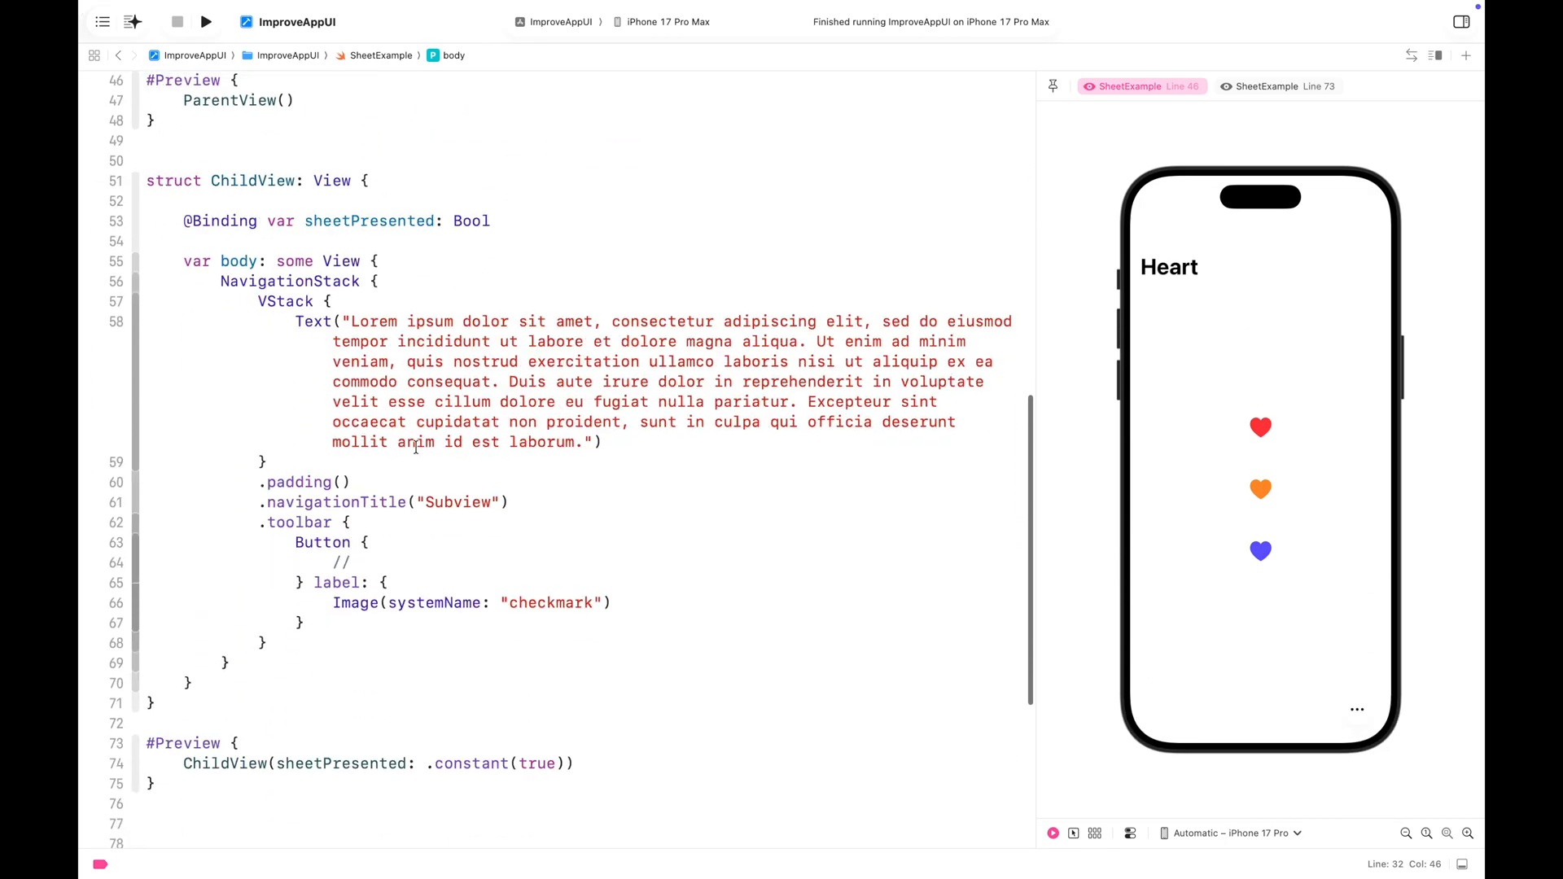
type("sh")
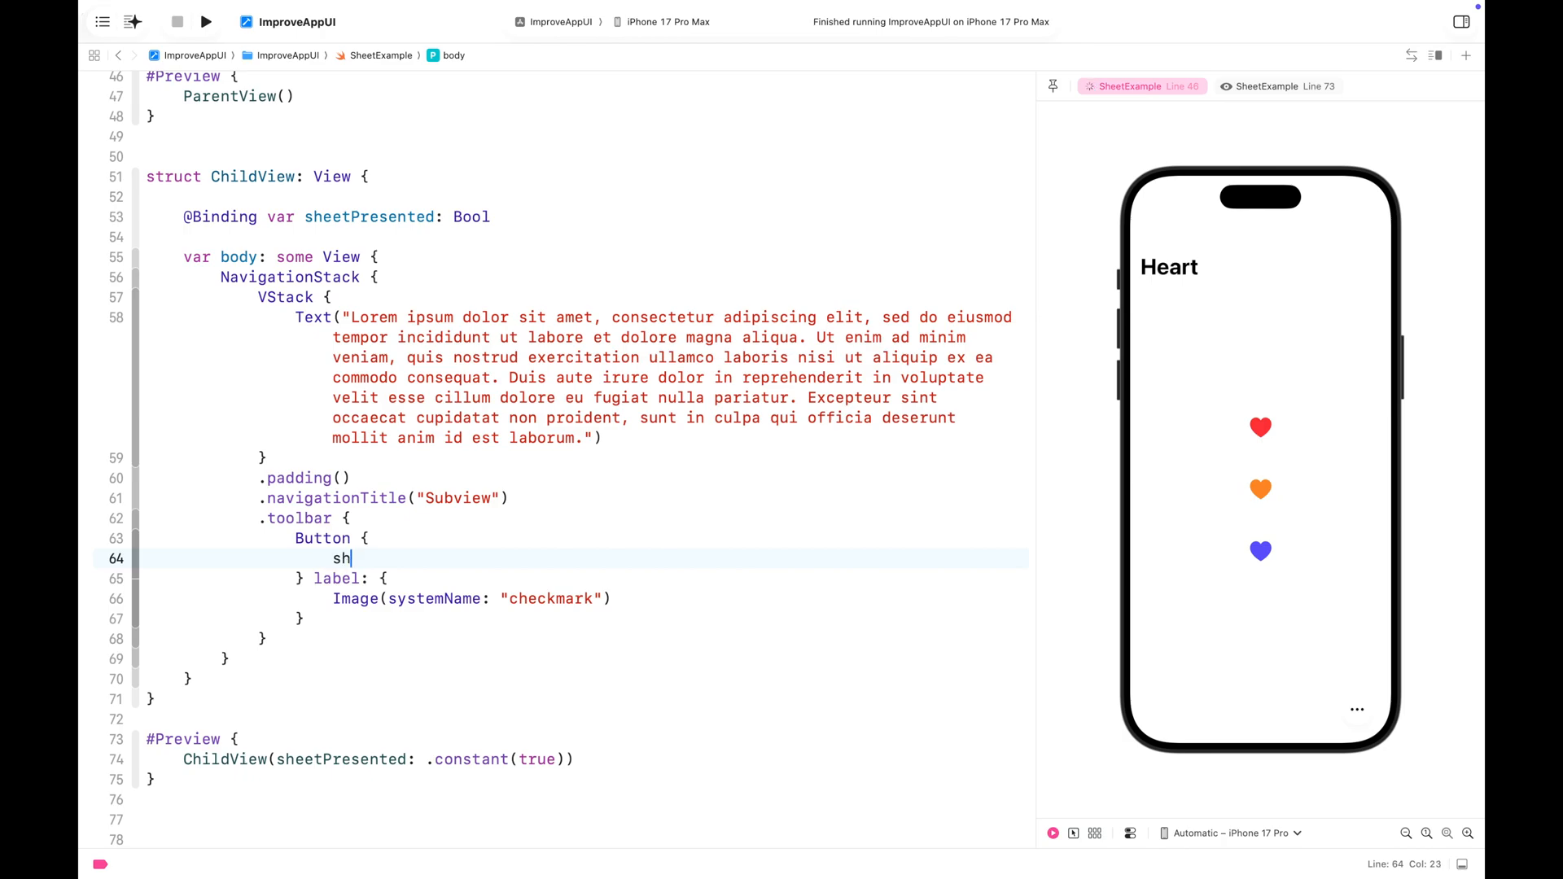
type("eetPresented = false")
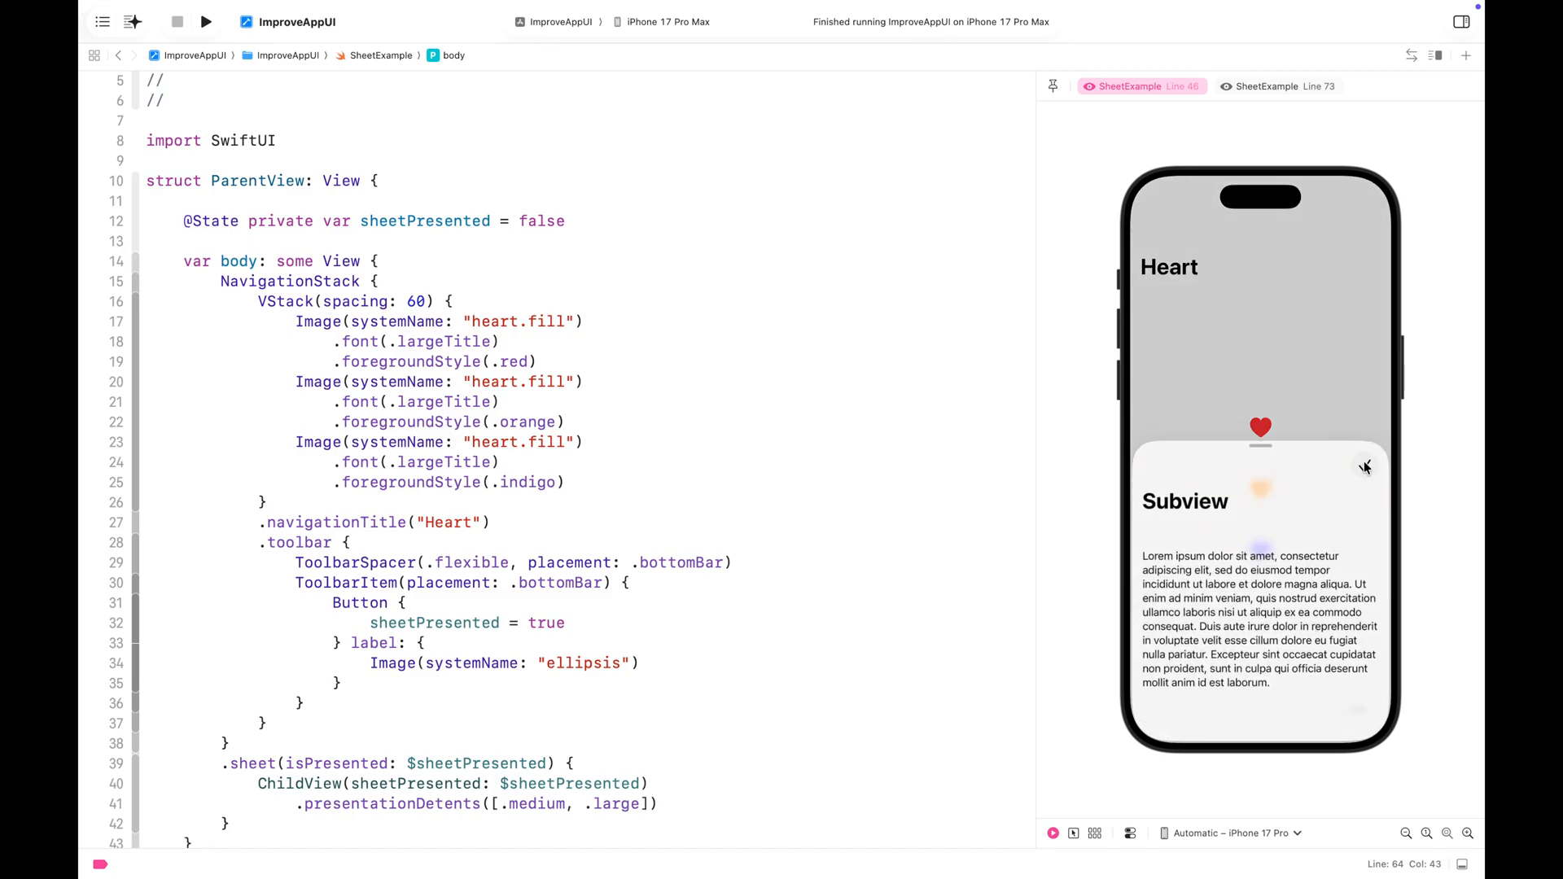
left_click(1366, 467)
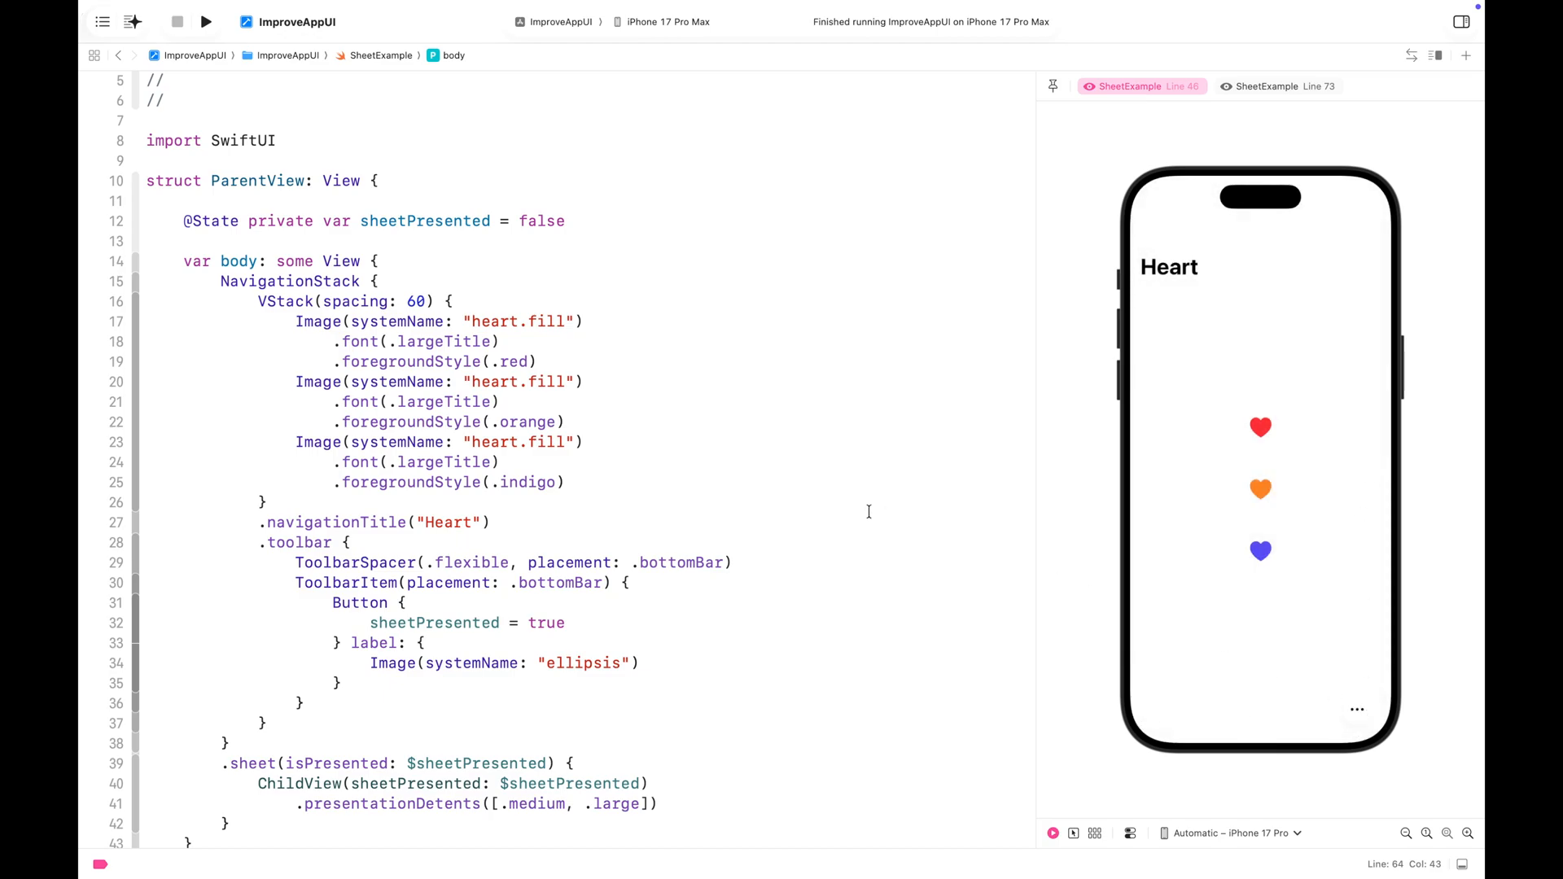
type("@Name")
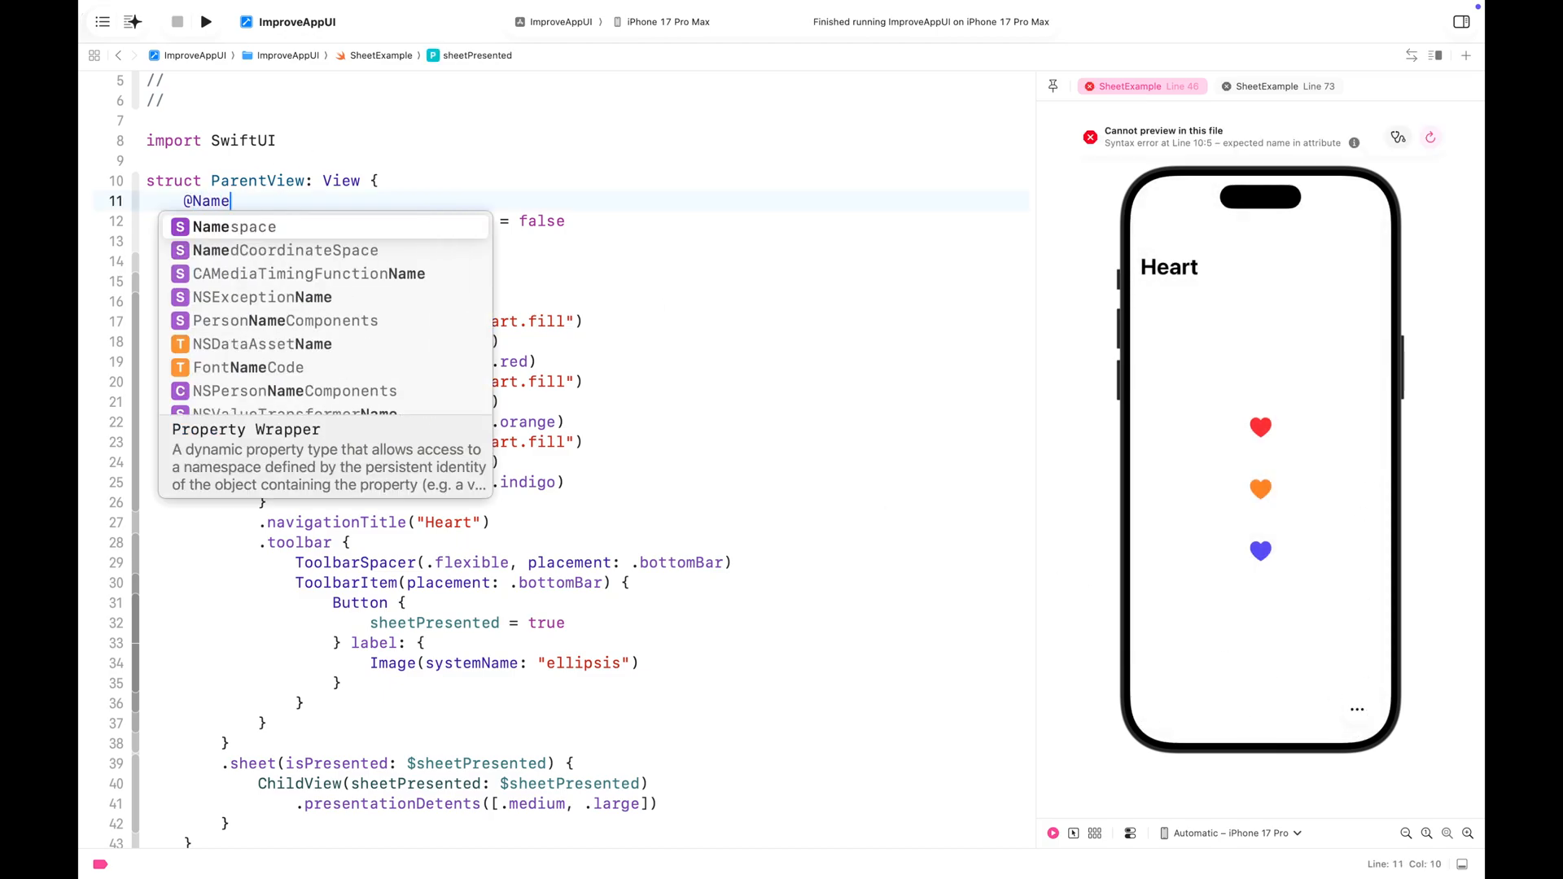
type("space private var nameSpace")
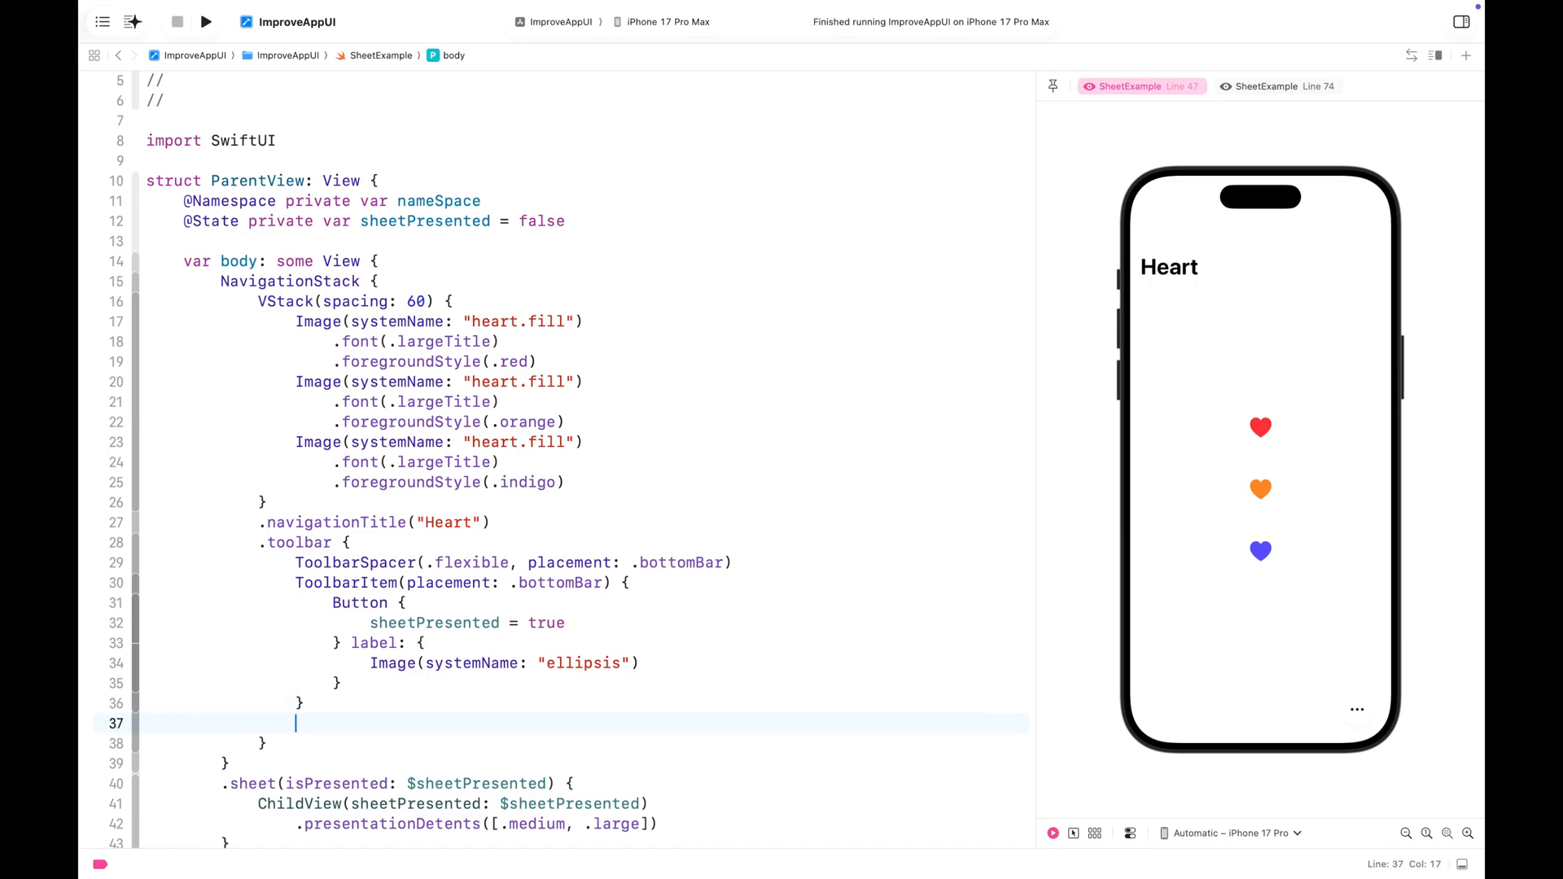
type(".matchedTransitionSource(id: \"\", in: Namespace.ID")
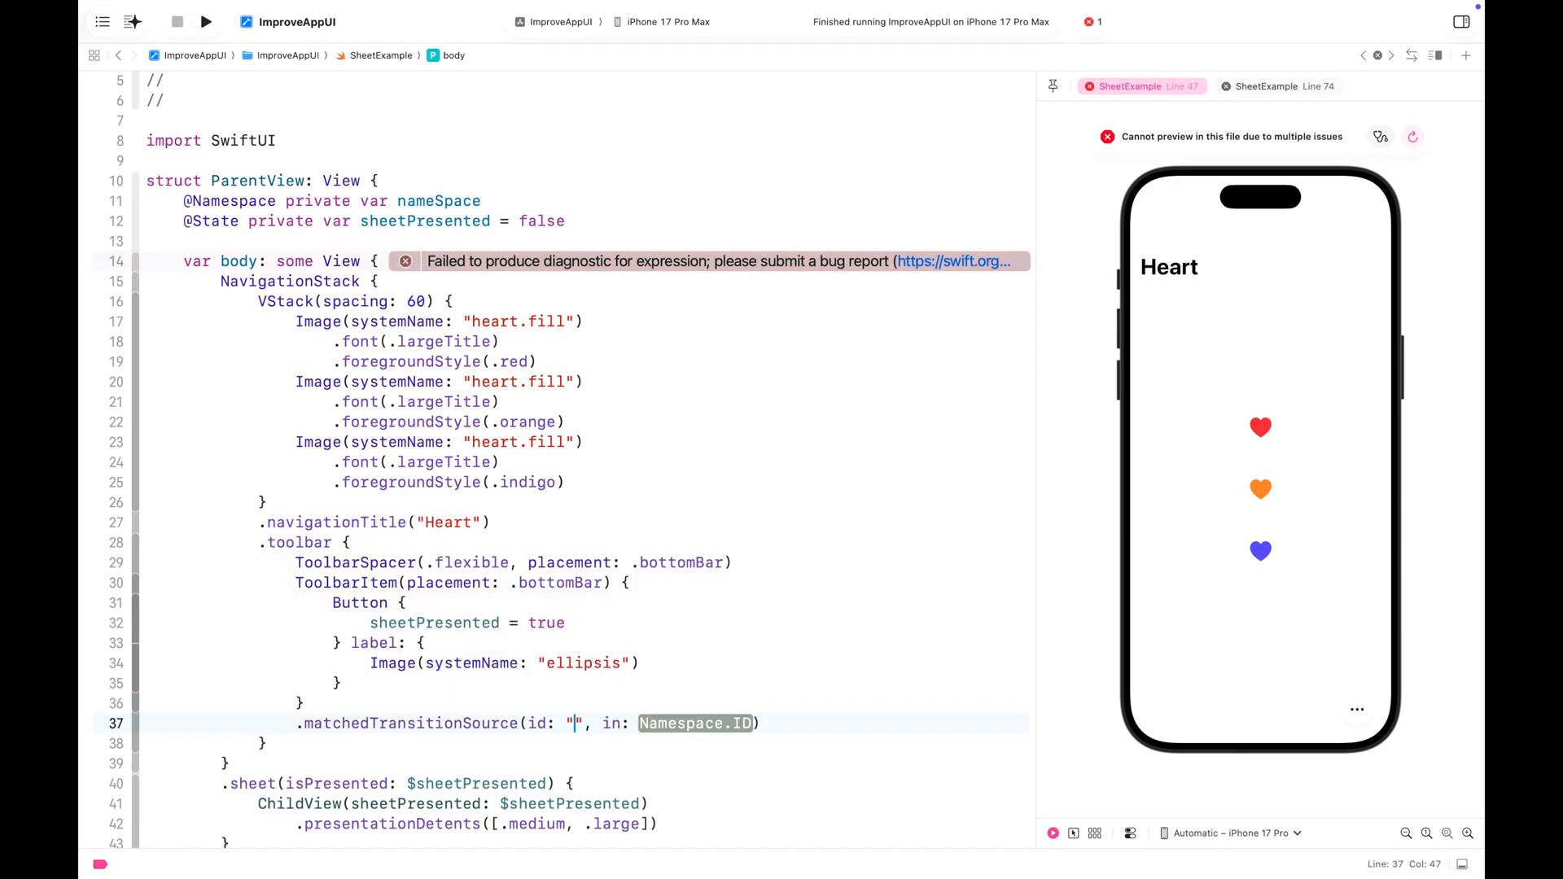
type("ell\", in: na")
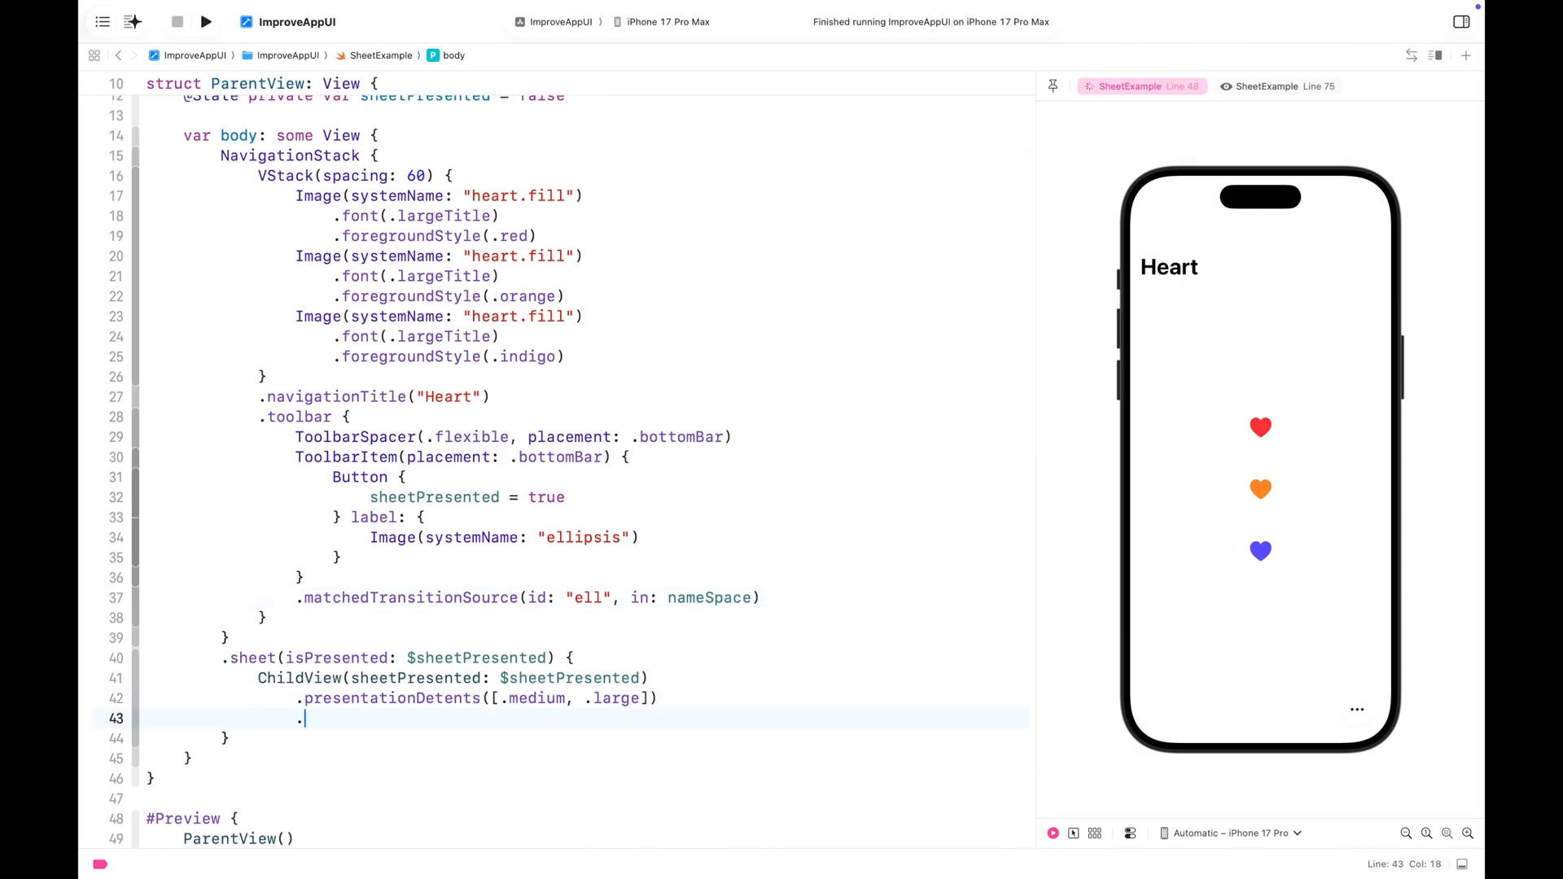
Step: Add .navigationTransition(.zoom(sourceID: "ell", in: nameSpace)) to the sheet's ChildView
type("navigationTransition(.zoom(sourceID: Hashable, in: Namespace.ID")
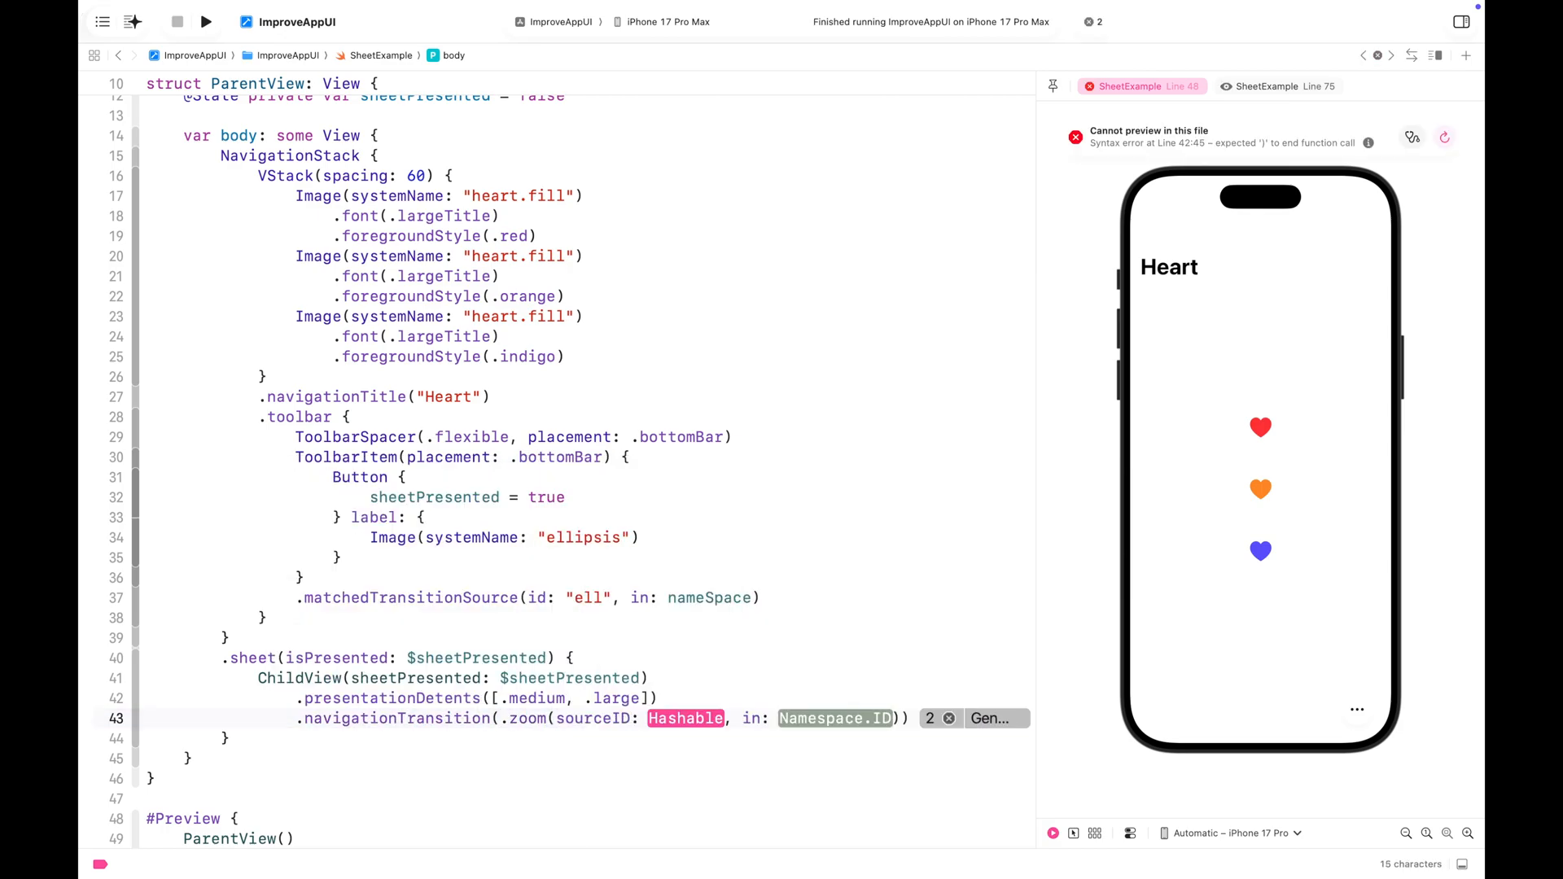
type("\"ell\"")
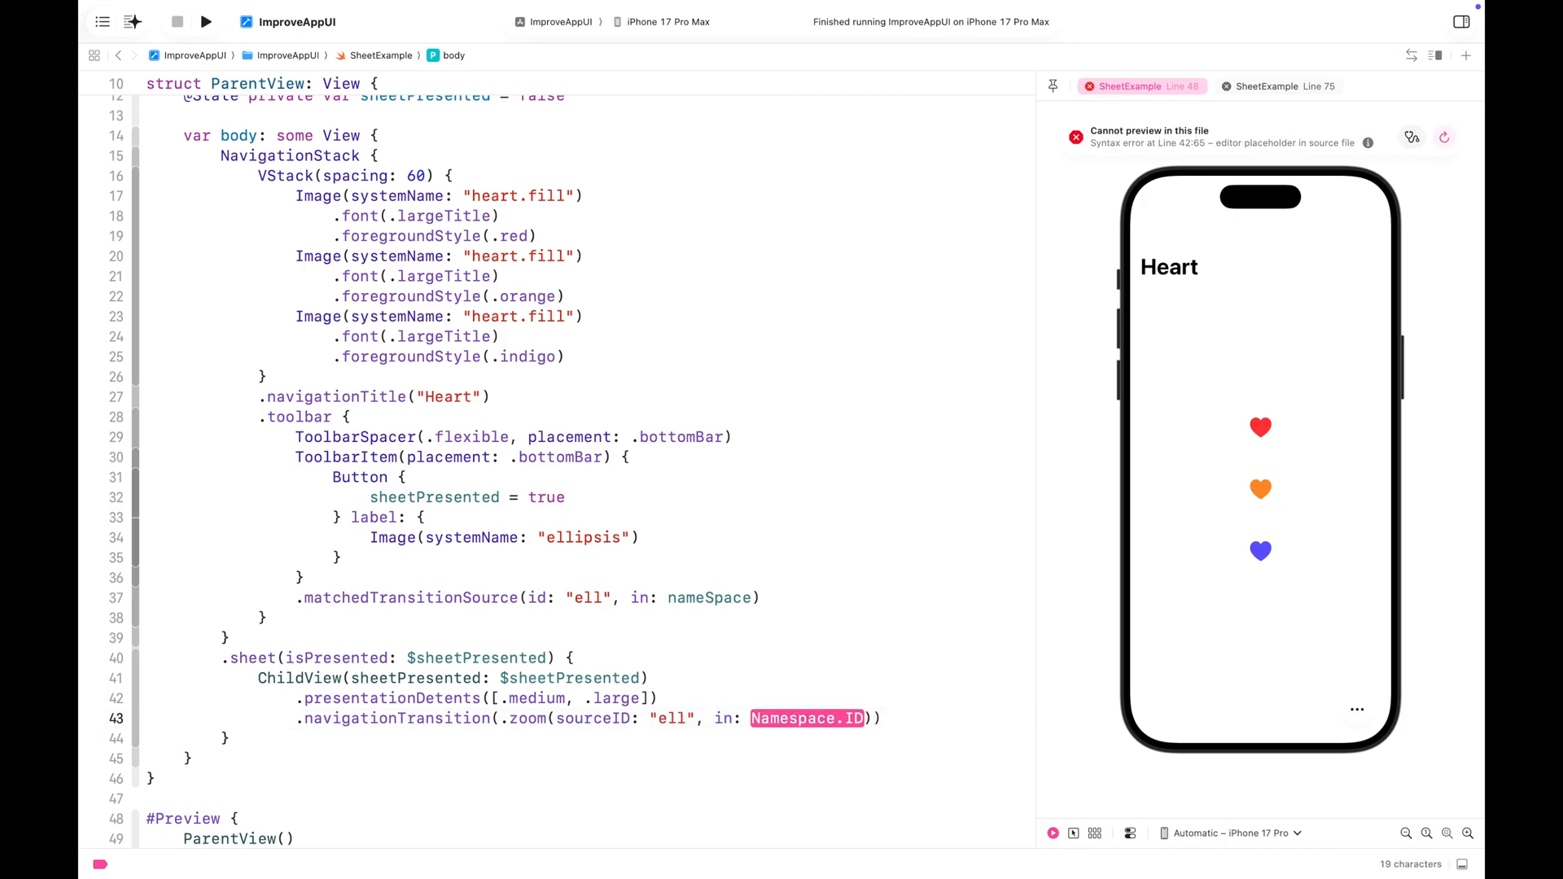
type("nameSpace")
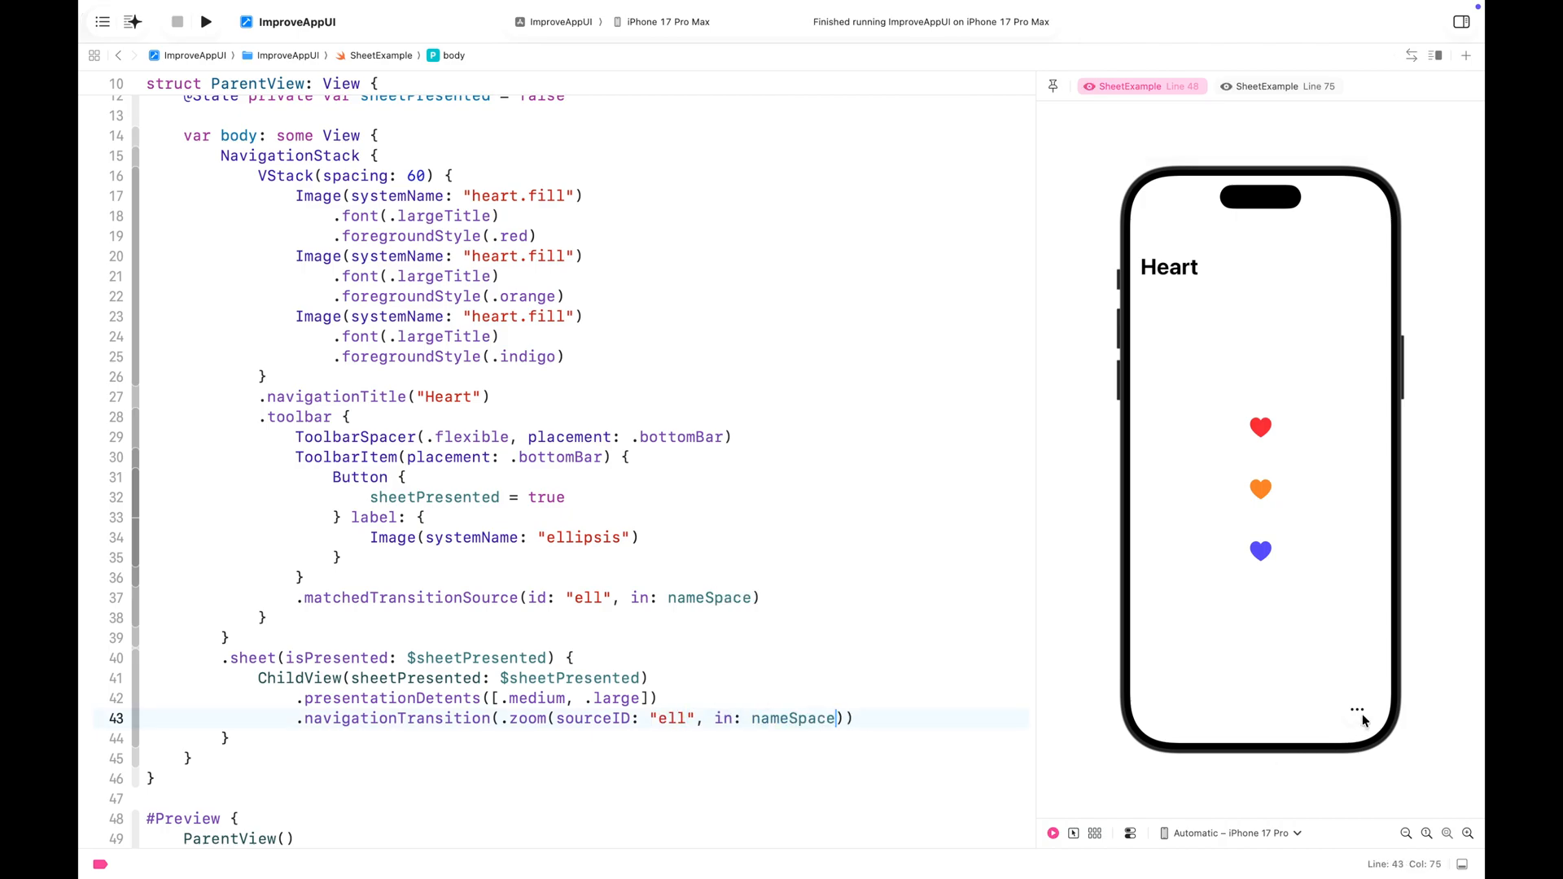
Step: In the preview, open and dismiss the Subview sheet repeatedly to watch the zoom morph from the ellipsis
left_click(1356, 710)
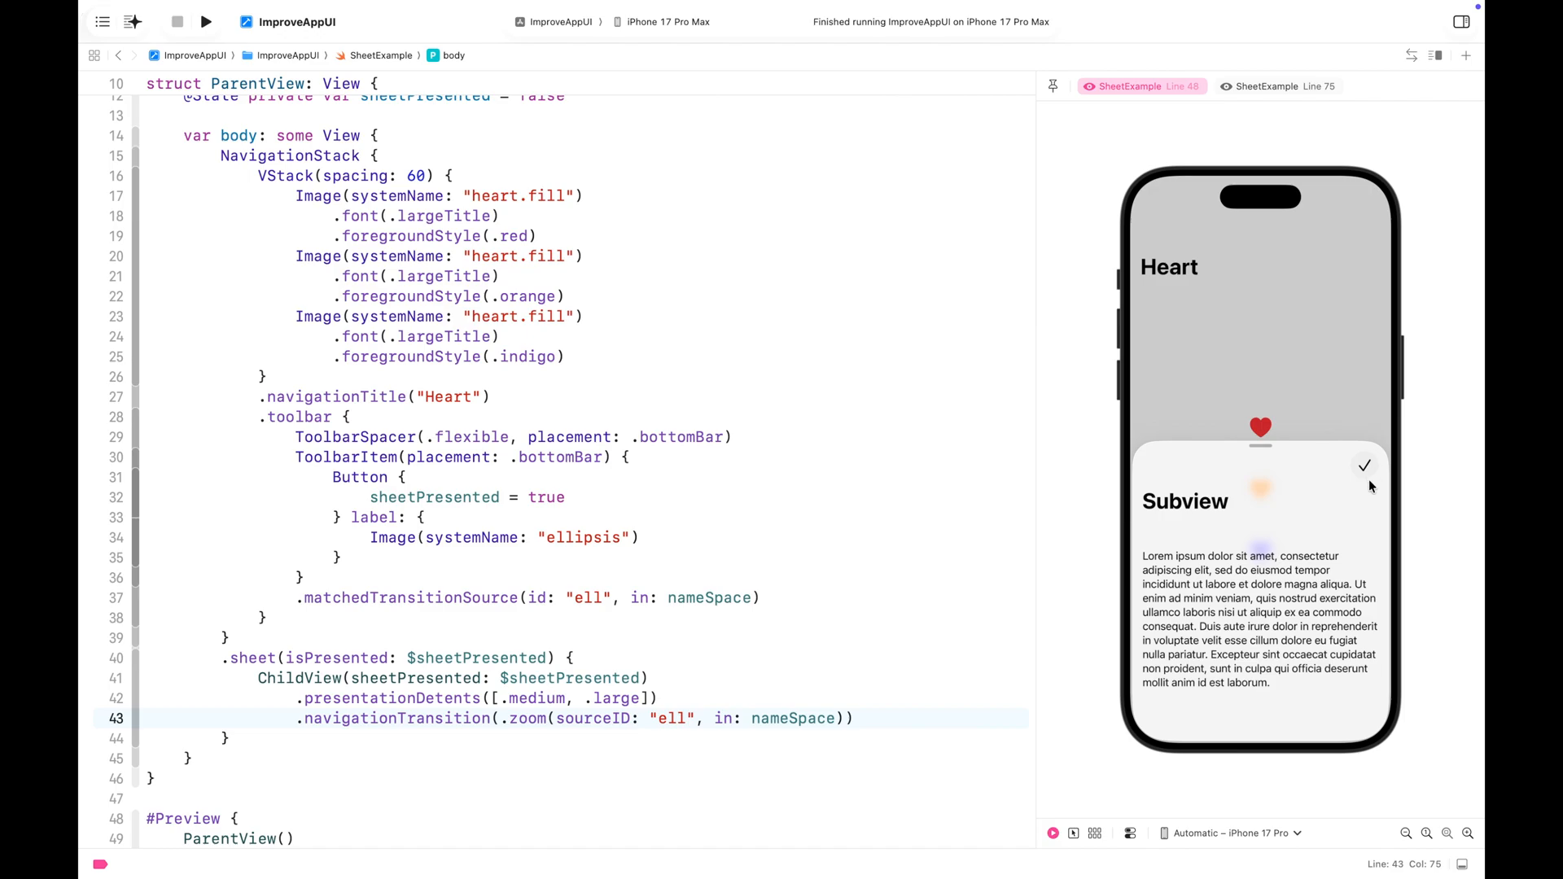
left_click(1366, 464)
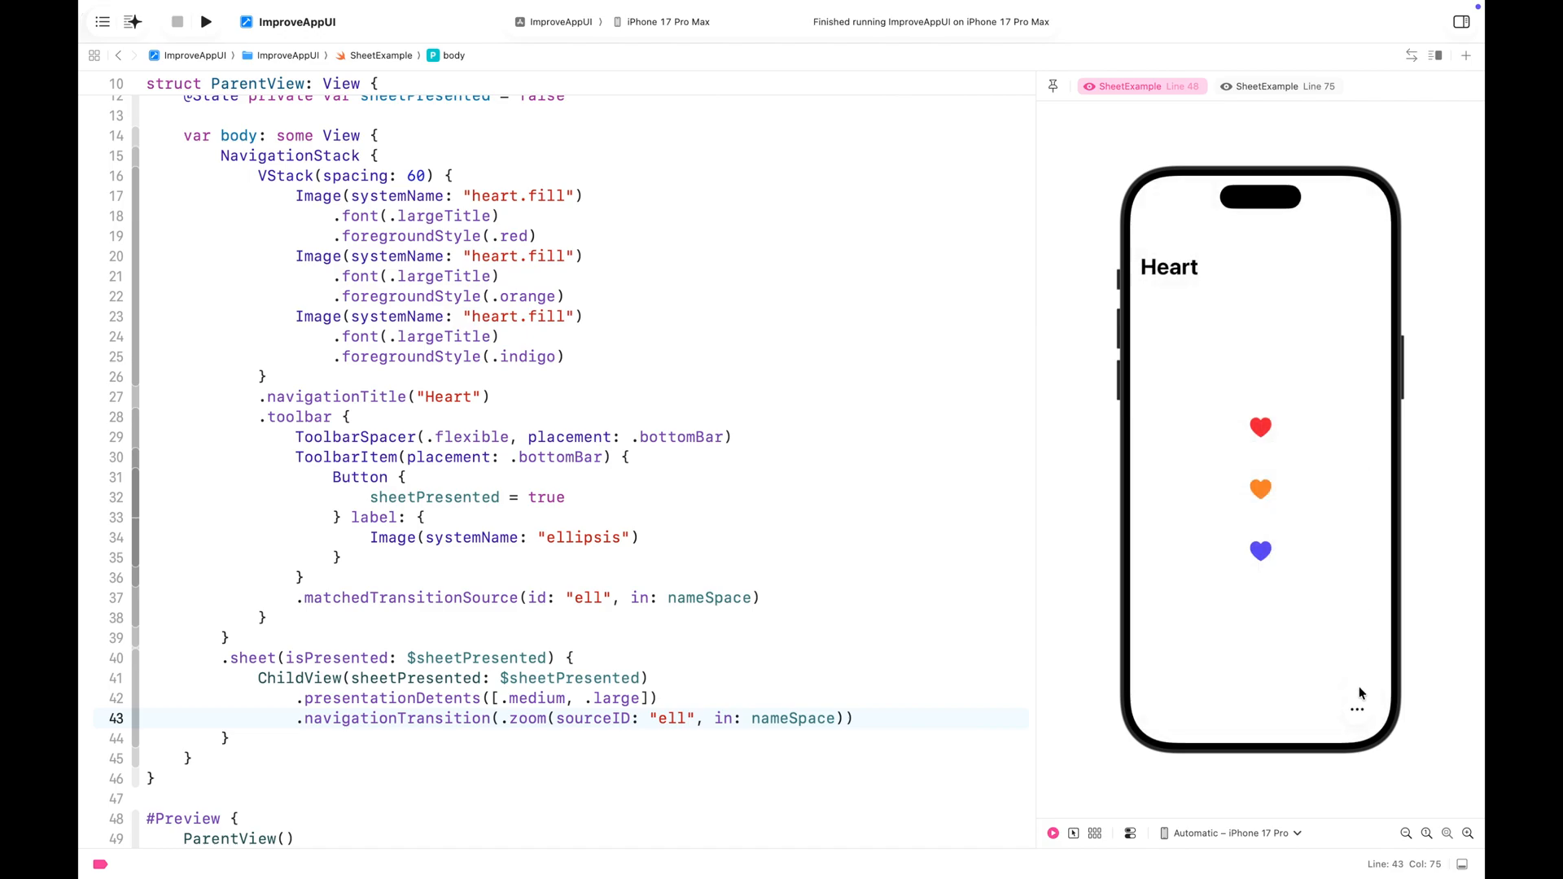
left_click(1356, 708)
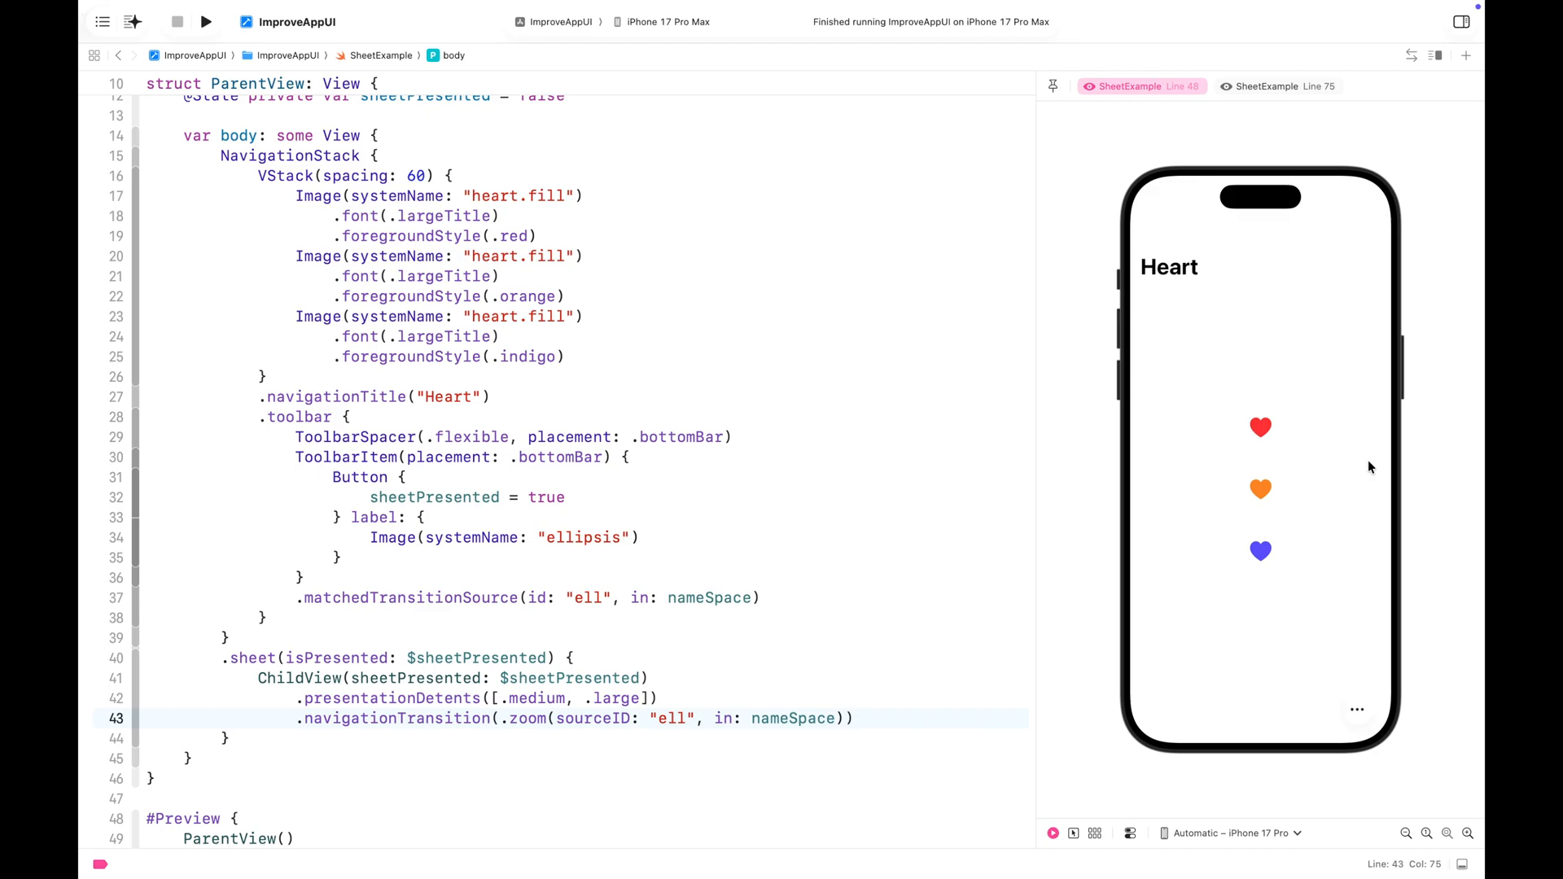
left_click(1357, 708)
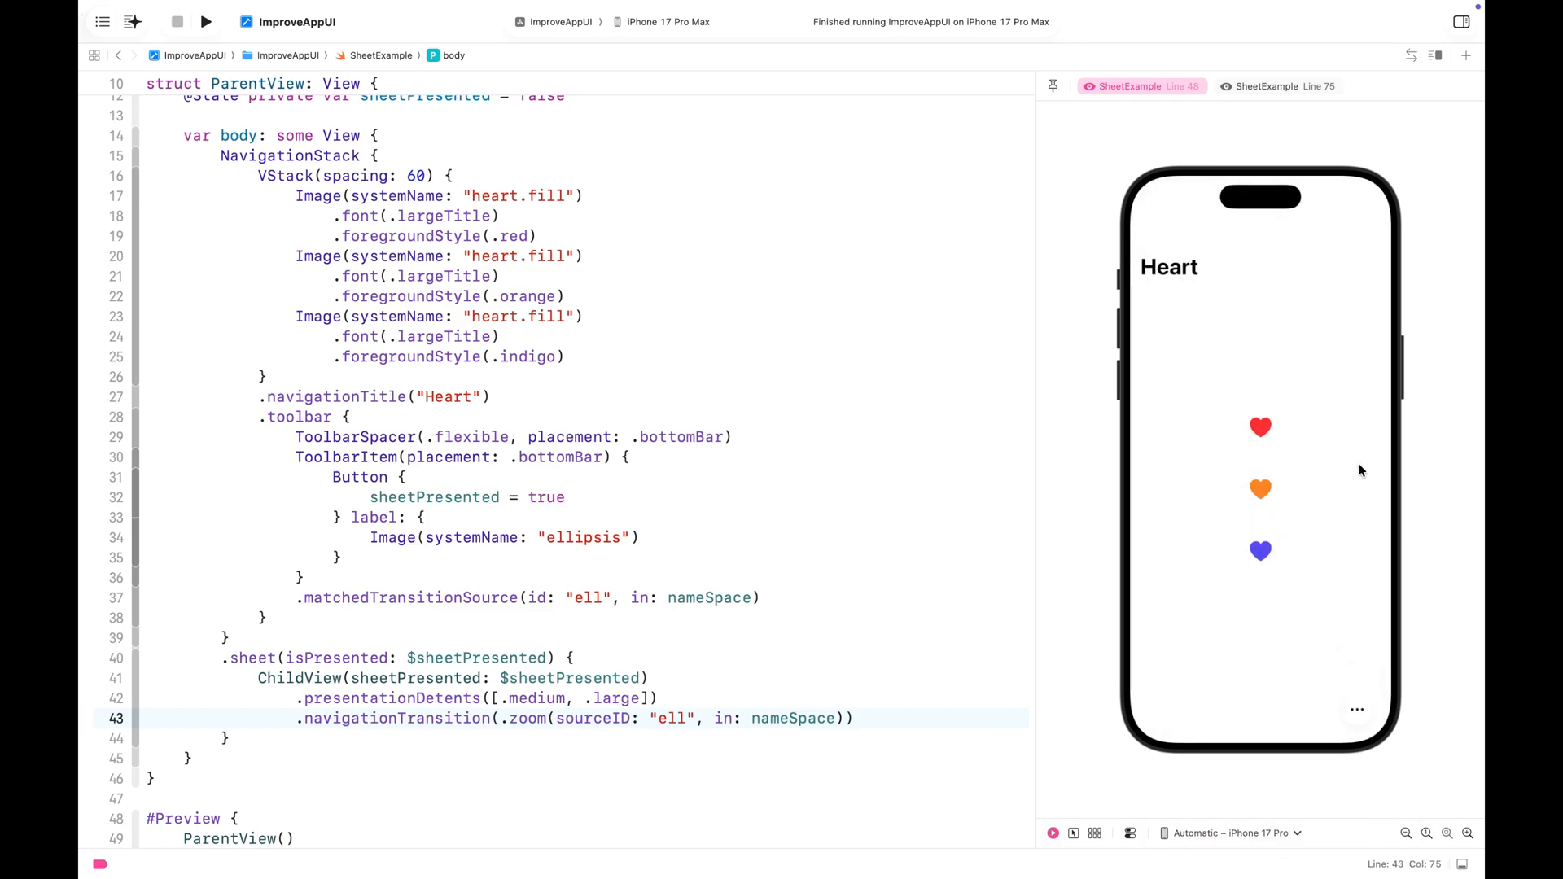
left_click(1356, 709)
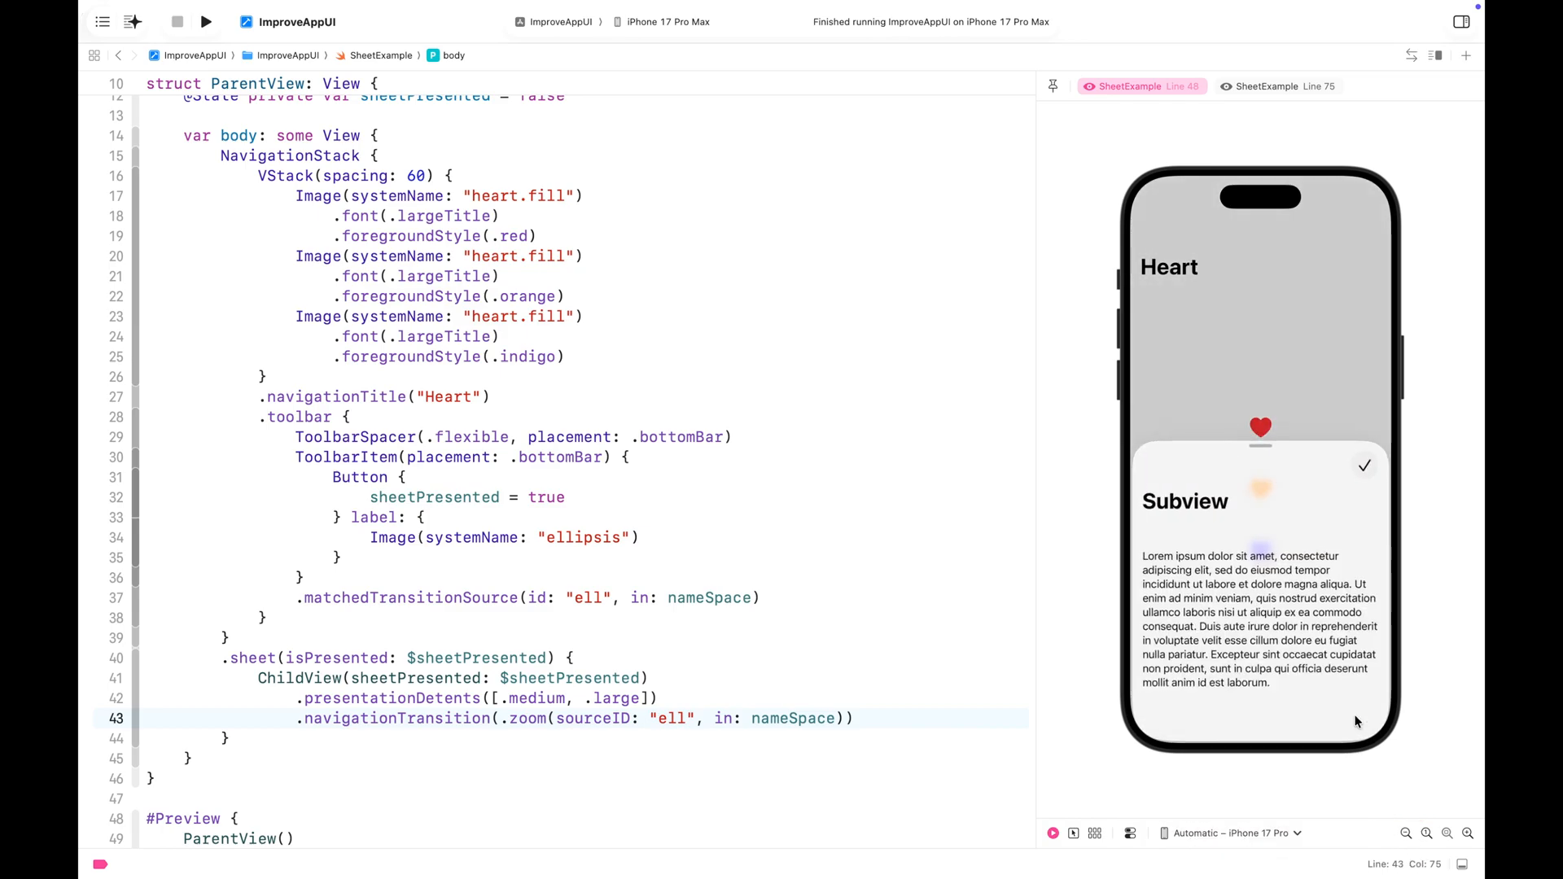